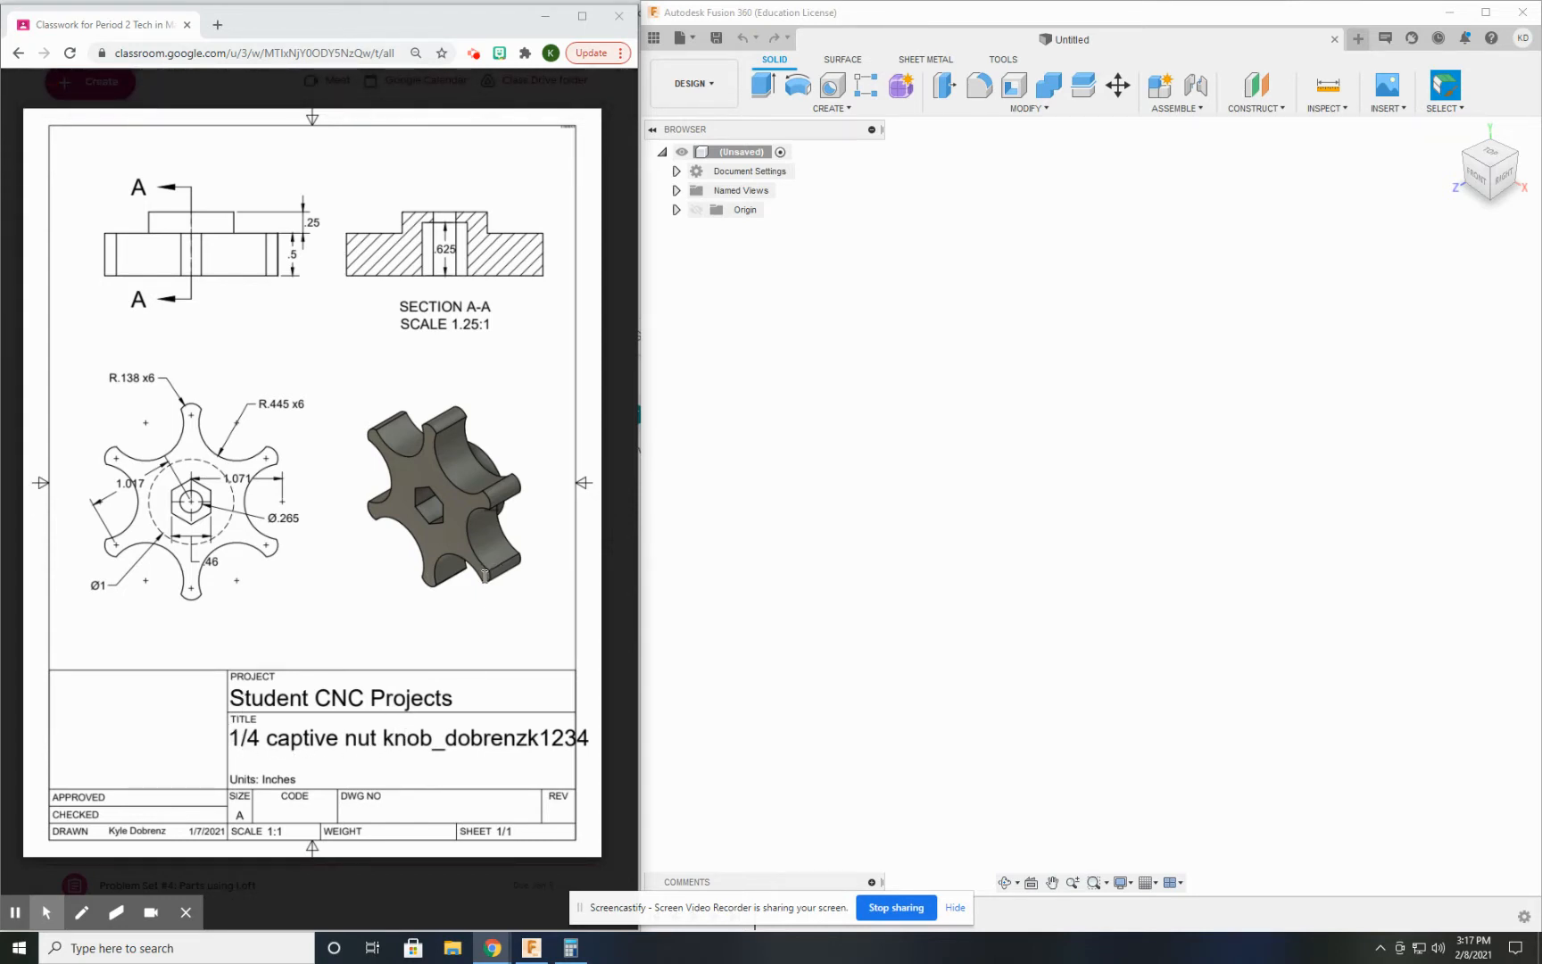
{"action": "mouse_move", "coordinate": [234, 411]}
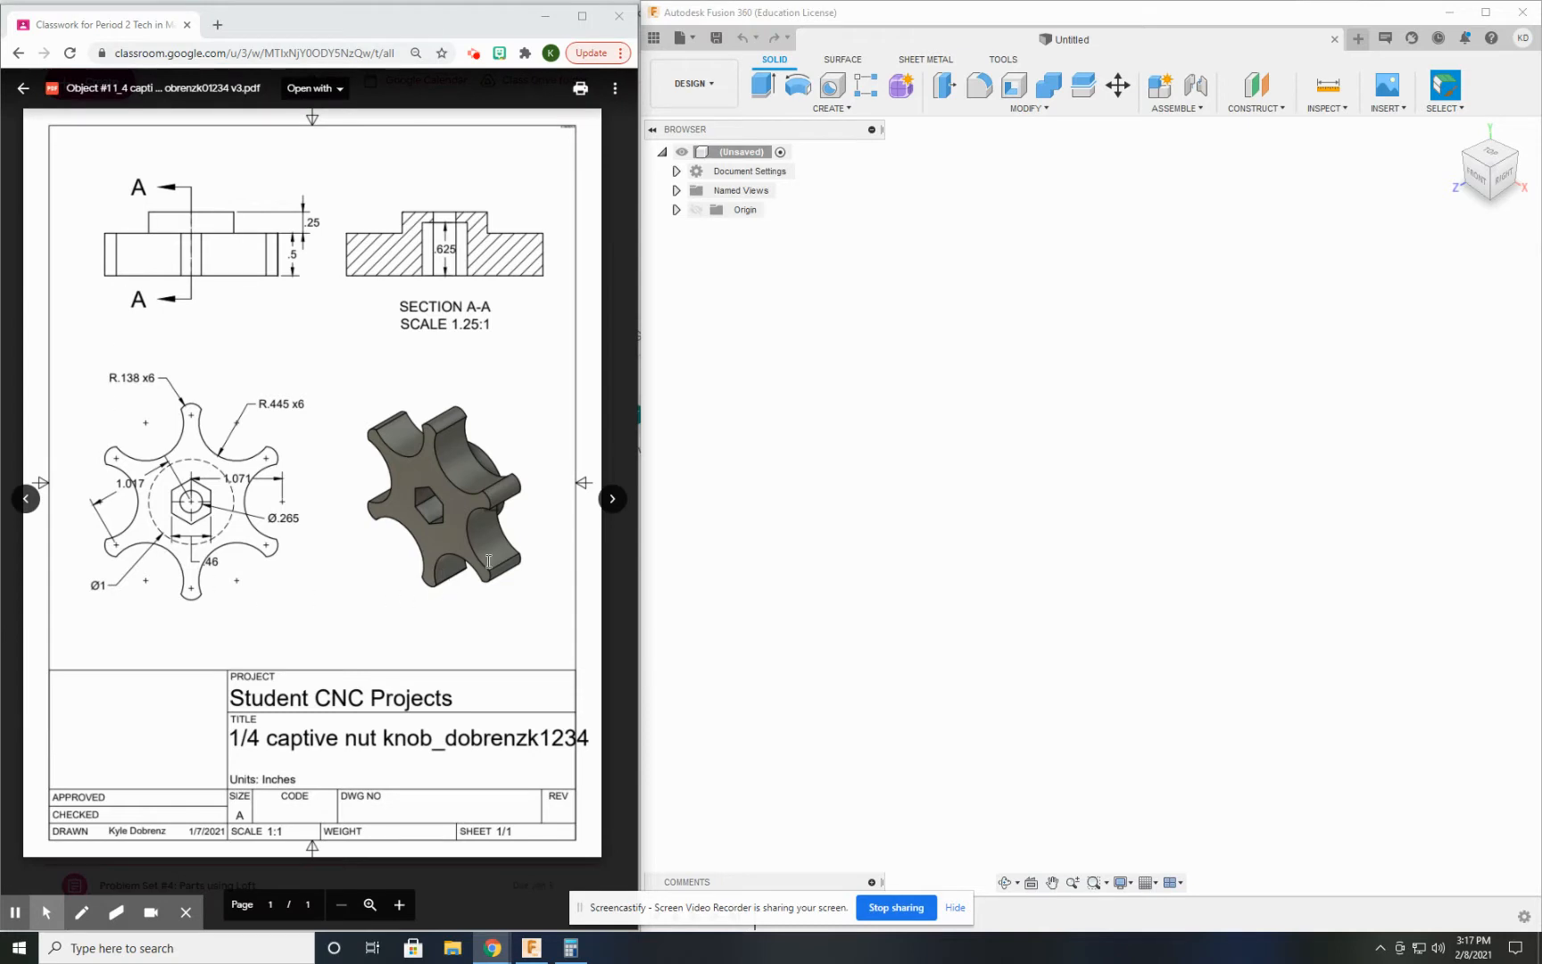
{"action": "mouse_move", "coordinate": [263, 576]}
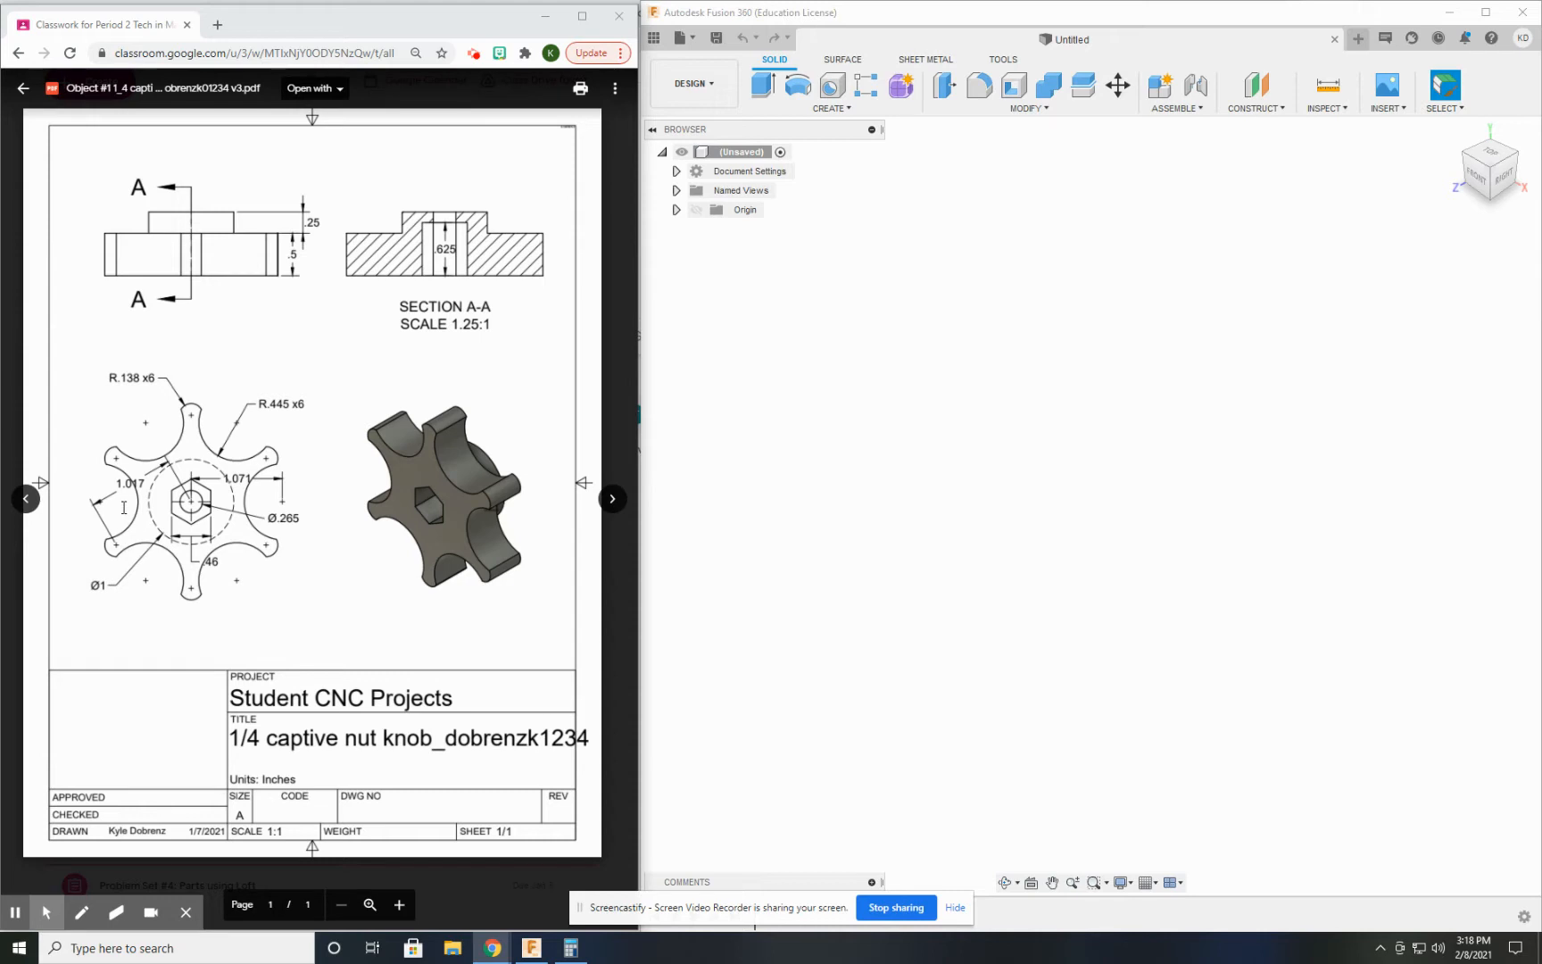
{"action": "mouse_move", "coordinate": [426, 537]}
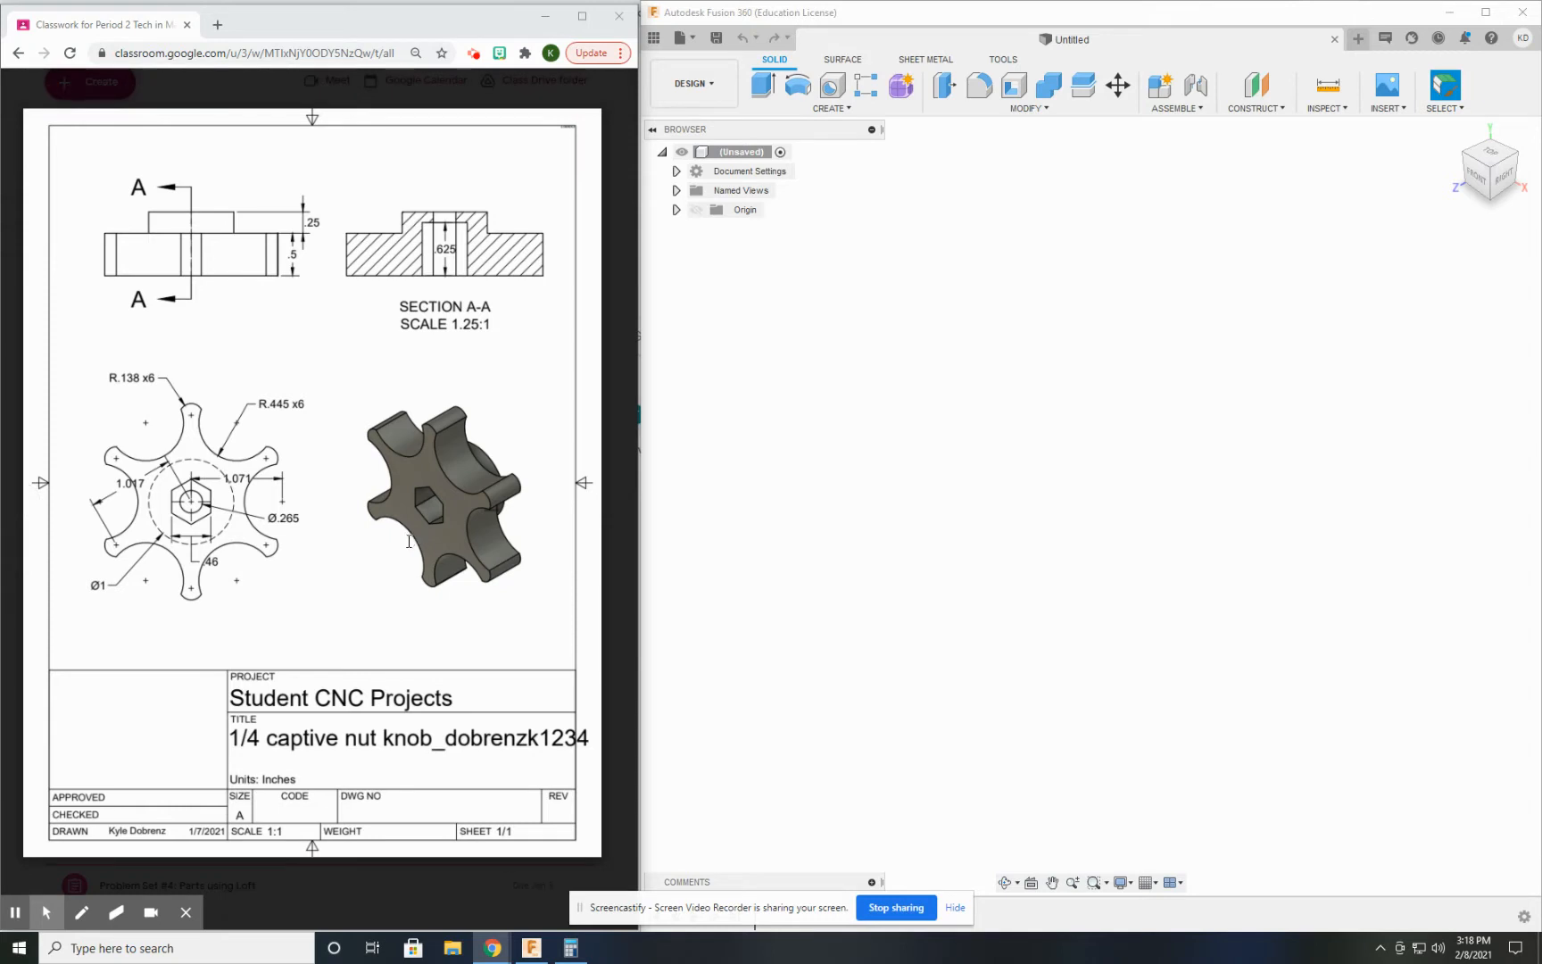
{"action": "mouse_move", "coordinate": [398, 585]}
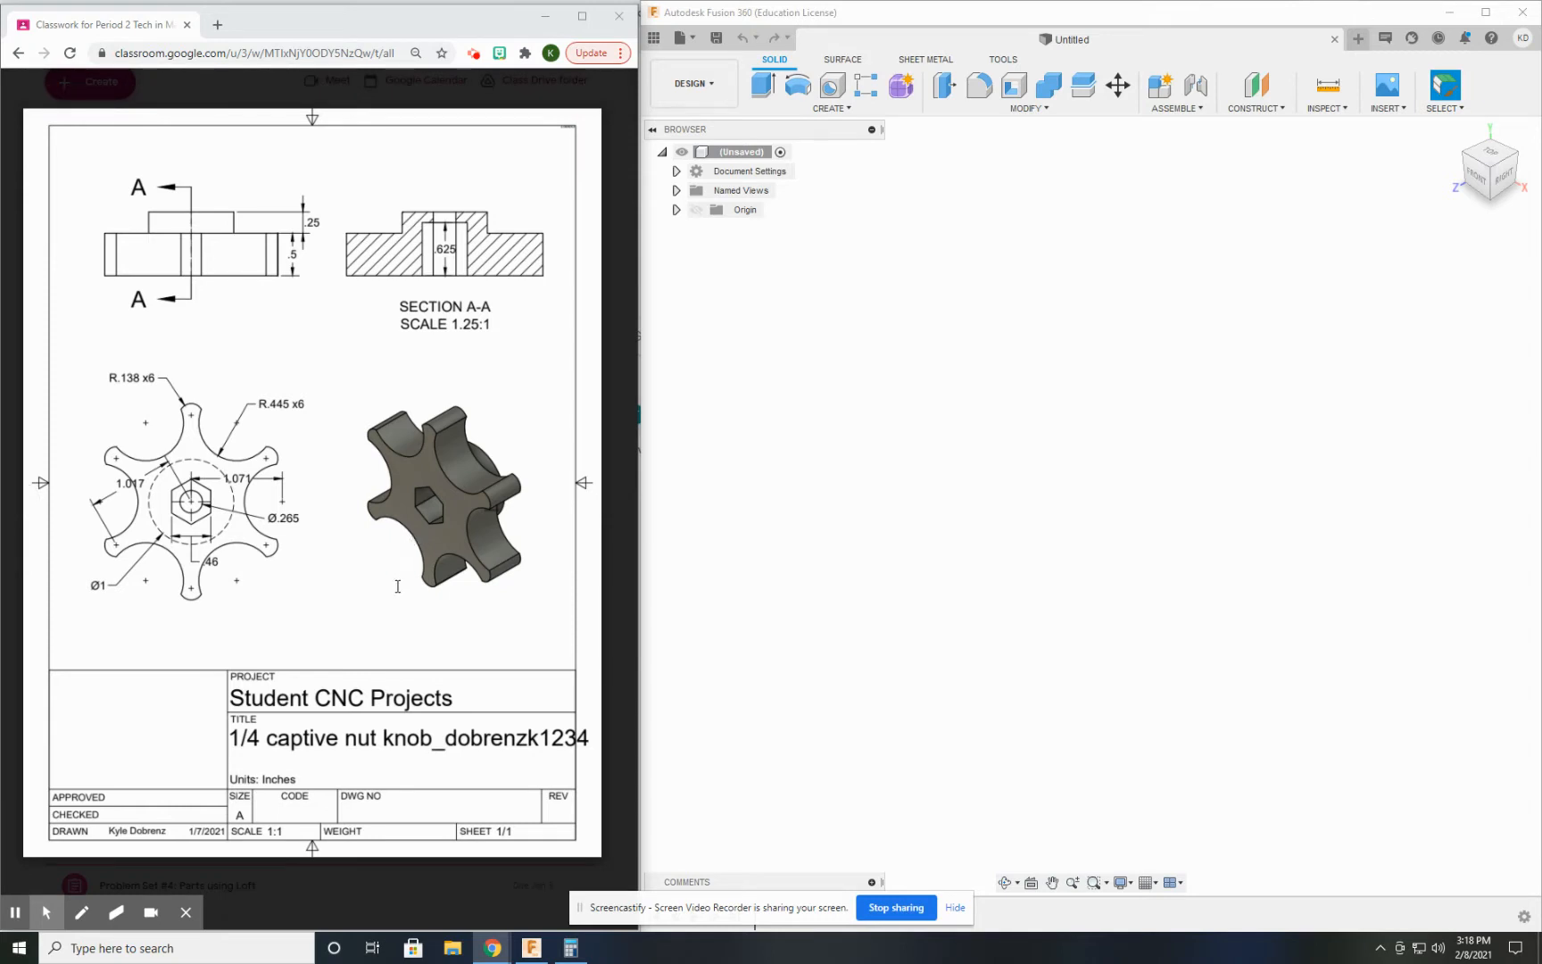
{"action": "mouse_move", "coordinate": [455, 575]}
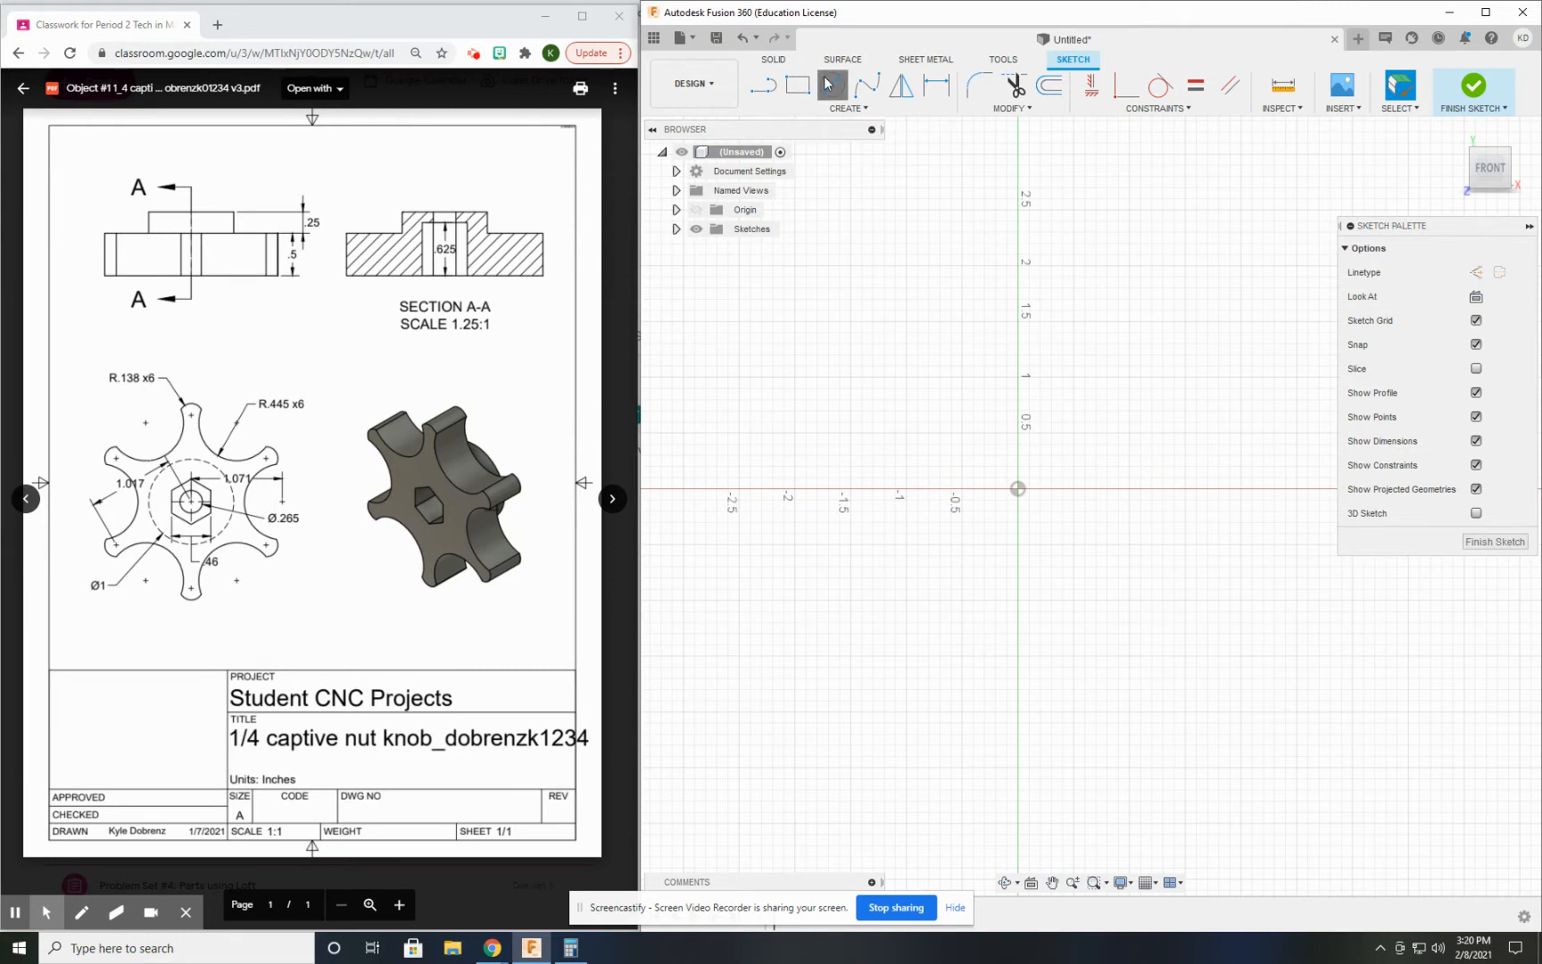
- Draw an outer and an inner construction circle, both centred on the sketch origin
{"action": "left_click", "coordinate": [831, 84]}
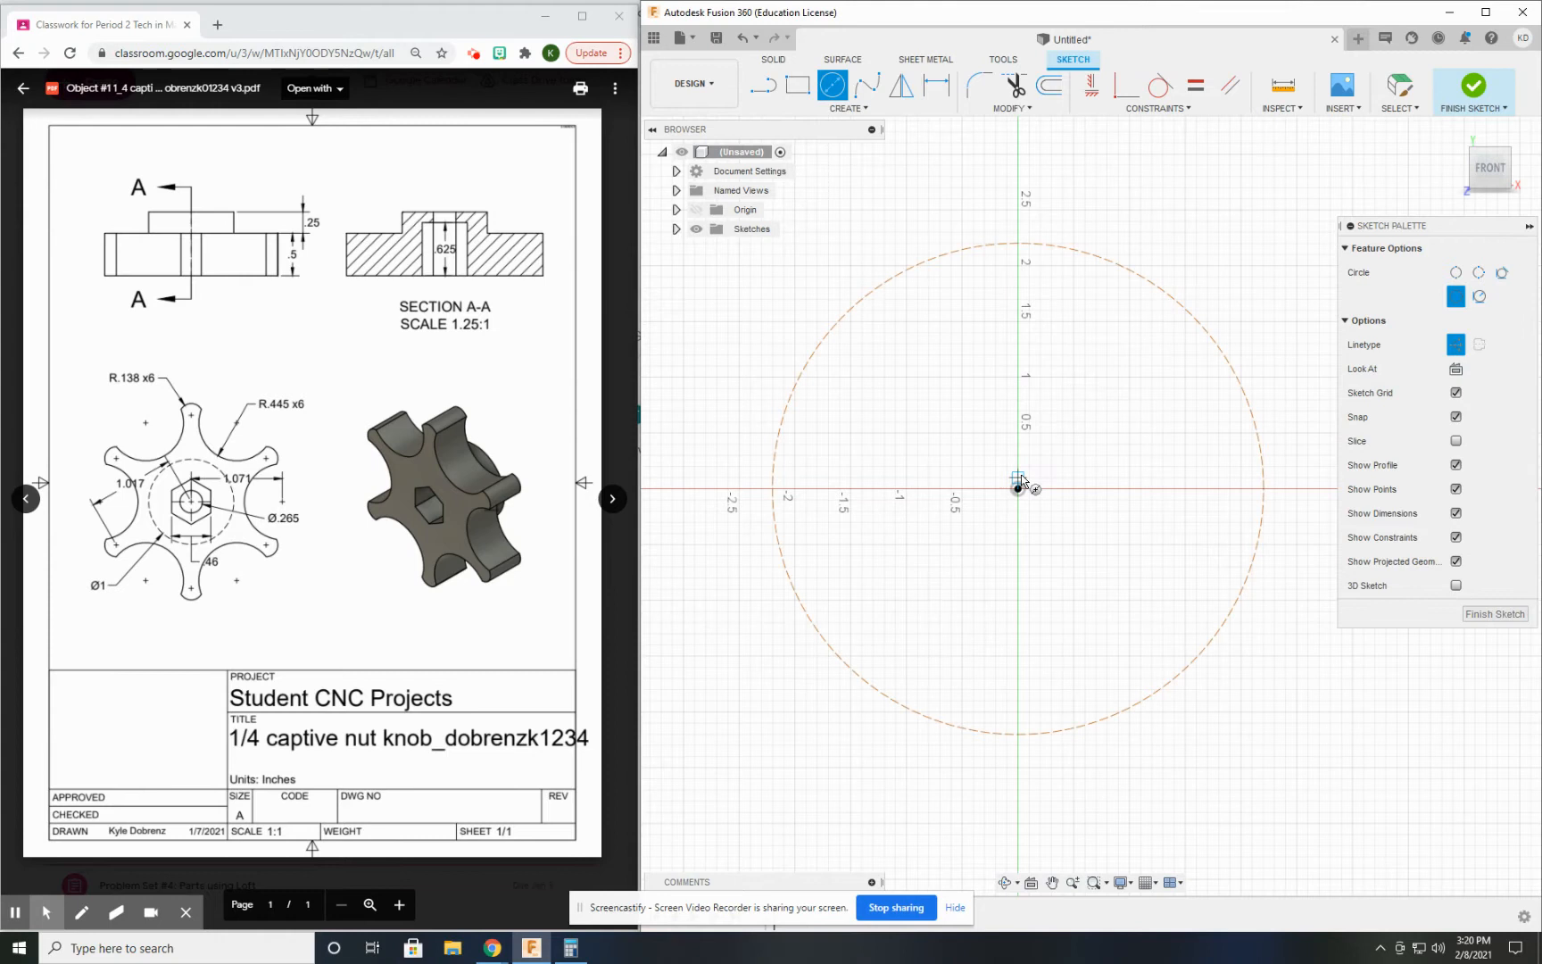
{"action": "left_click_drag", "start_coordinate": [1017, 489], "coordinate": [1064, 383]}
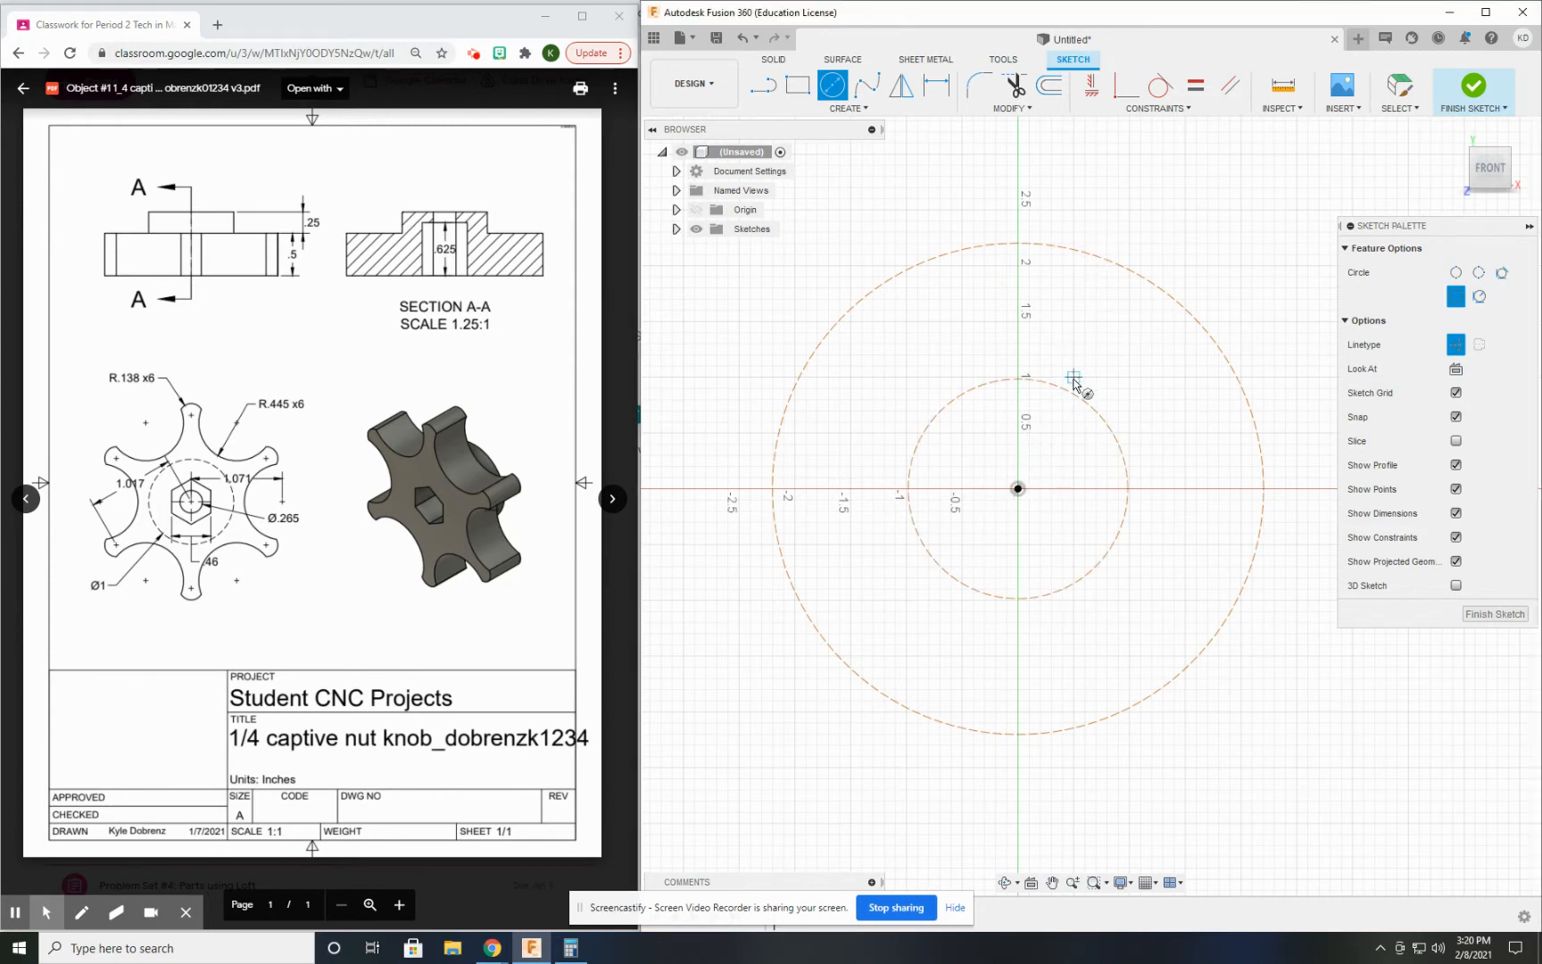
{"action": "left_click", "coordinate": [847, 89]}
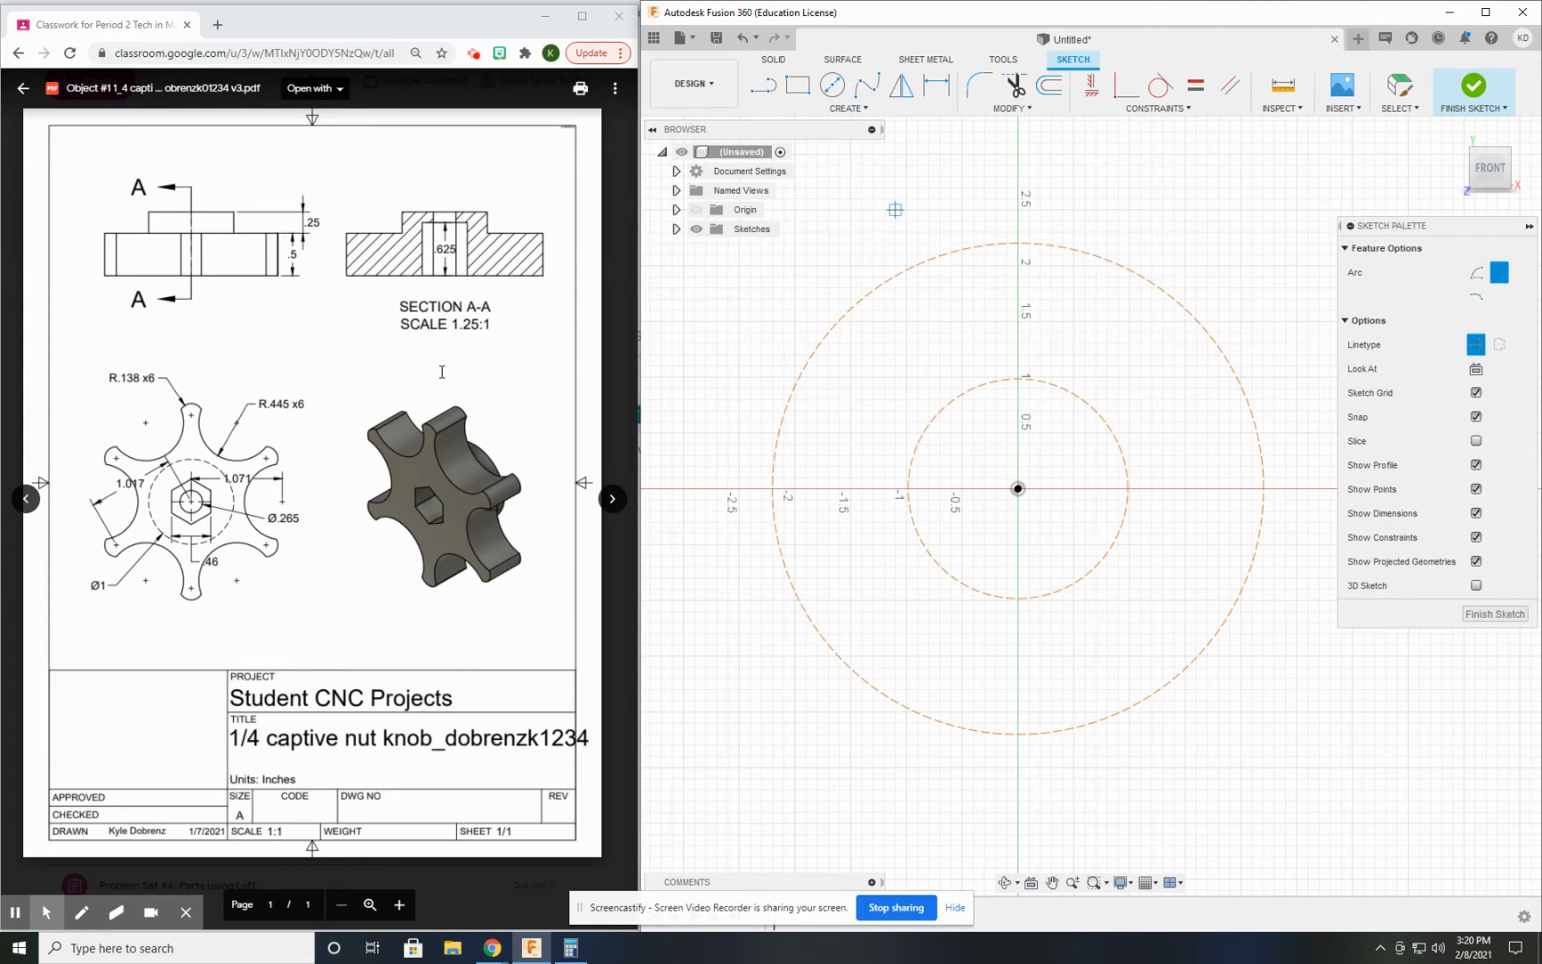
- Draw small 3-point lobe-tip arcs around the outer construction circle, starting at the top
{"action": "left_click", "coordinate": [979, 276]}
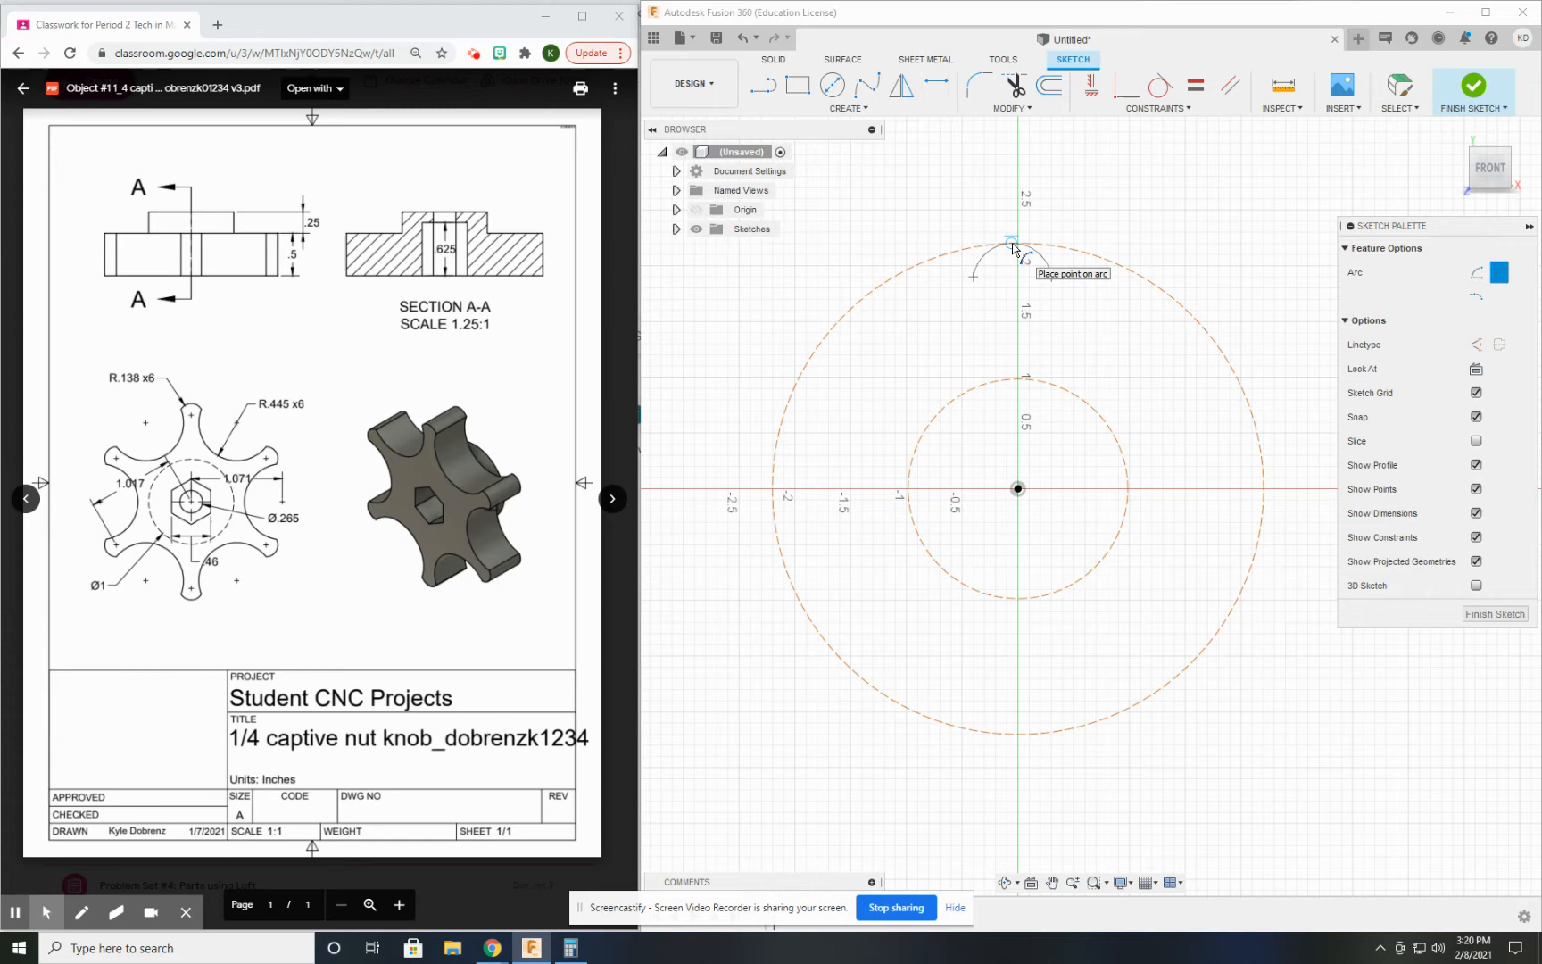
{"action": "left_click", "coordinate": [1013, 246]}
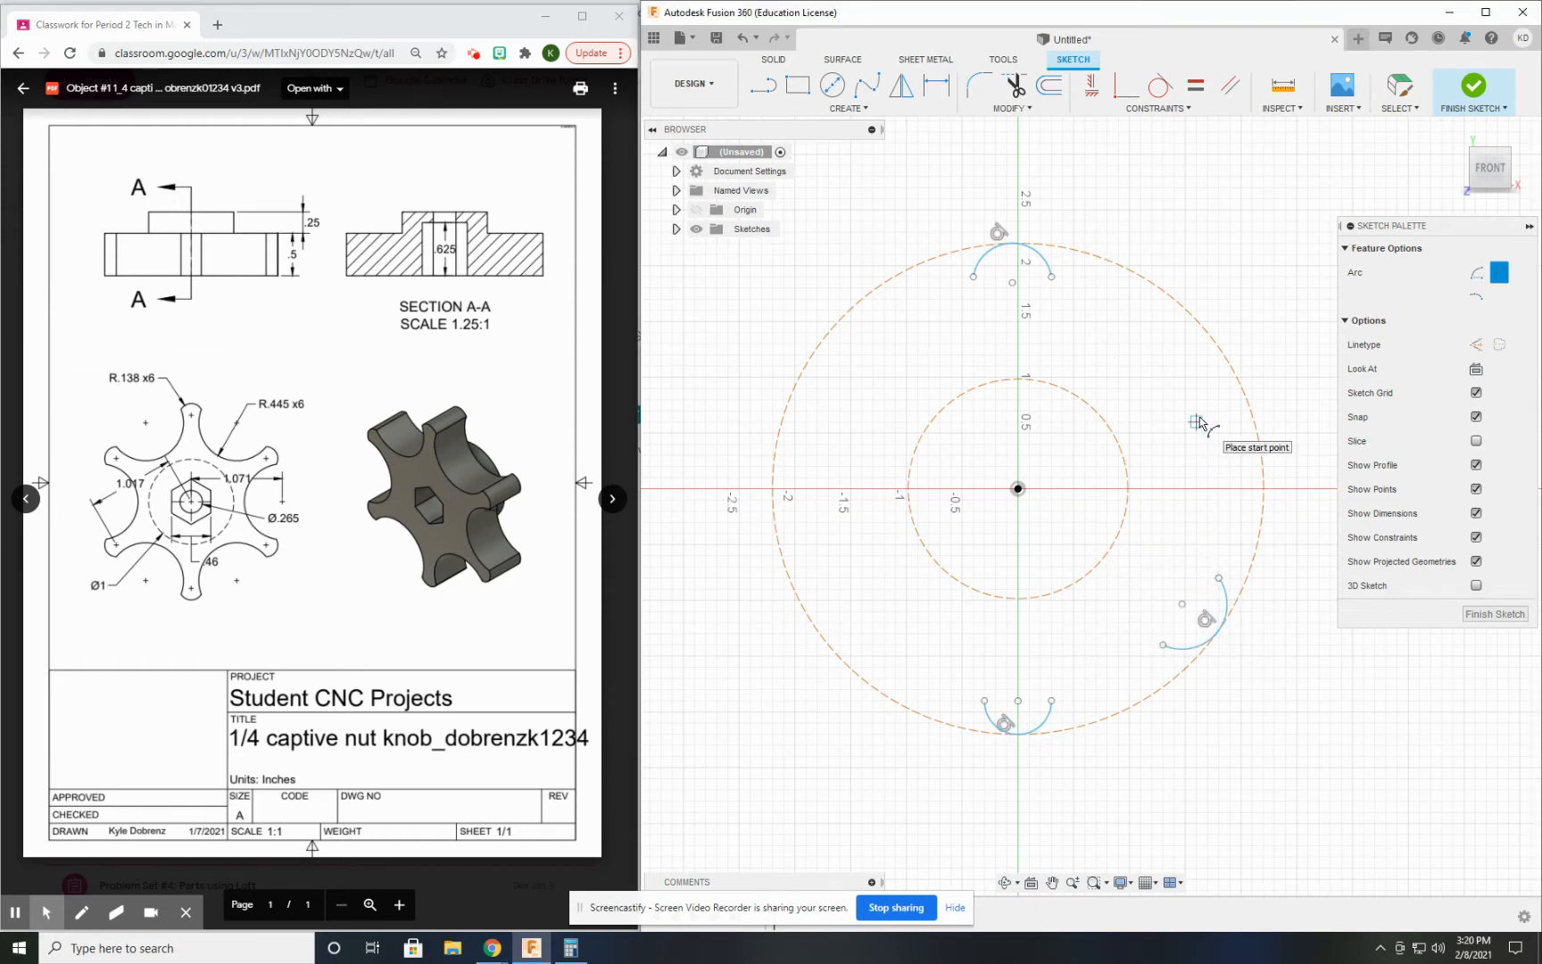
{"action": "left_click", "coordinate": [1197, 421]}
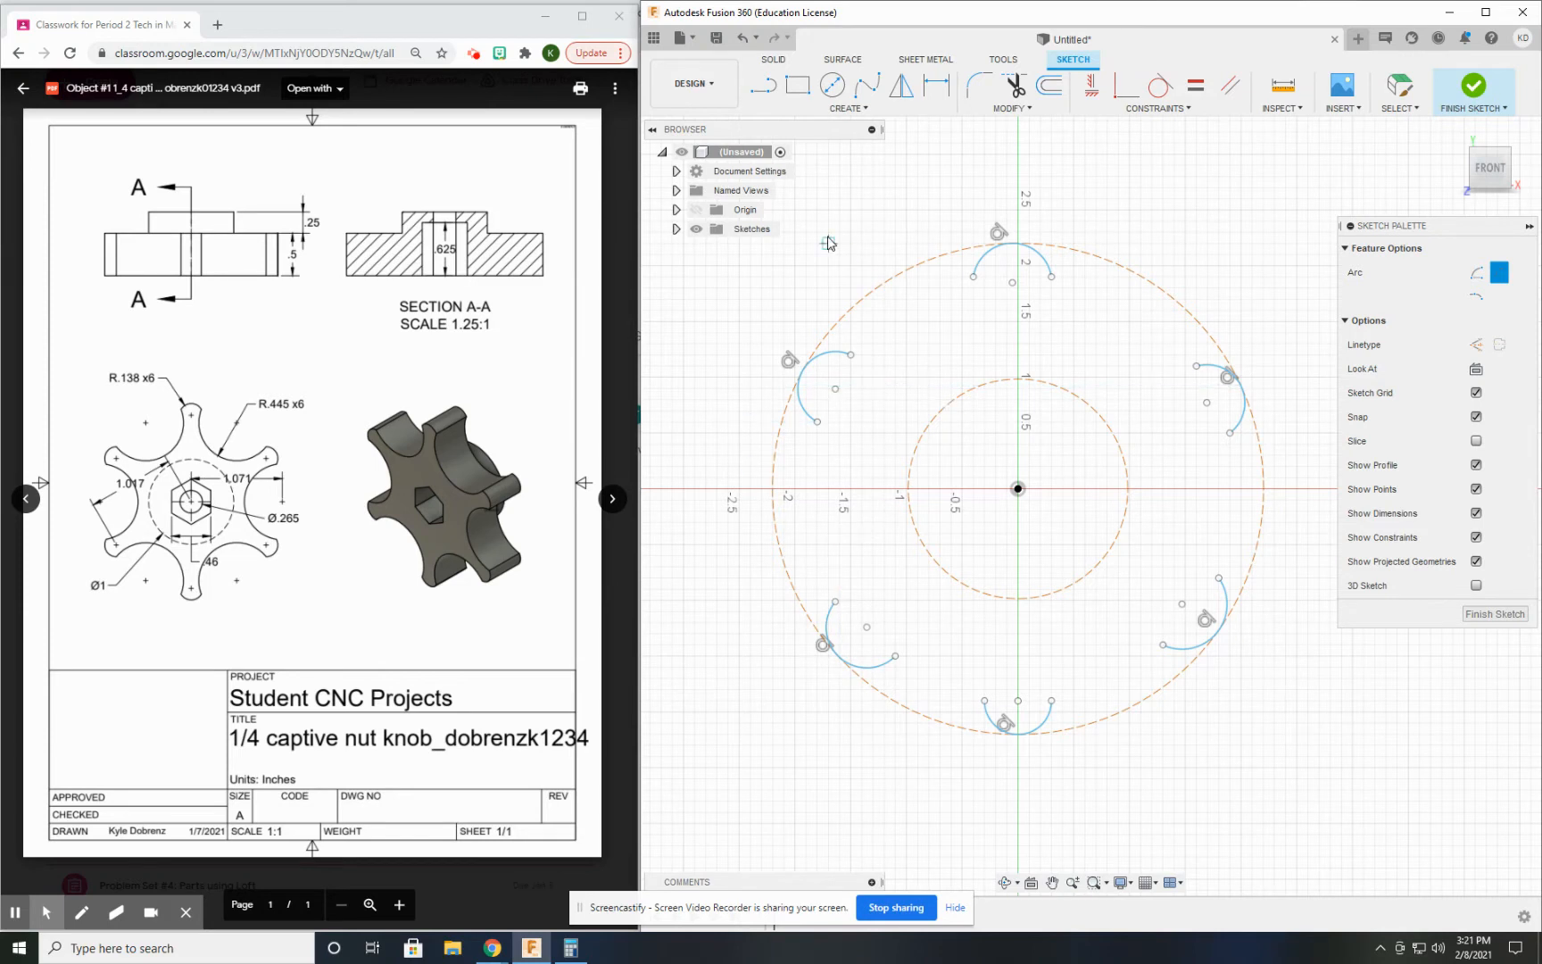
{"action": "mouse_move", "coordinate": [145, 435]}
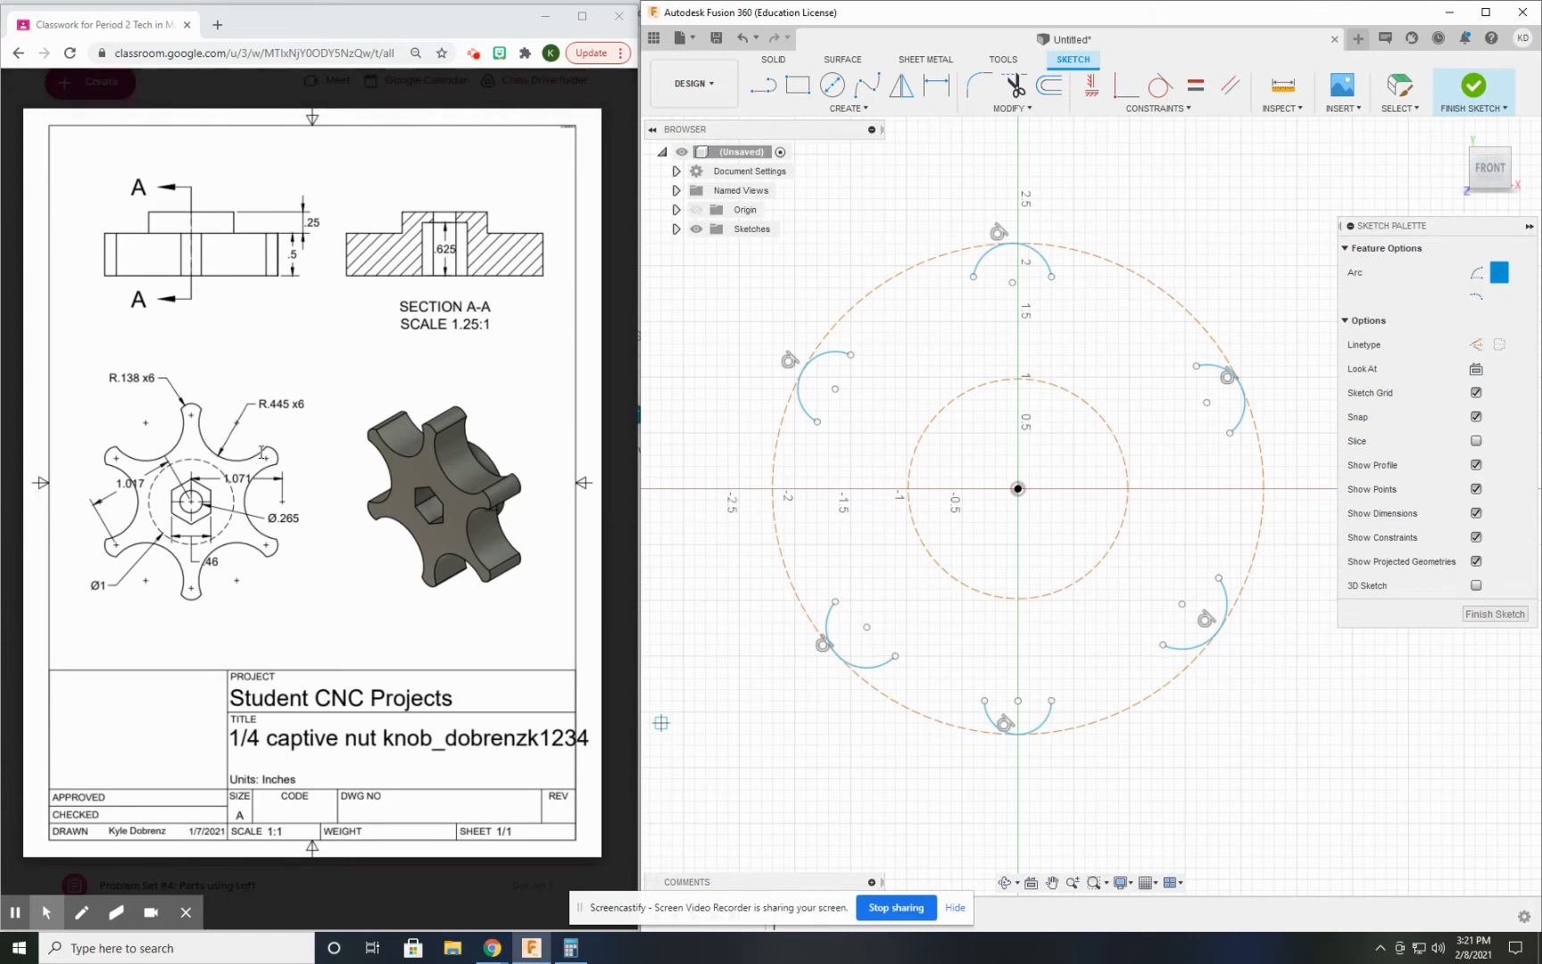
{"action": "mouse_move", "coordinate": [198, 428]}
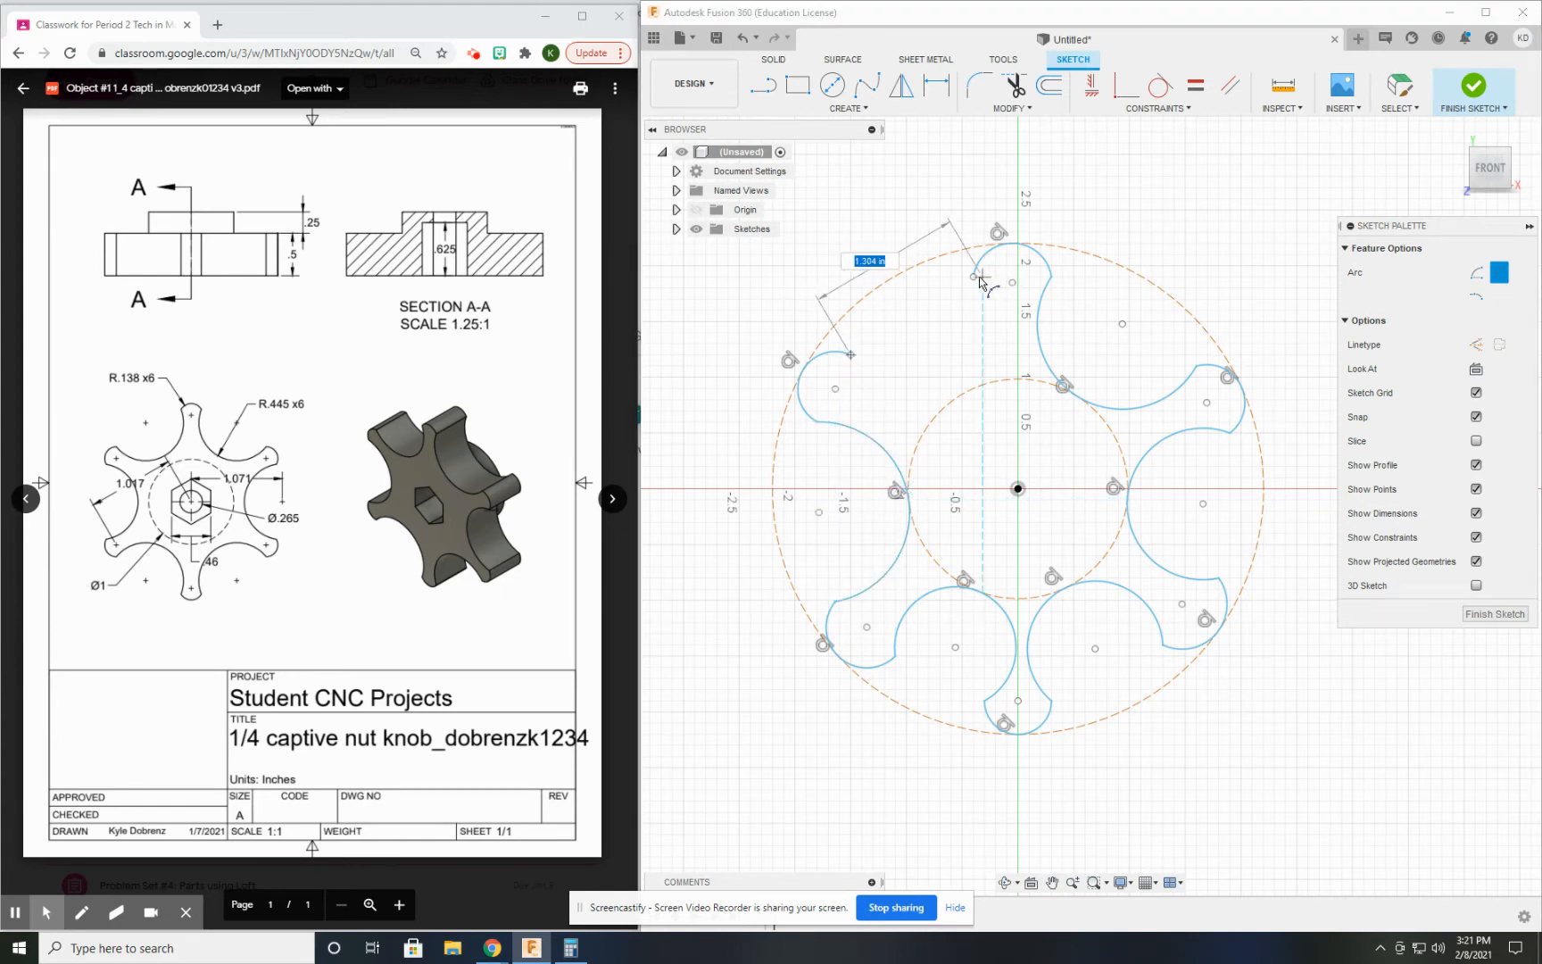
- Place the final valley arc so the six-lobed outline closes into a filled profile
{"action": "left_click", "coordinate": [942, 386]}
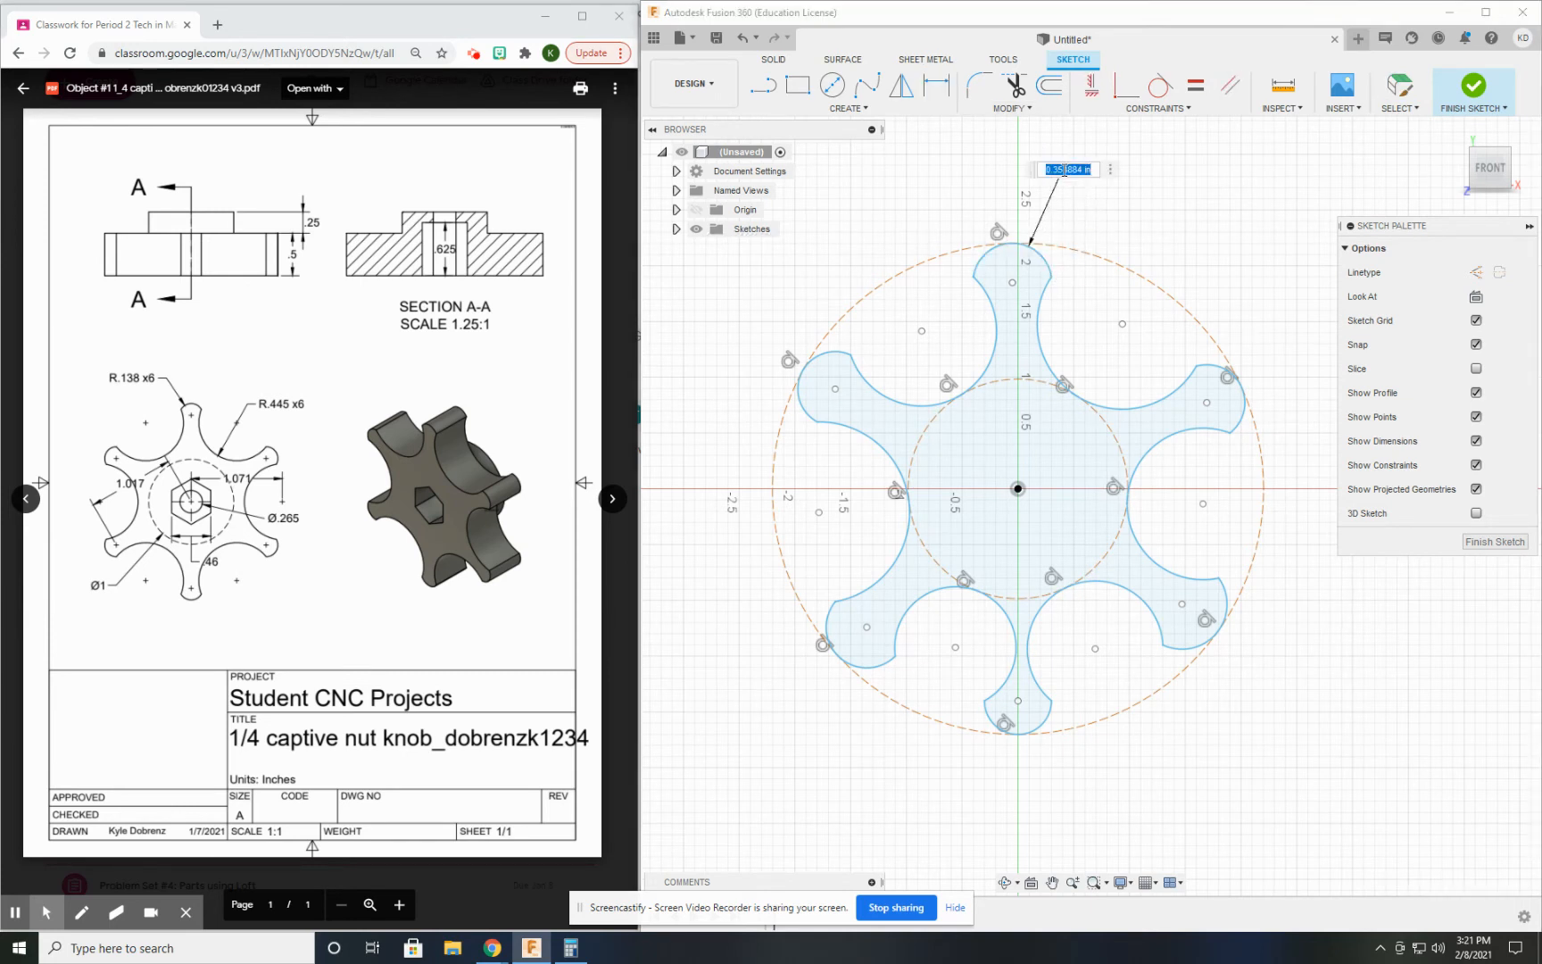
- Enter 0.138 as the radius of the lobe-tip arc
{"action": "type", "text": ".138"}
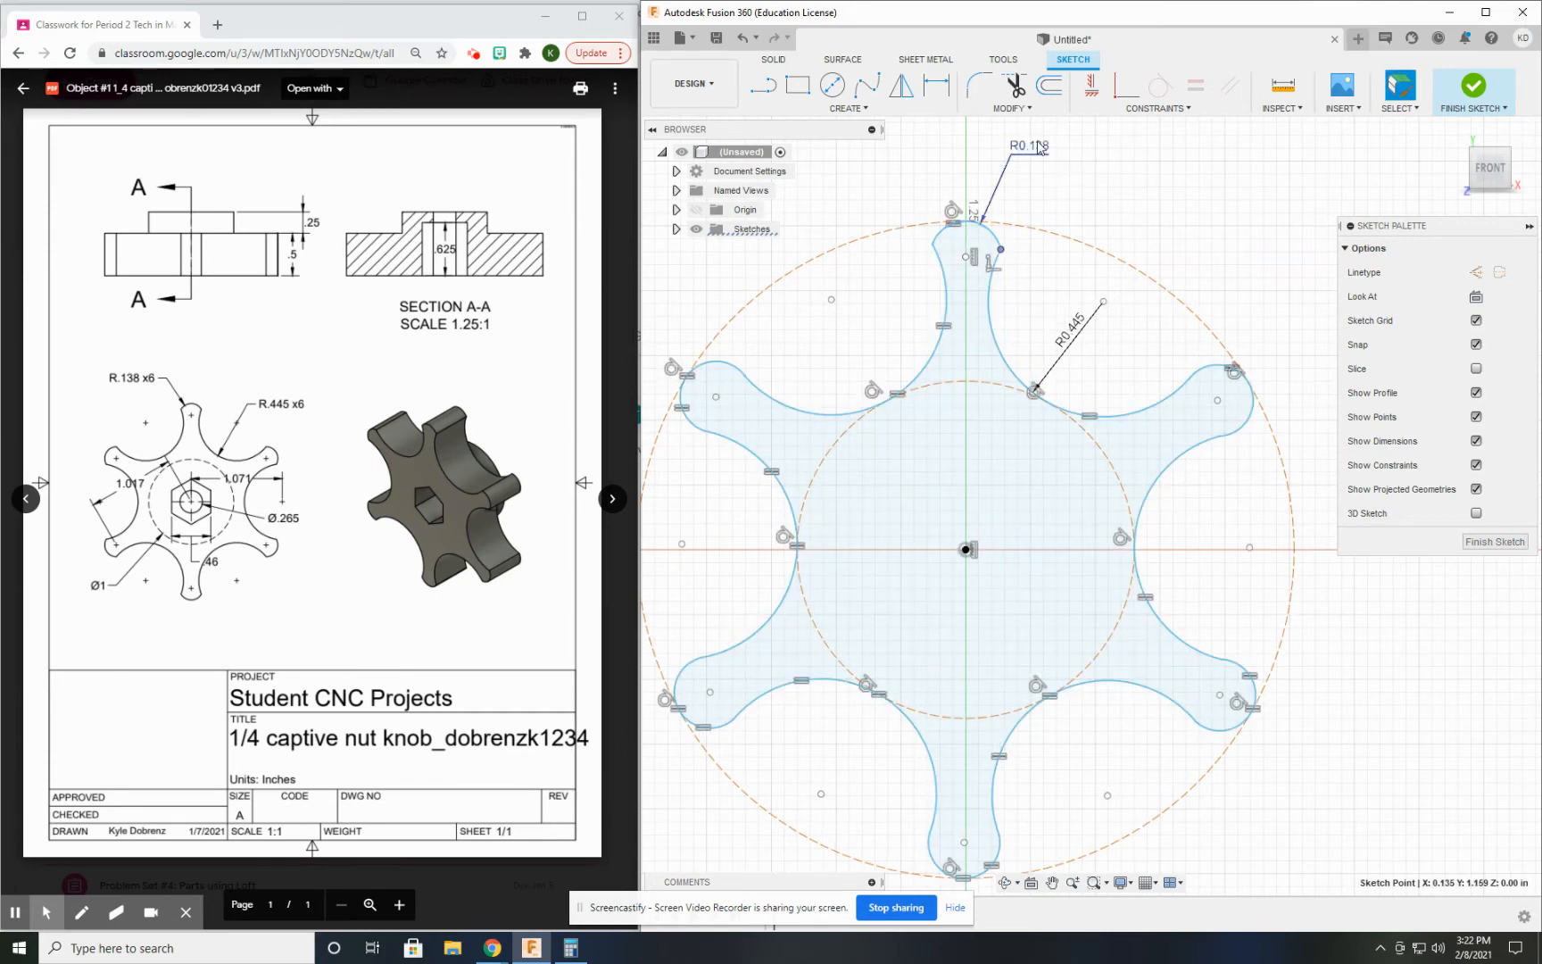
- Draw a larger construction circle from the origin touching the lobe tips
{"action": "left_click", "coordinate": [831, 83]}
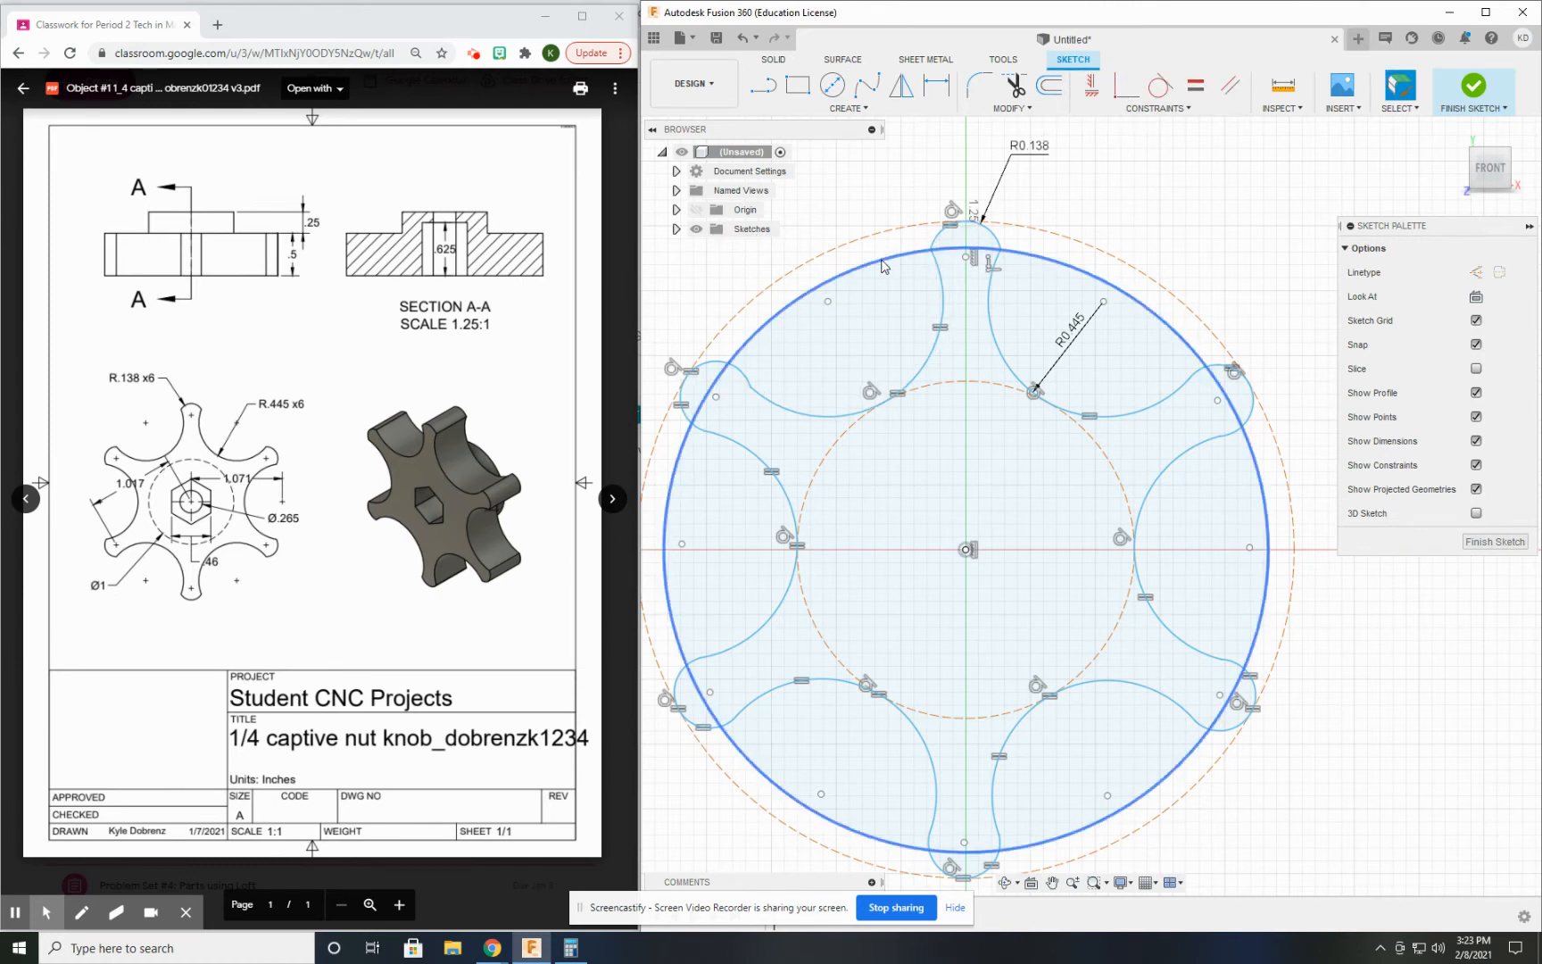
{"action": "left_click", "coordinate": [964, 230]}
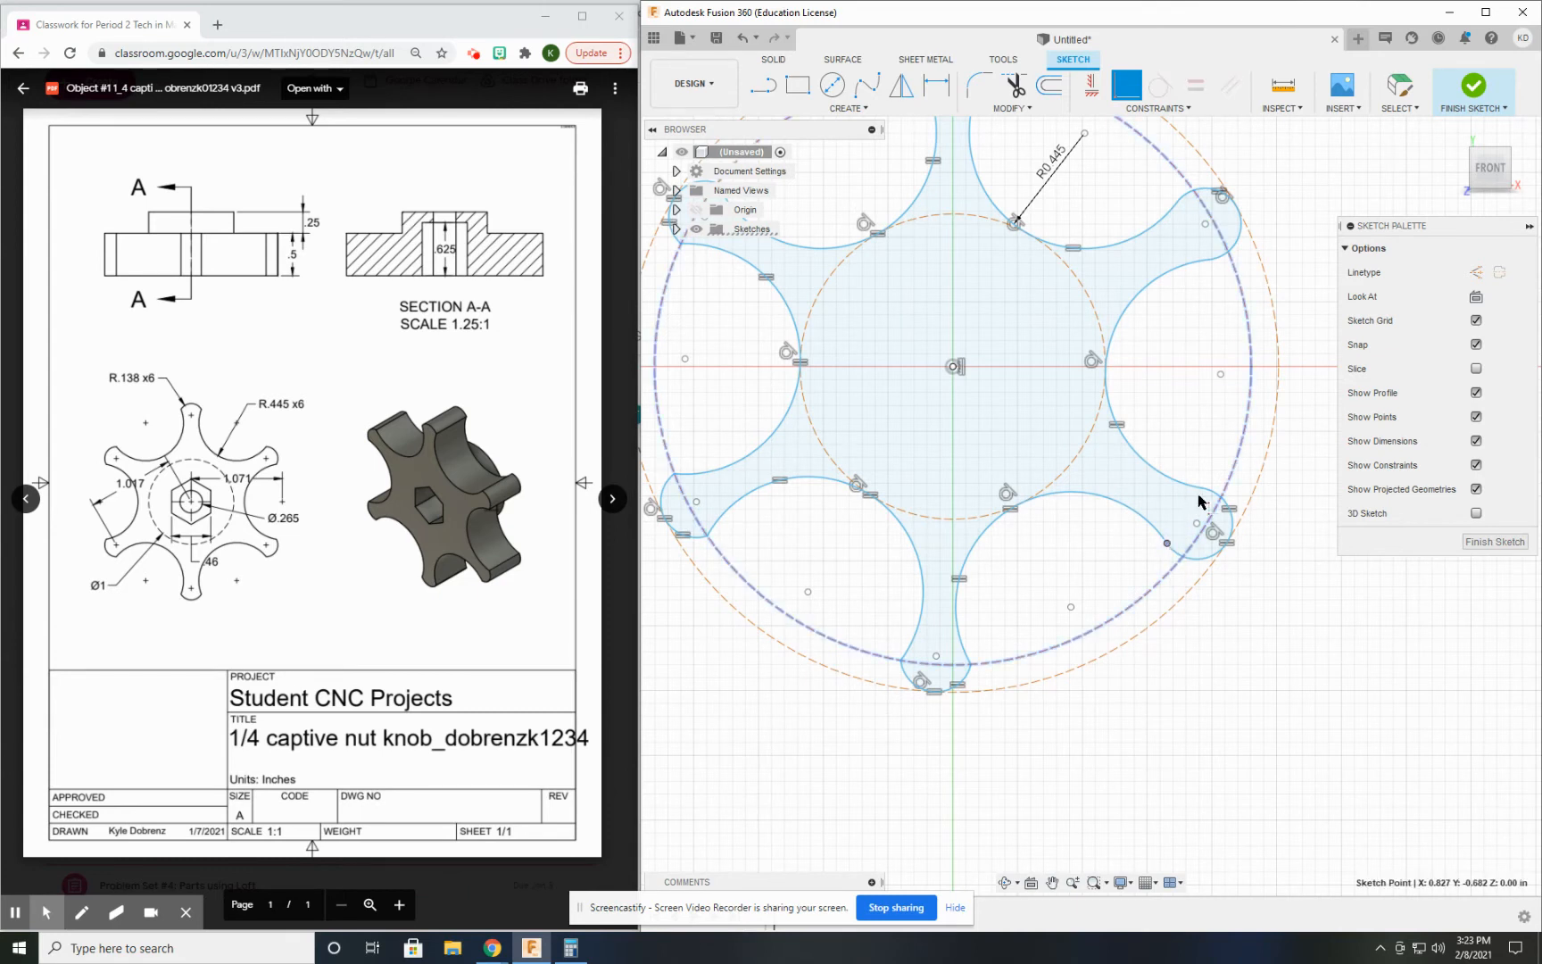
{"action": "mouse_move", "coordinate": [1210, 499]}
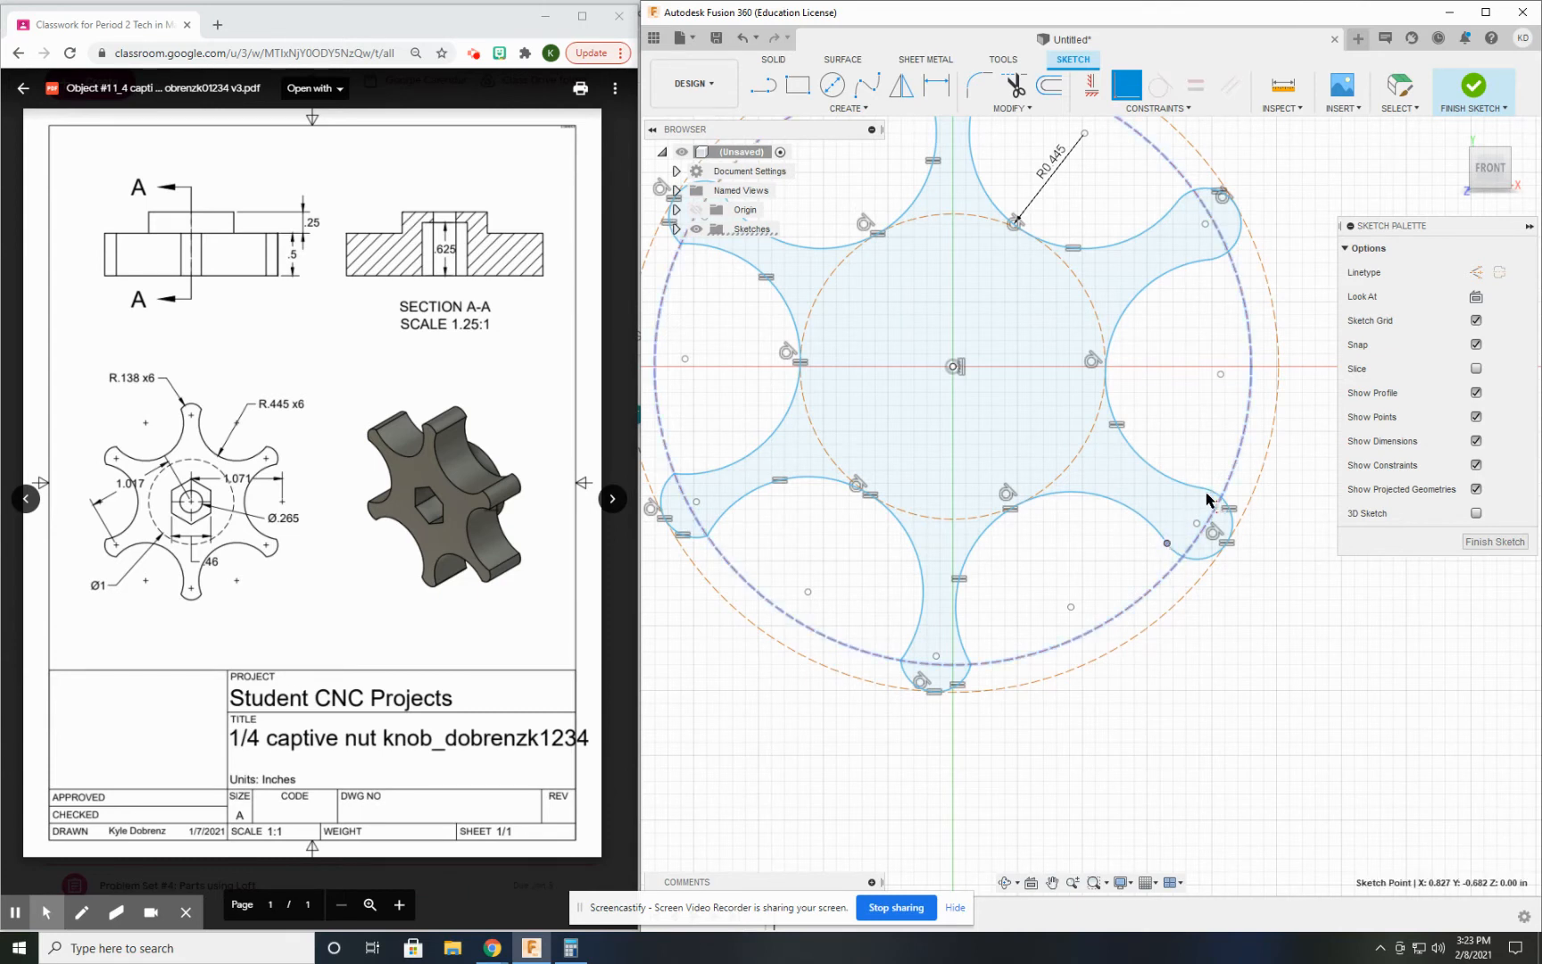
{"action": "left_click", "coordinate": [1210, 532]}
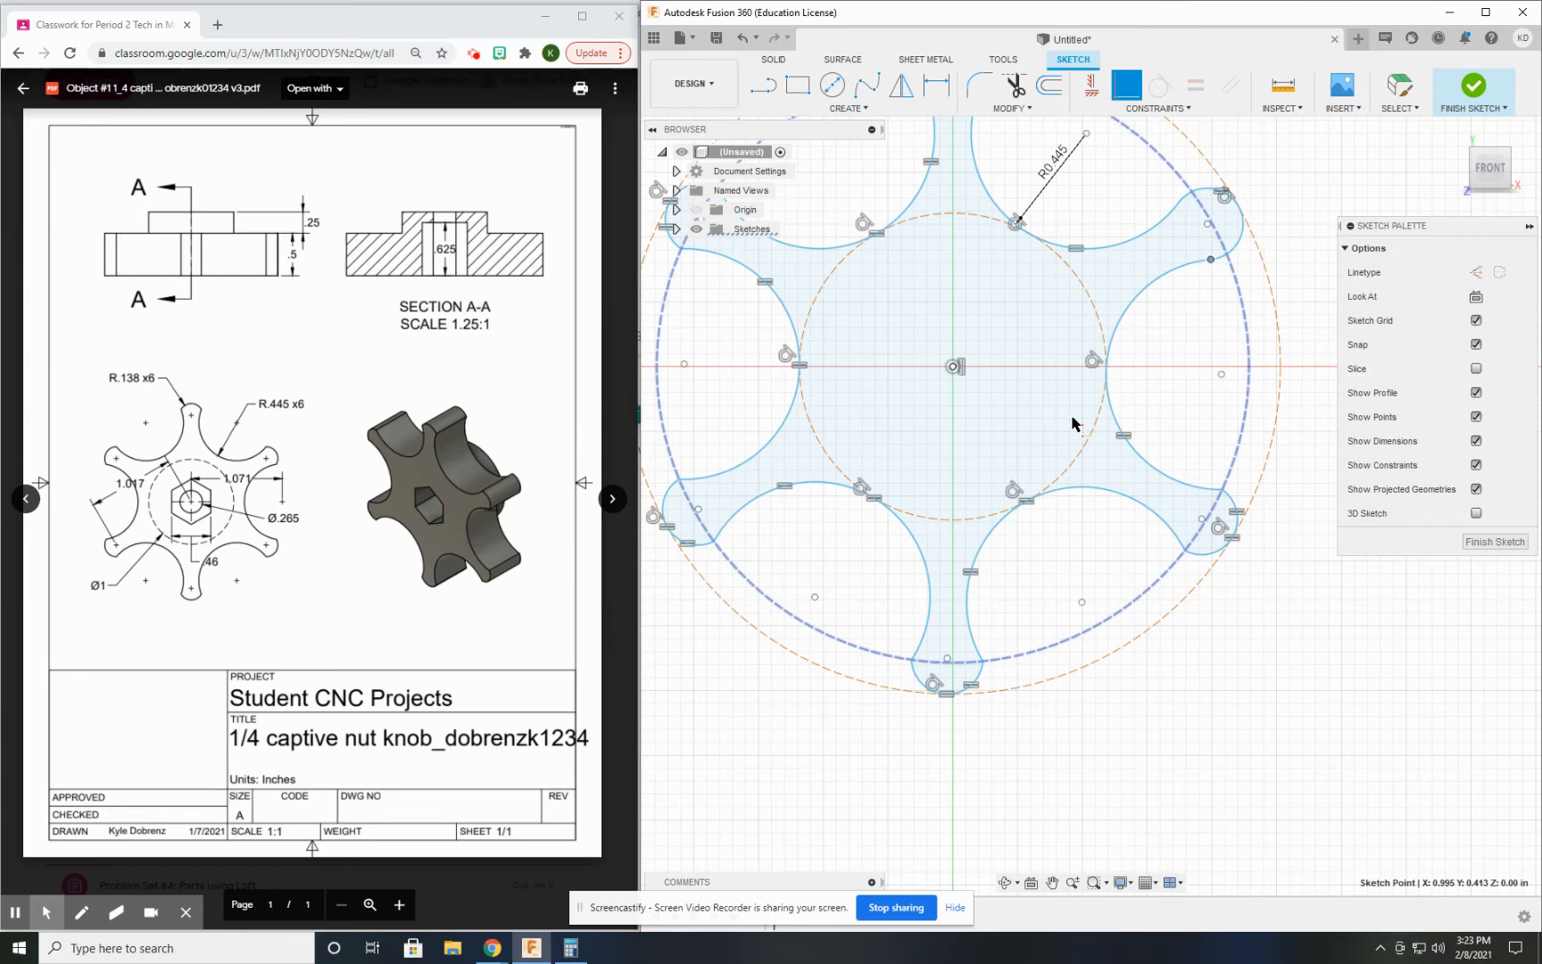
{"action": "mouse_move", "coordinate": [1183, 274]}
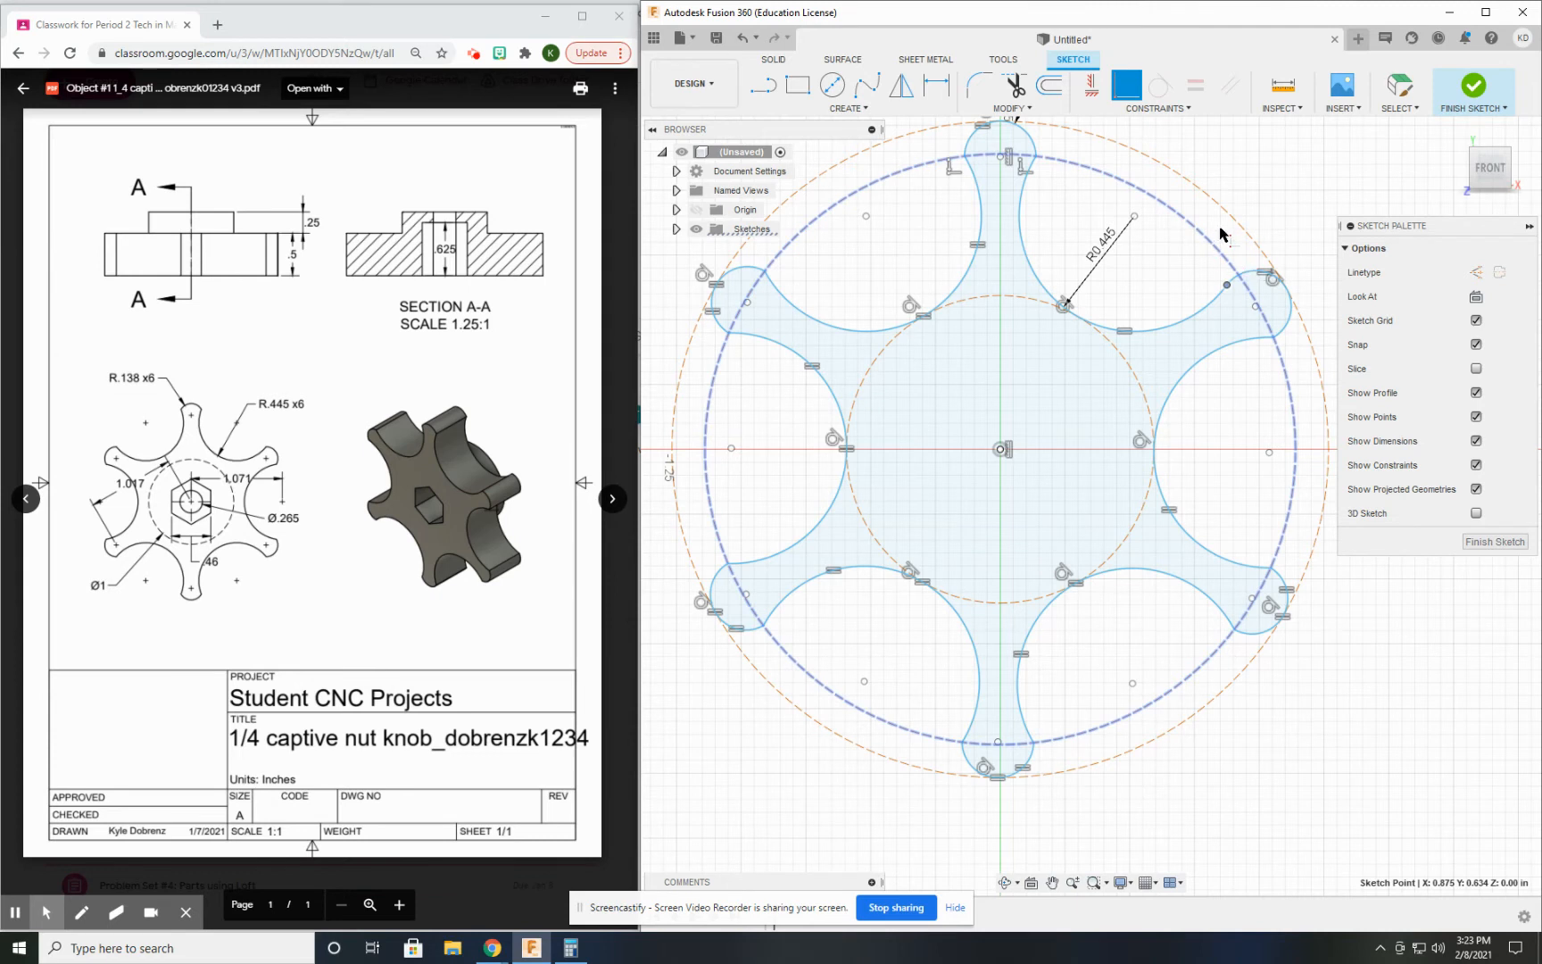
{"action": "mouse_move", "coordinate": [1224, 214]}
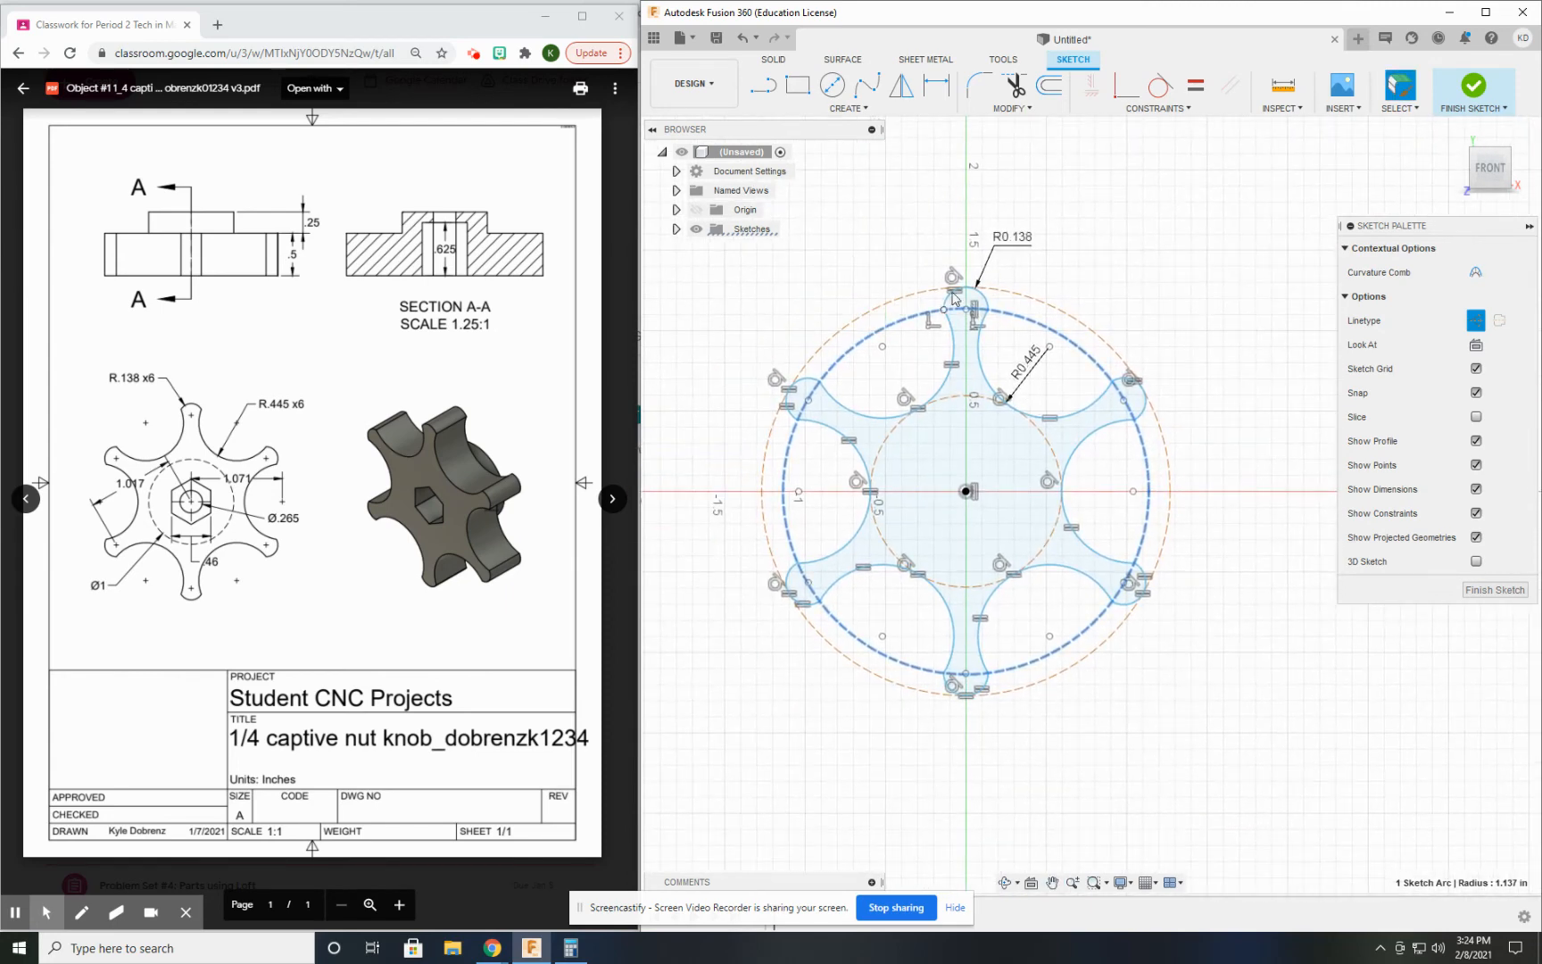
- Dimension the origin-to-arc-centre distance as 1.071 for the scalloped cutout arc
{"action": "left_click", "coordinate": [935, 84]}
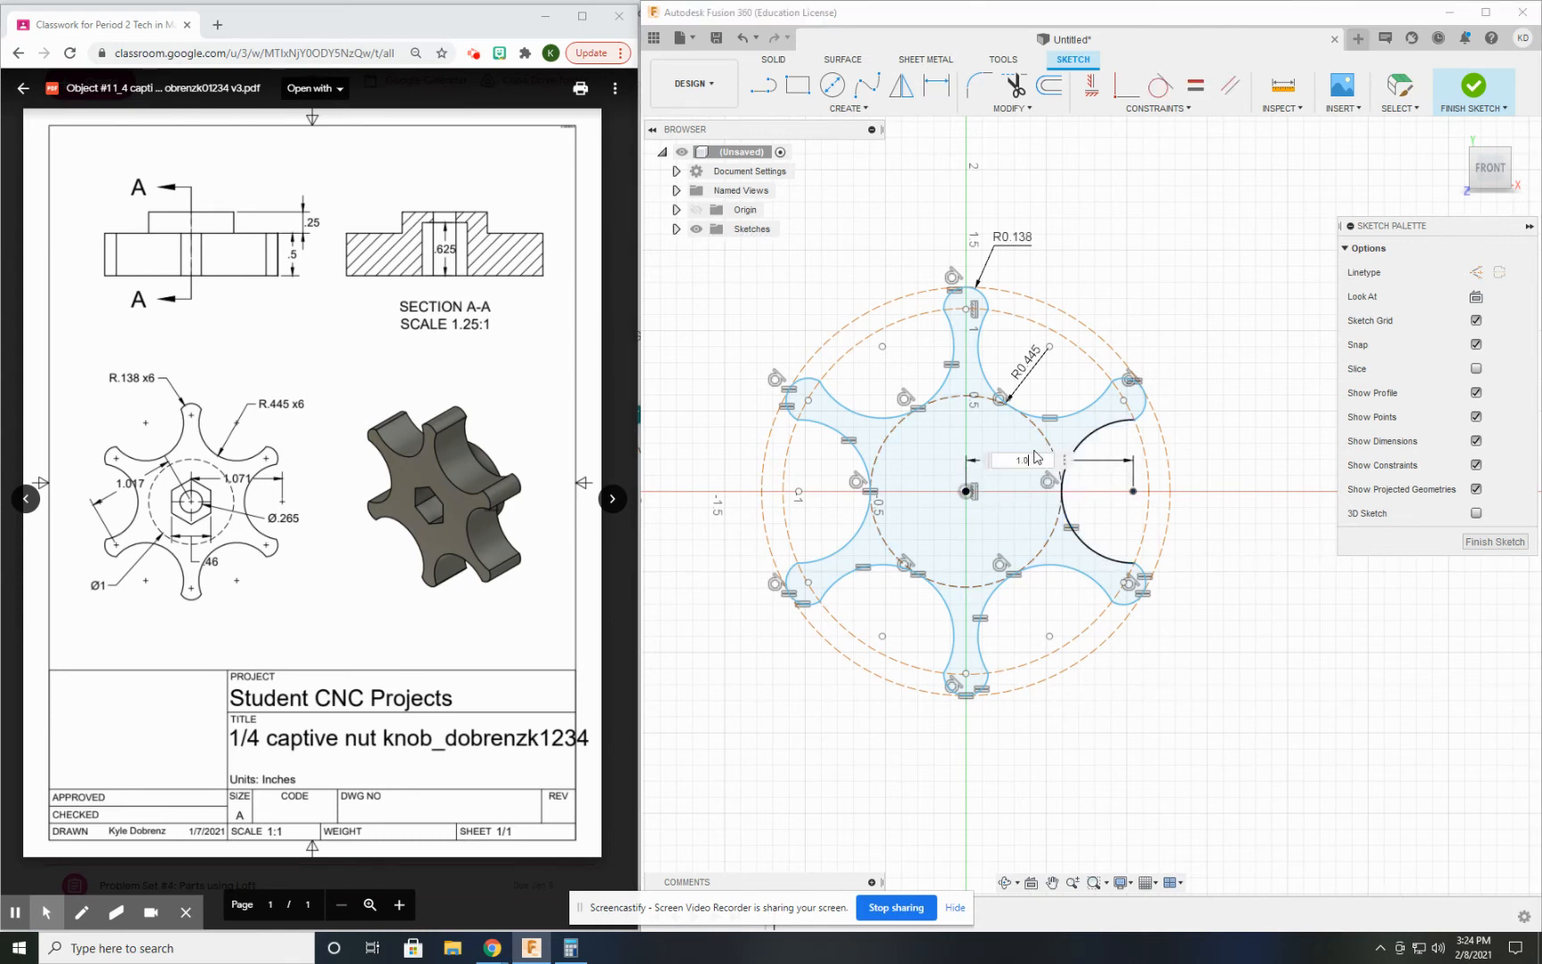
{"action": "type", "text": "1.071"}
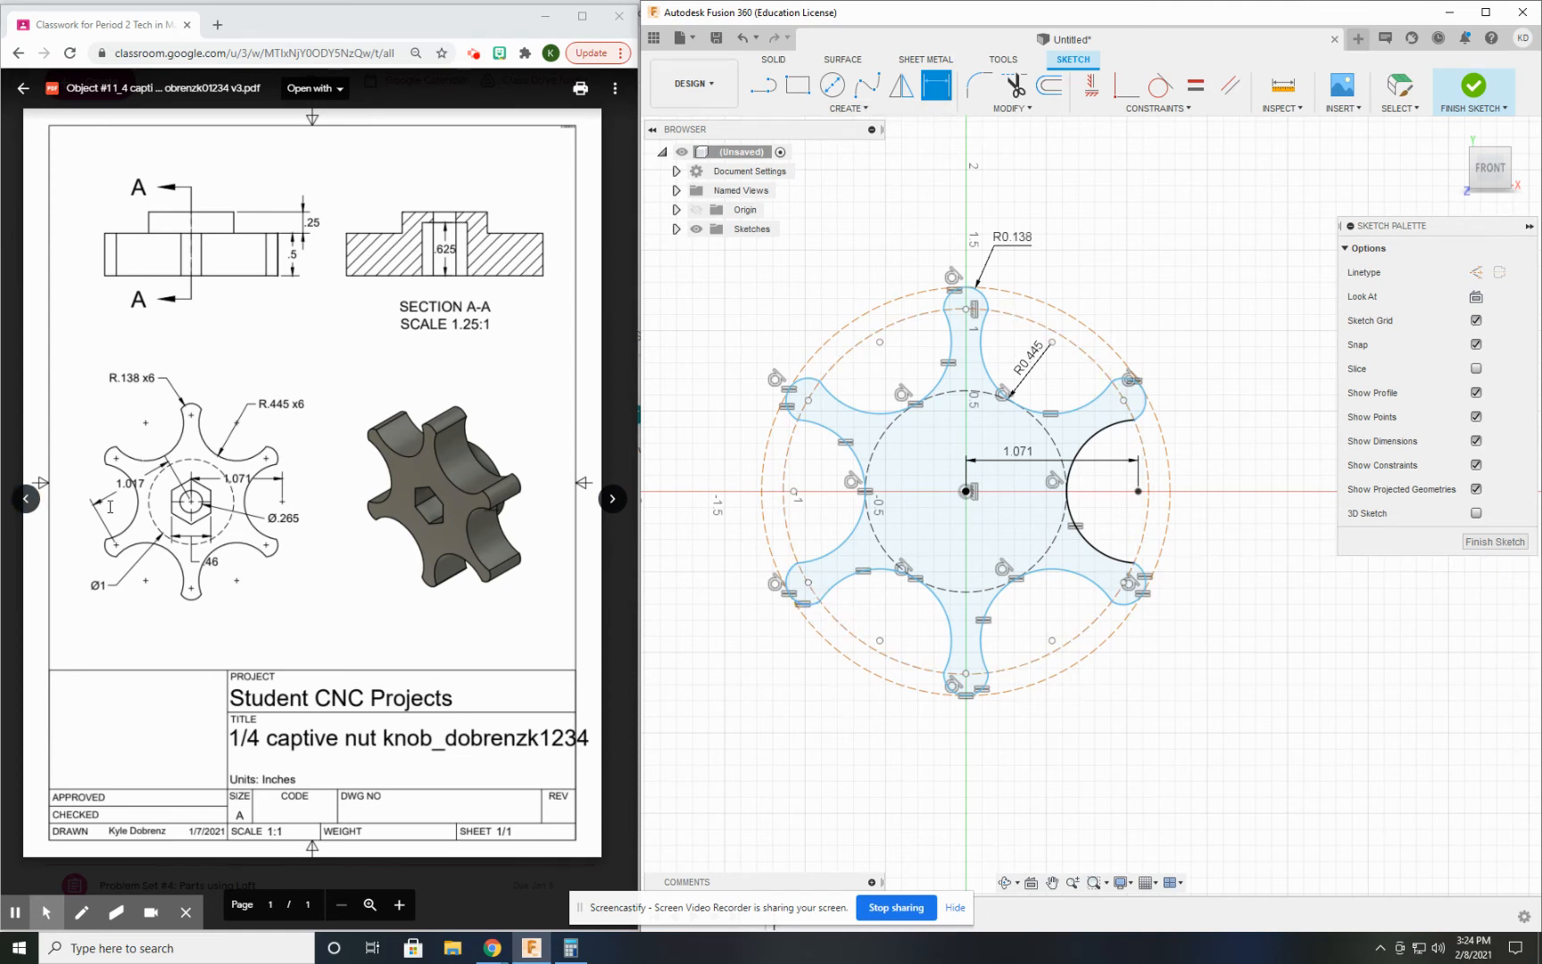
{"action": "mouse_move", "coordinate": [801, 591]}
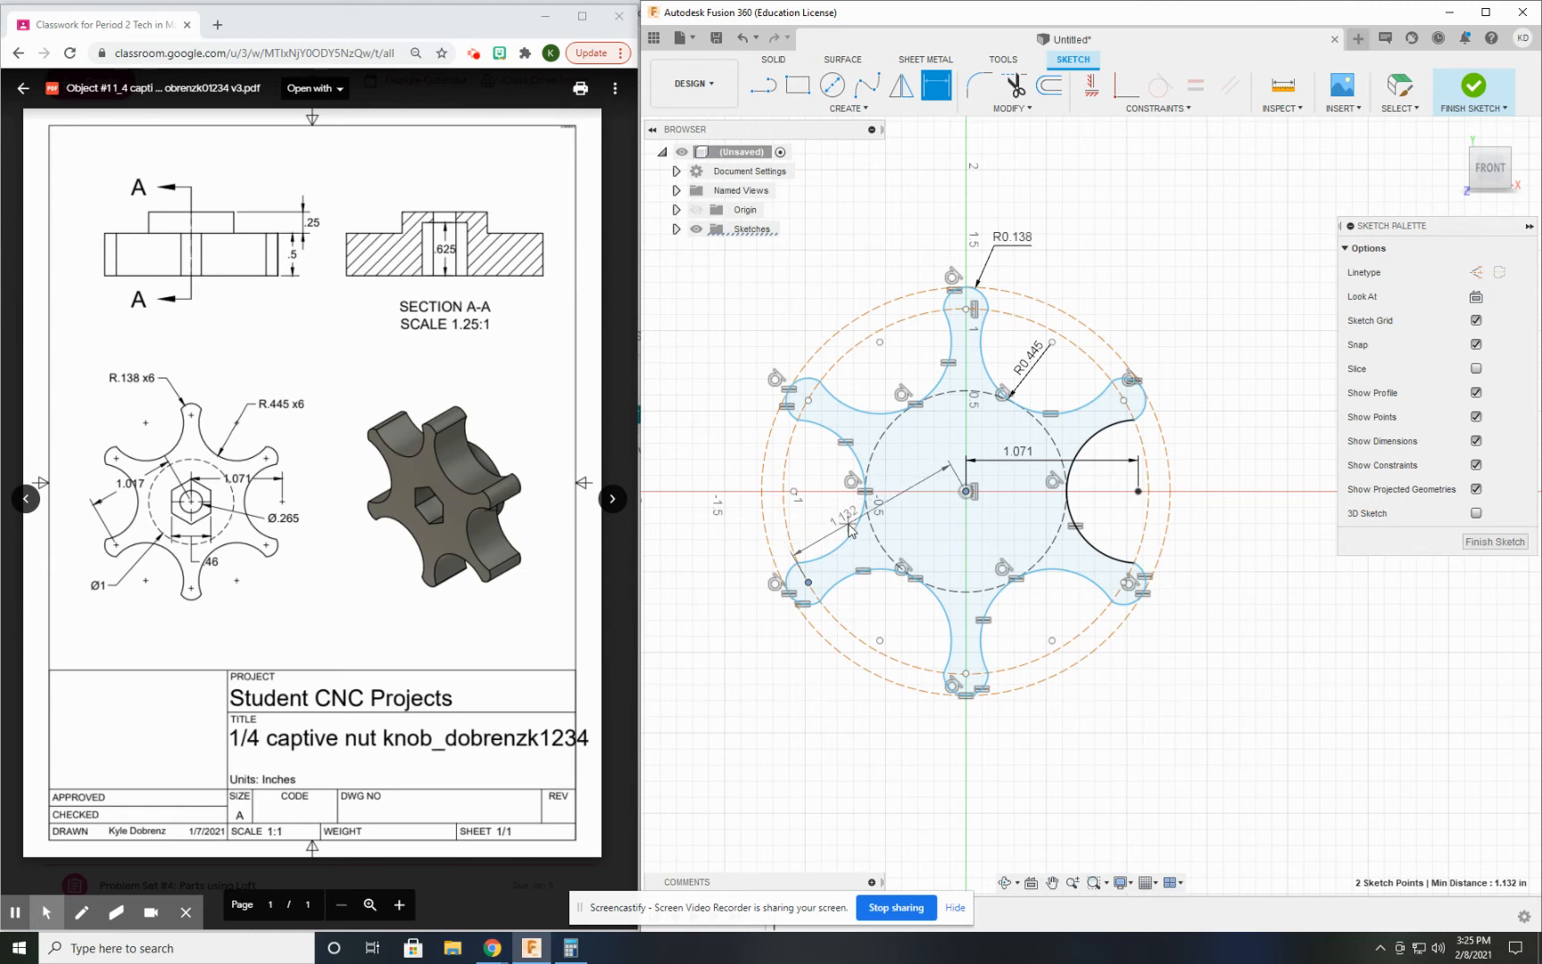
{"action": "mouse_move", "coordinate": [862, 505]}
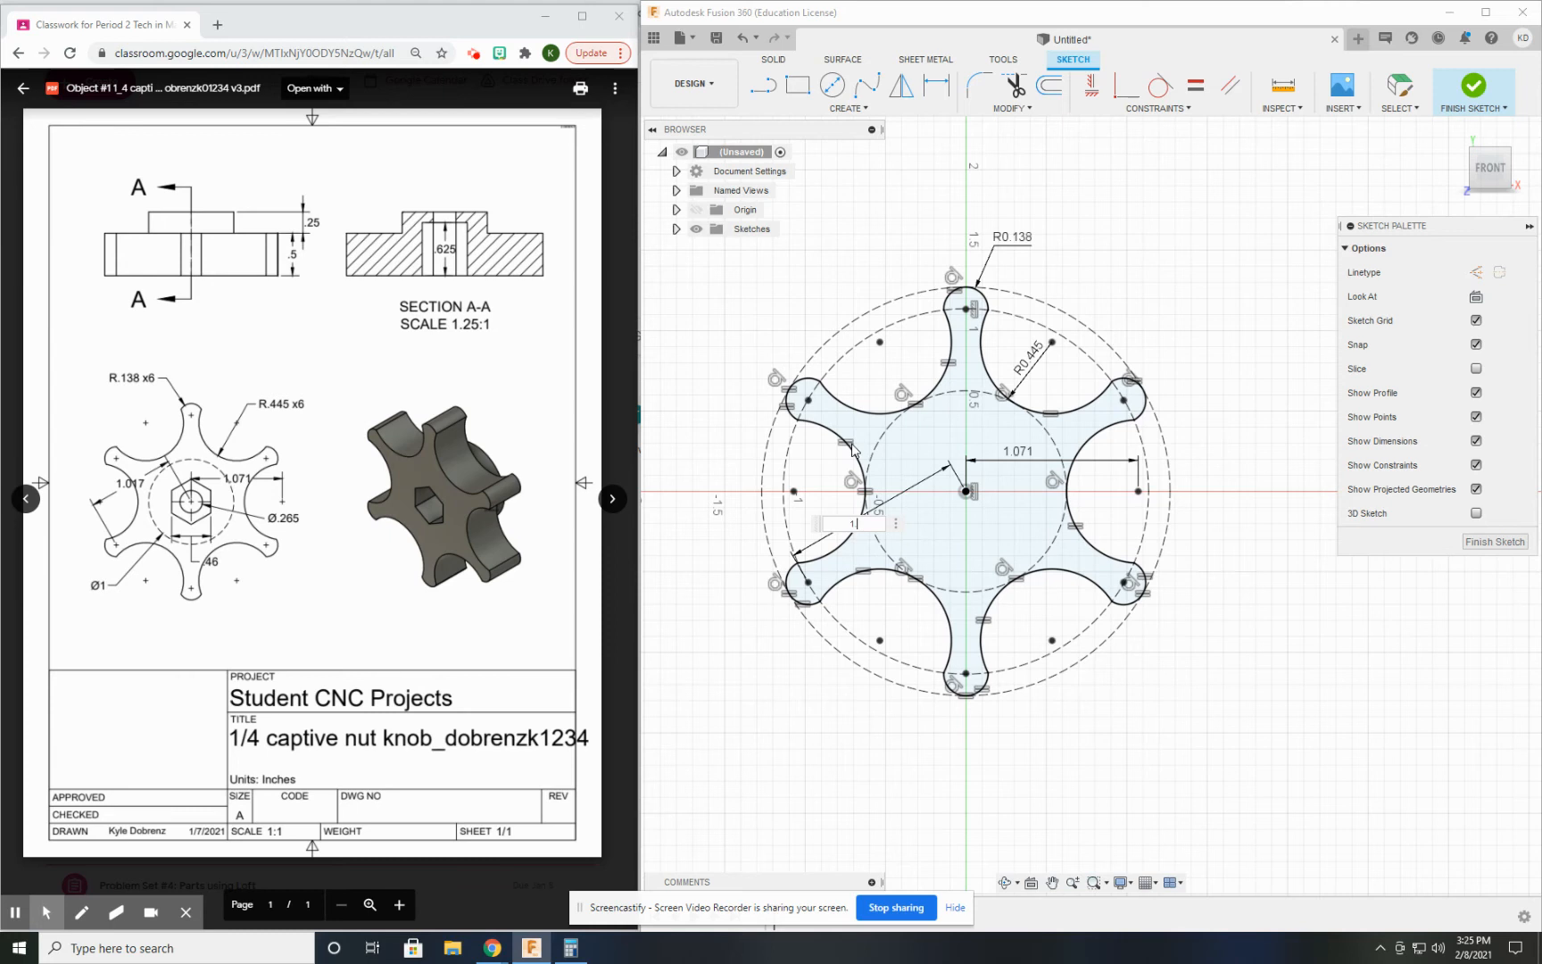
- Enter 1.017 for the diagonal origin-to-arc dimension, fully constraining the outline
{"action": "type", "text": "1.017"}
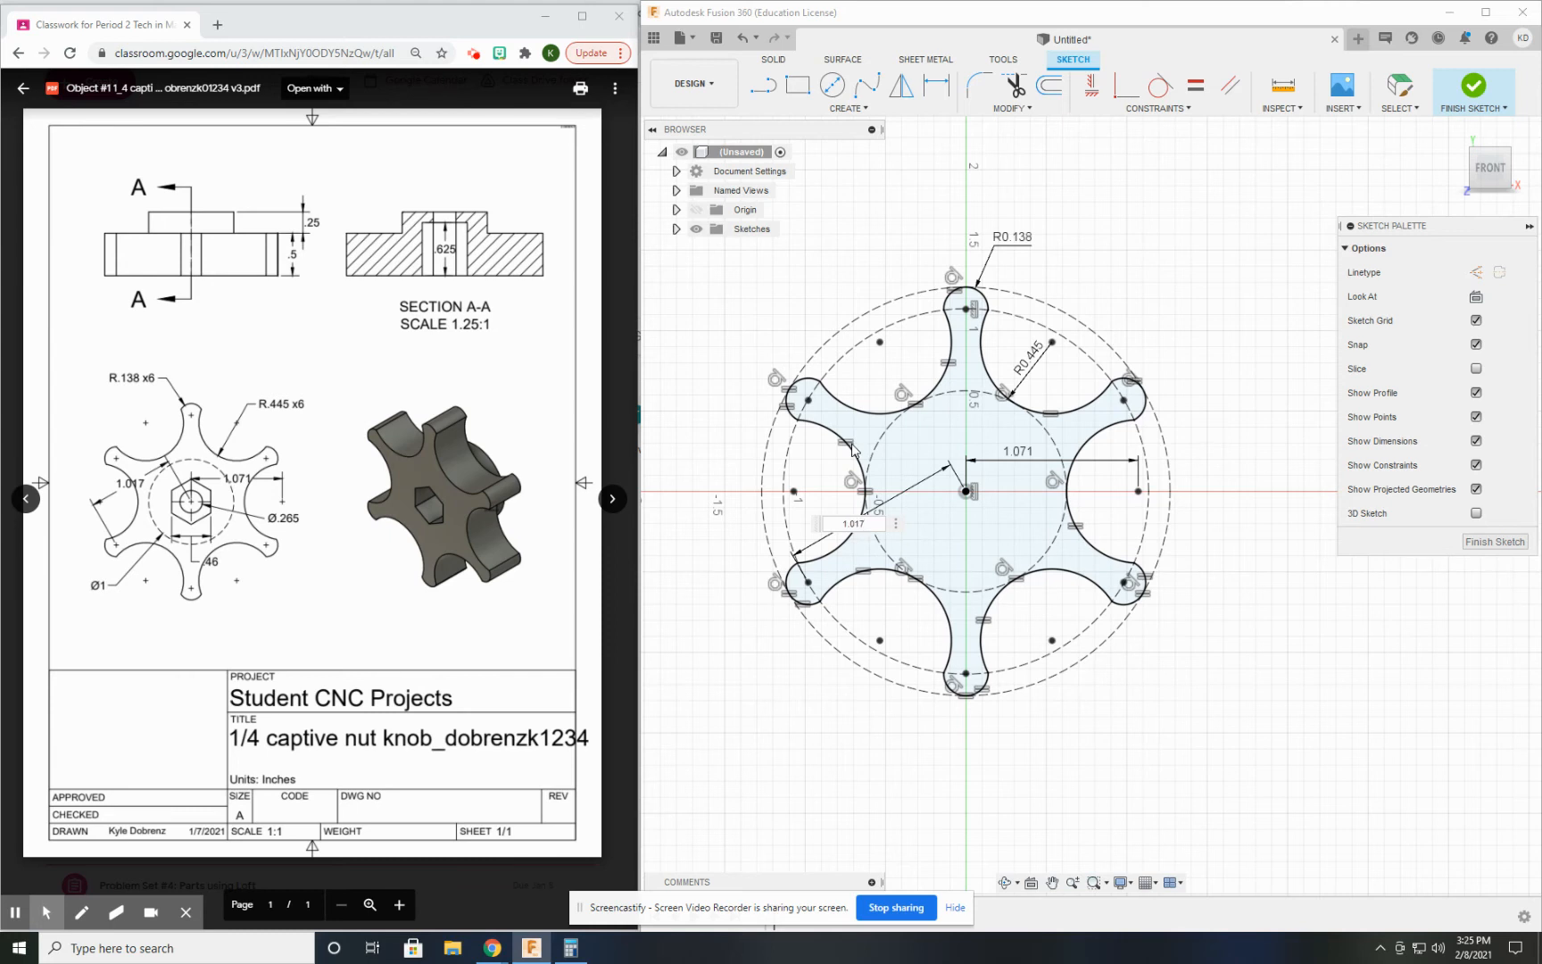
{"action": "mouse_move", "coordinate": [982, 543]}
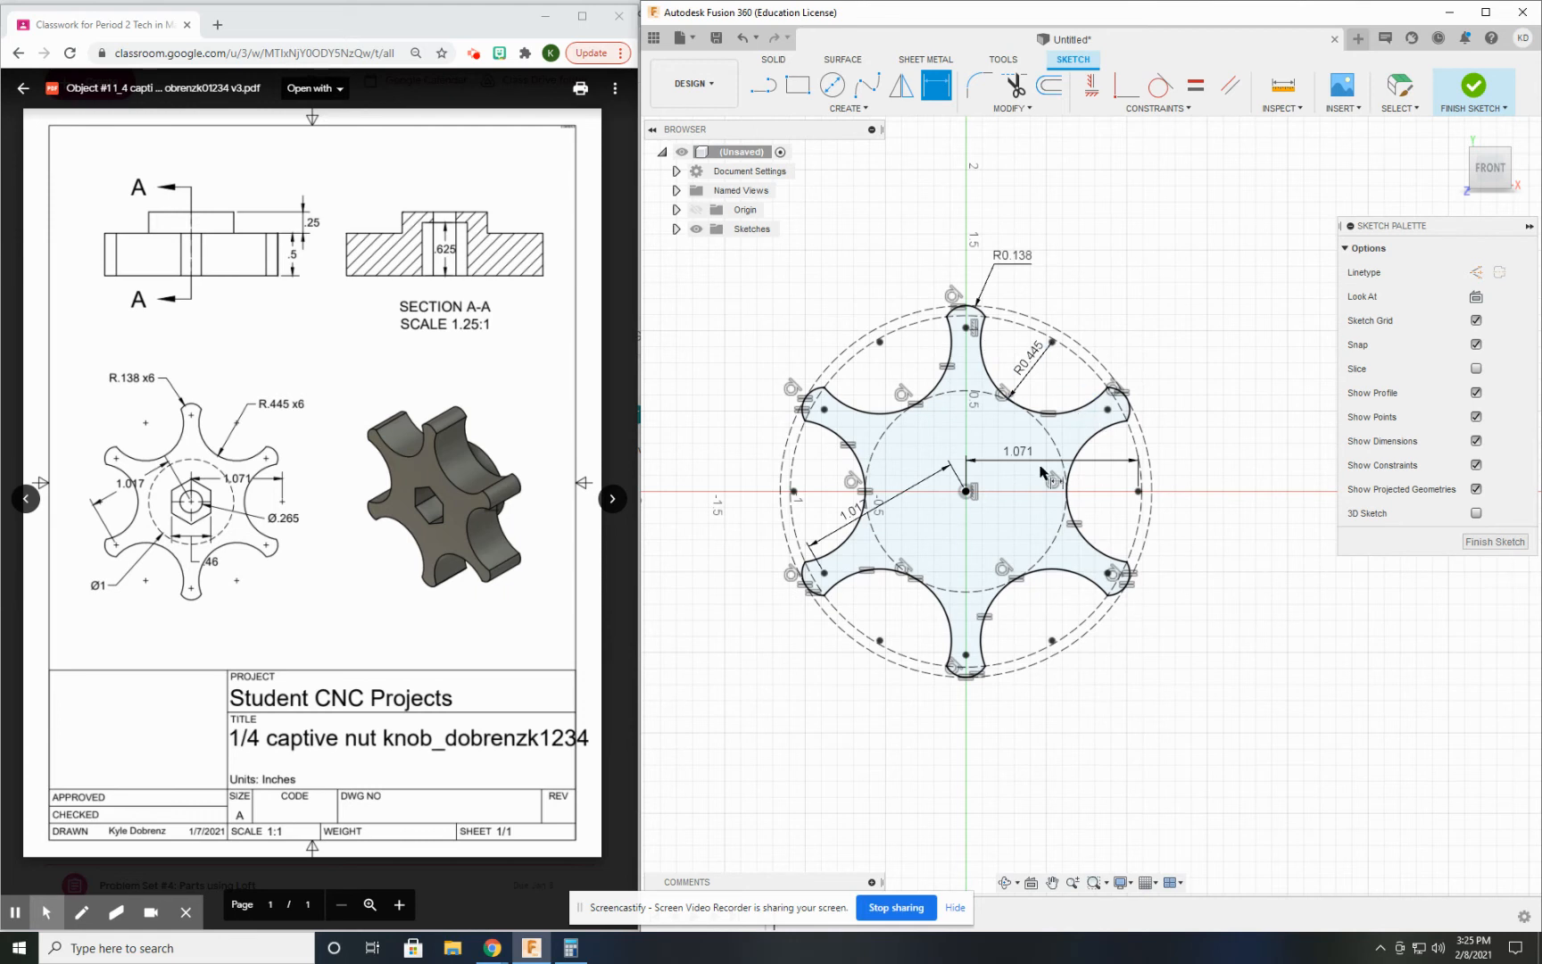
{"action": "left_click", "coordinate": [677, 229]}
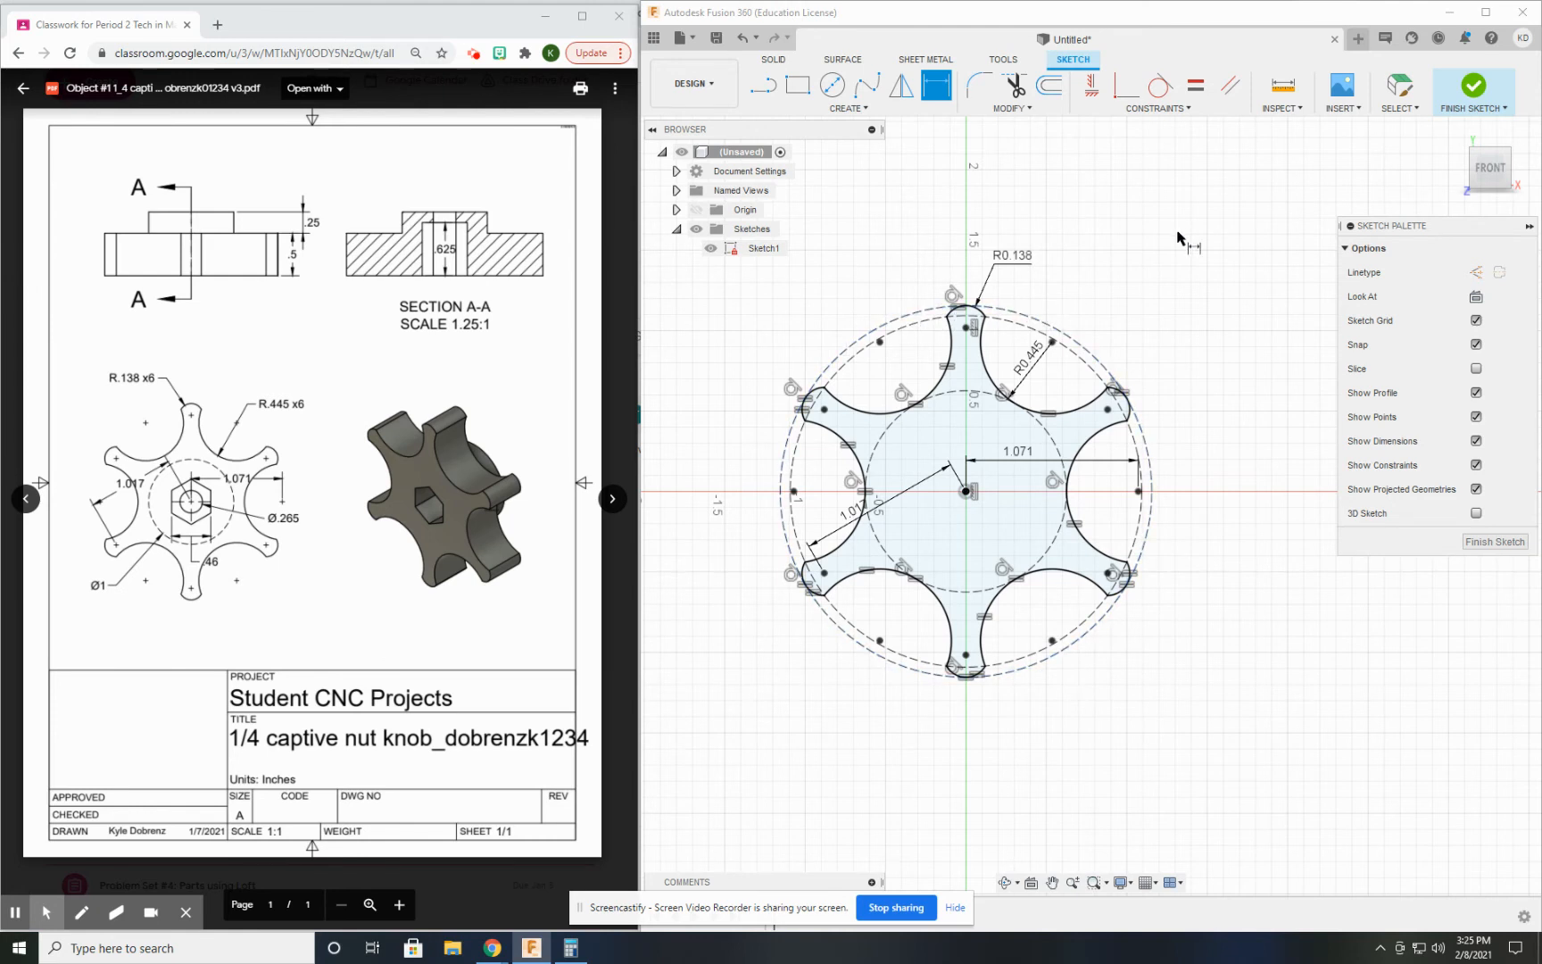
{"action": "mouse_move", "coordinate": [1026, 630]}
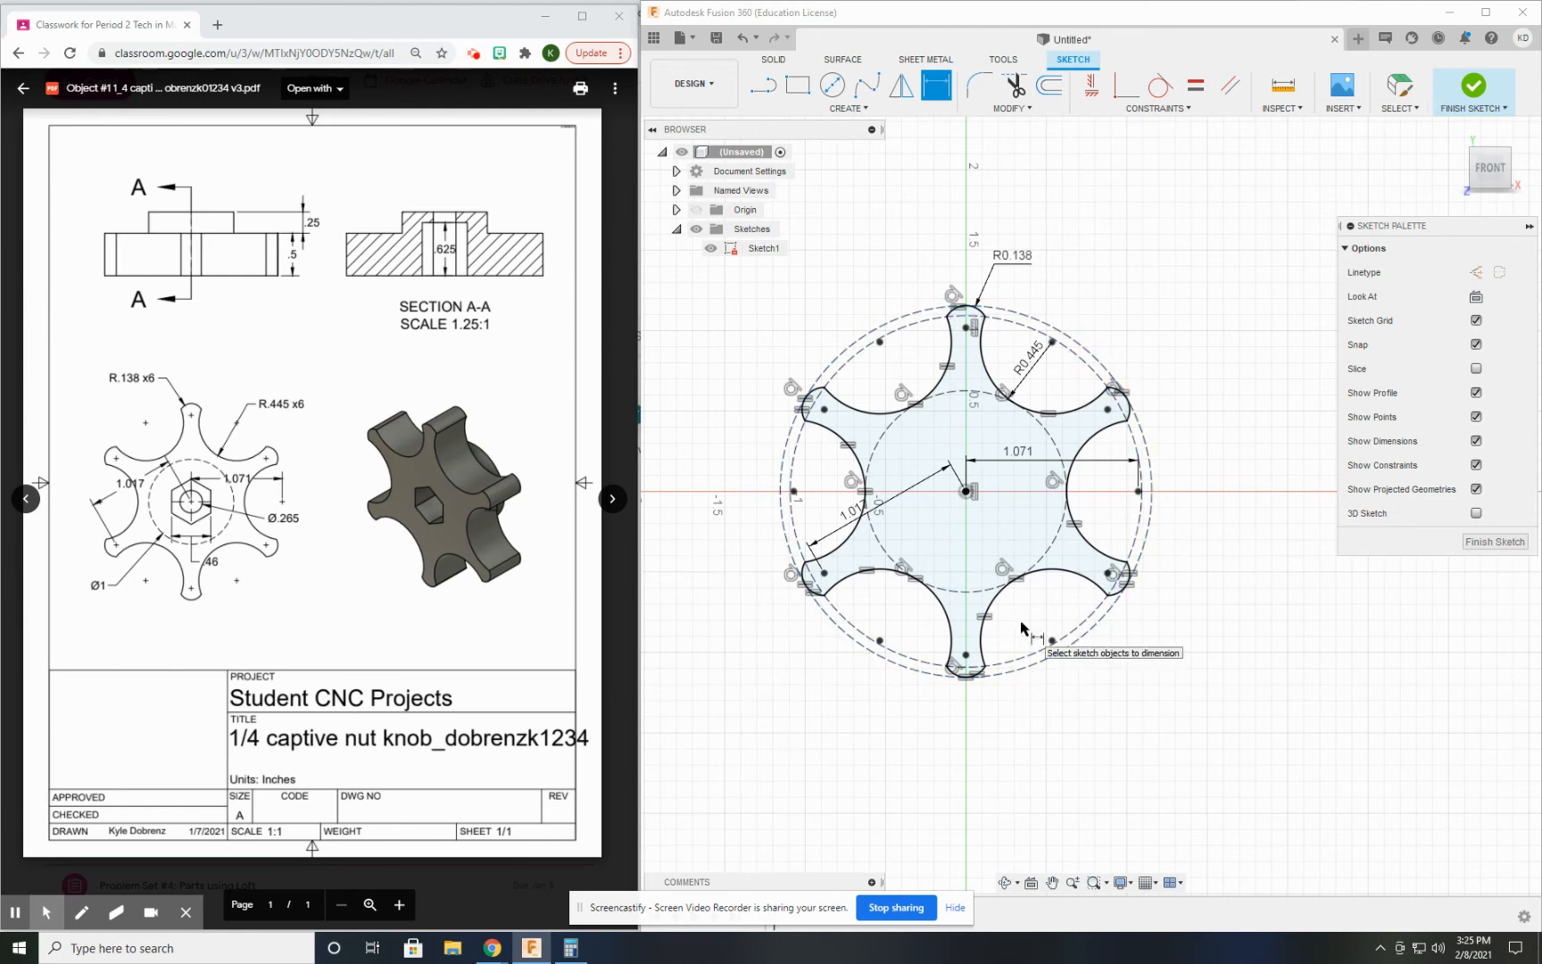
{"action": "mouse_move", "coordinate": [798, 86]}
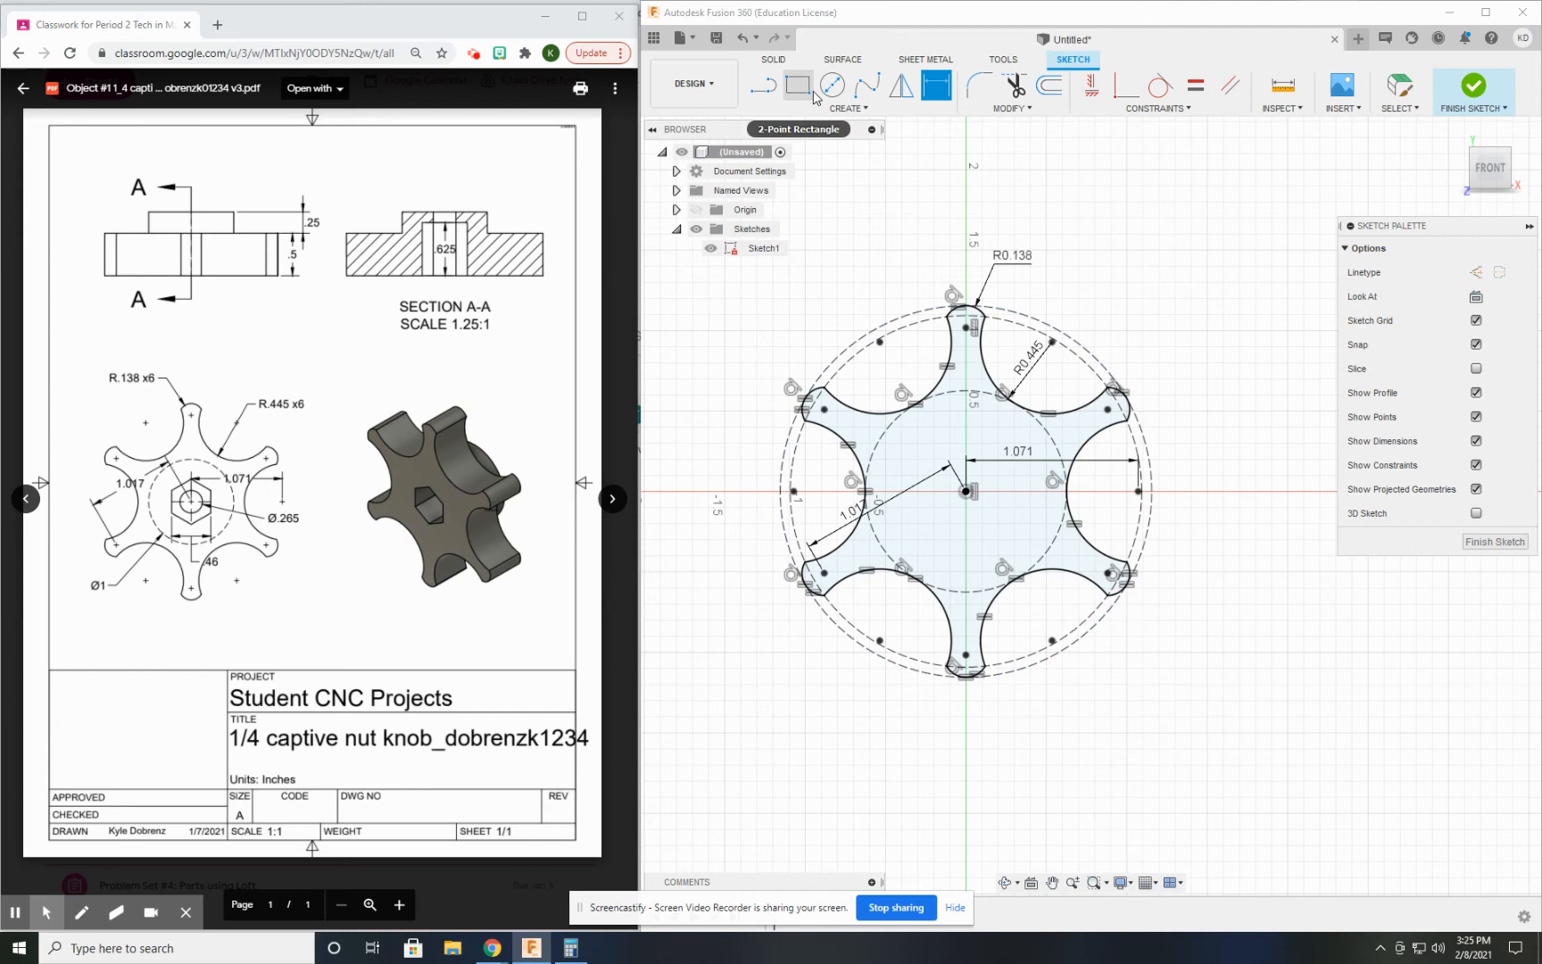
- Add a 0.265-diameter hole circle at the origin and finish the knob sketch
{"action": "left_click", "coordinate": [832, 86]}
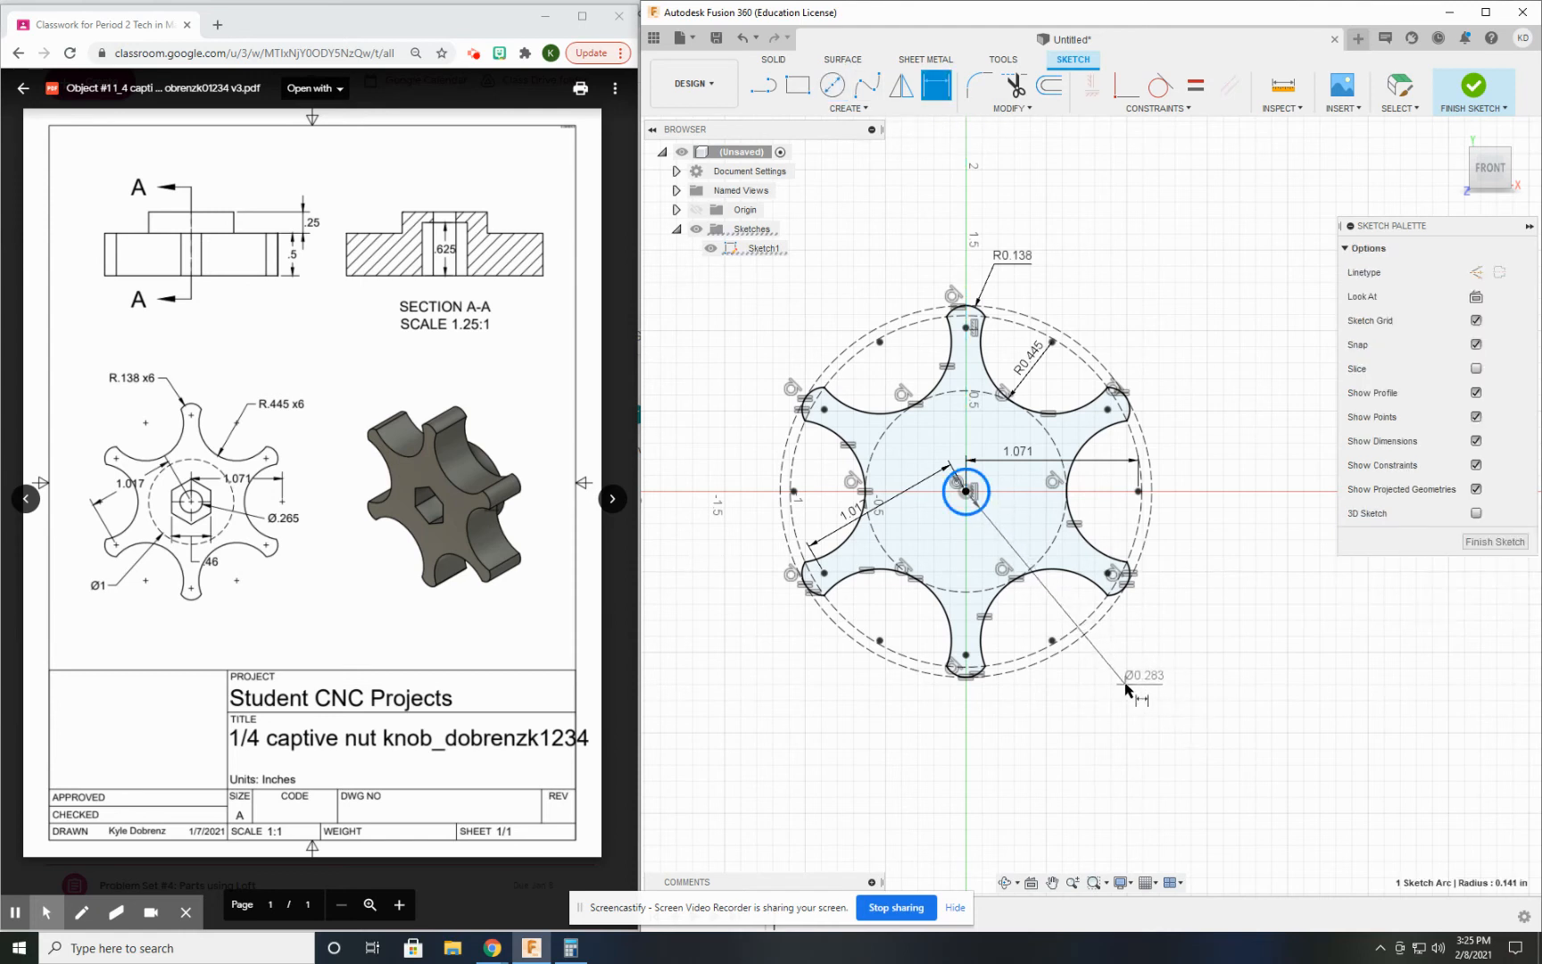
{"action": "left_click", "coordinate": [1141, 677]}
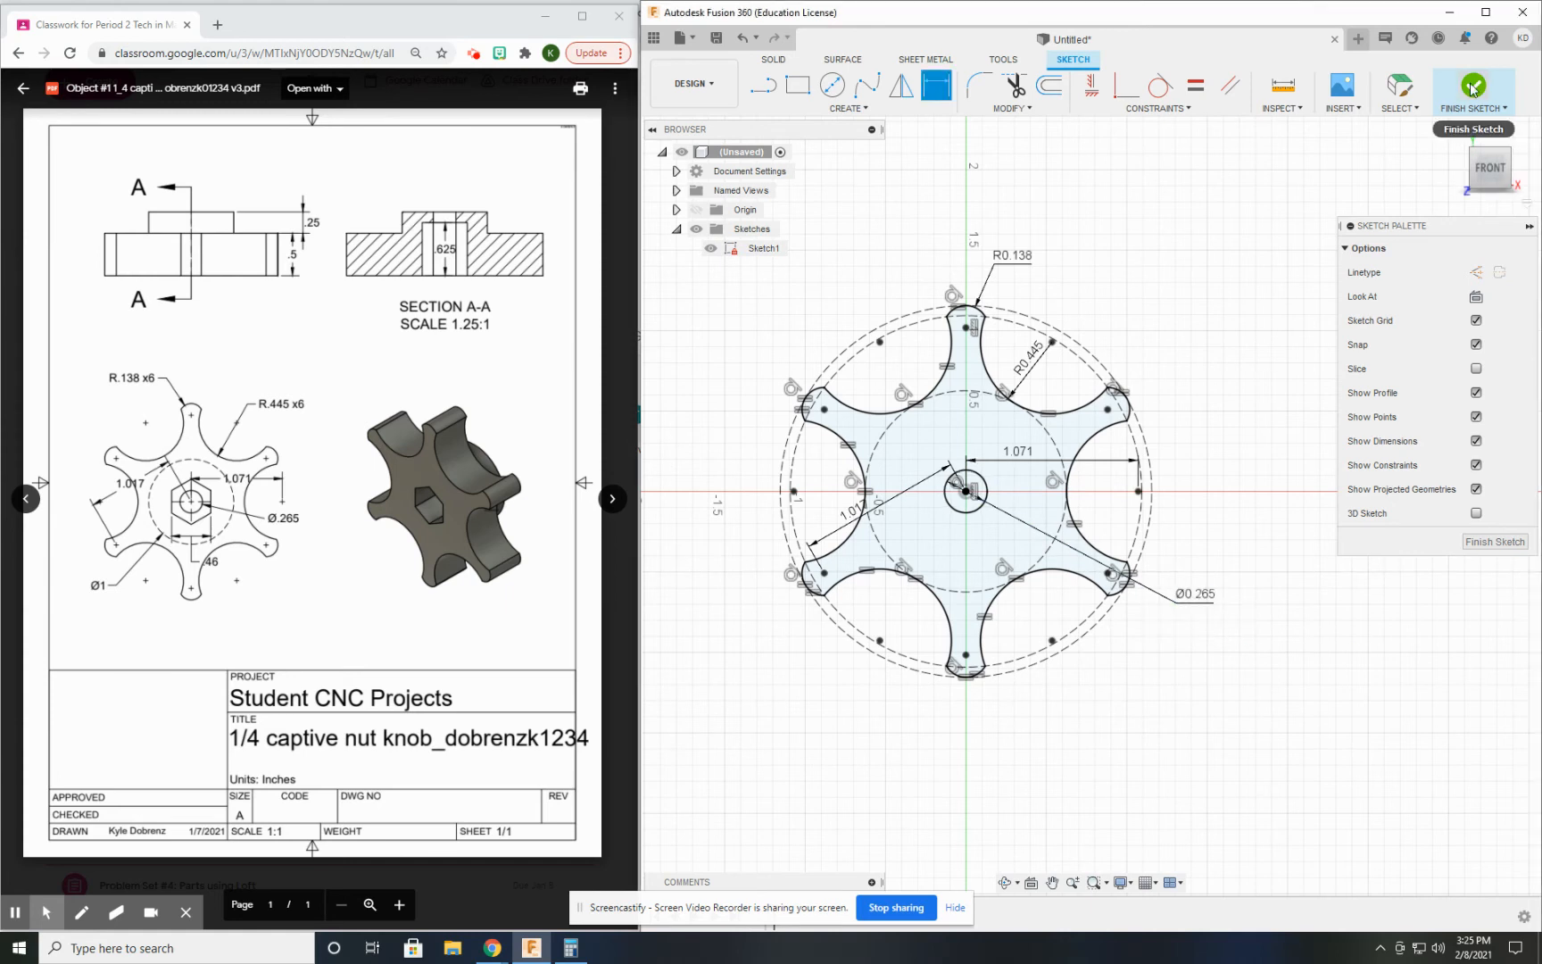
{"action": "left_click", "coordinate": [1472, 88]}
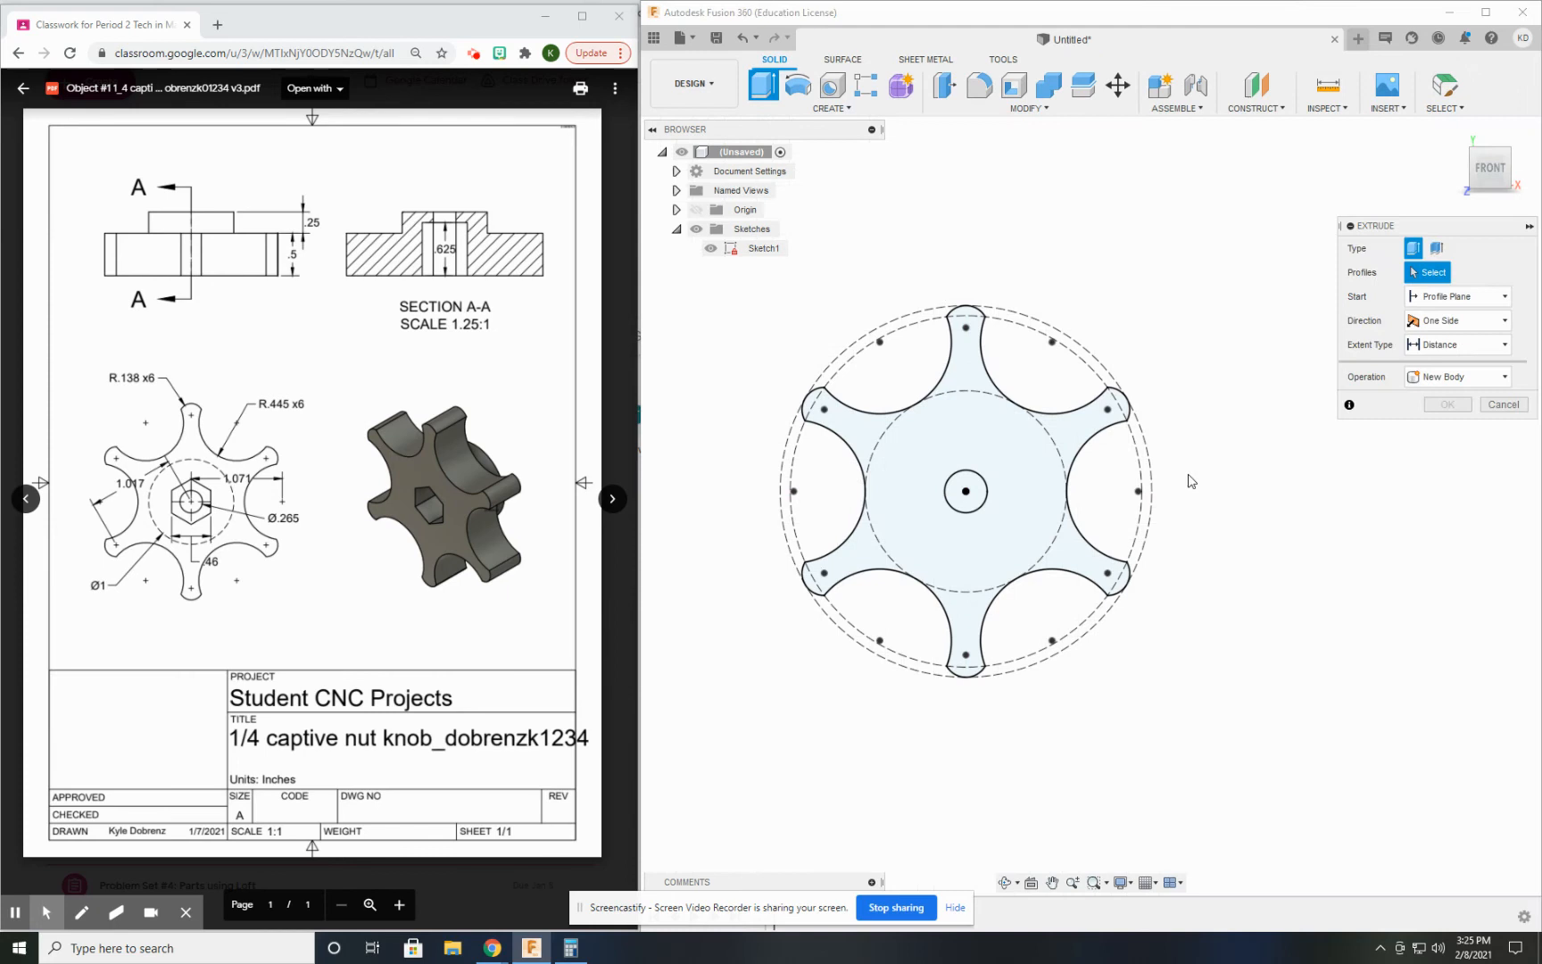
- Extrude the lobed profile -0.5 in into a solid knob with its centre hole
{"action": "left_click", "coordinate": [925, 462]}
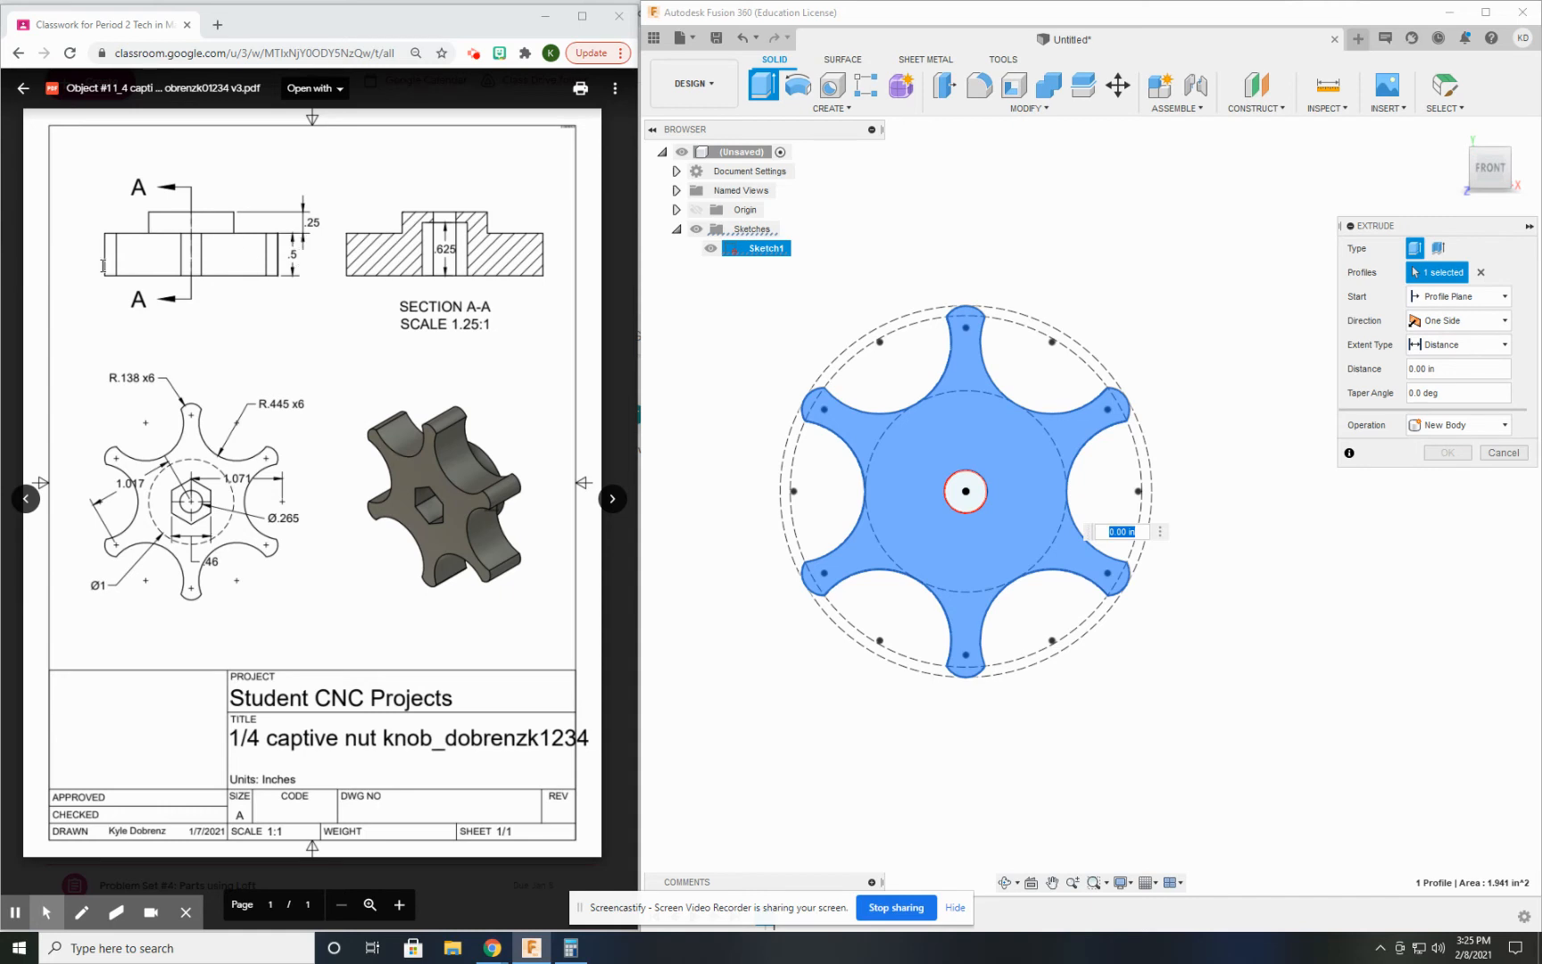
{"action": "mouse_move", "coordinate": [1180, 496]}
{"action": "type", "text": "-0.5"}
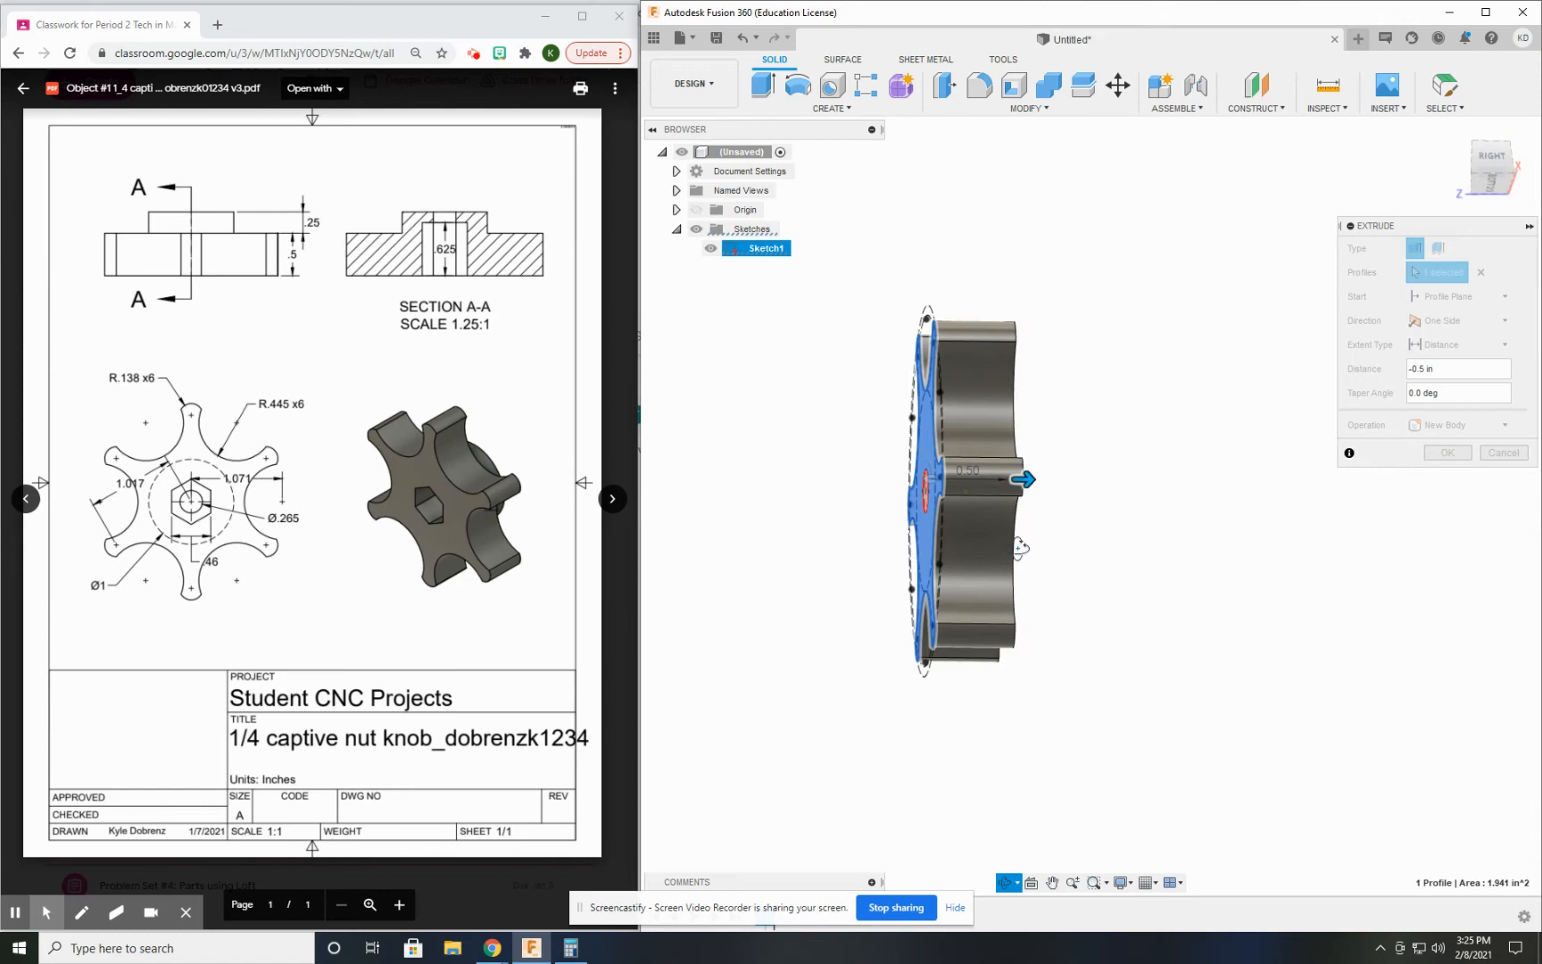
{"action": "left_click", "coordinate": [1446, 452]}
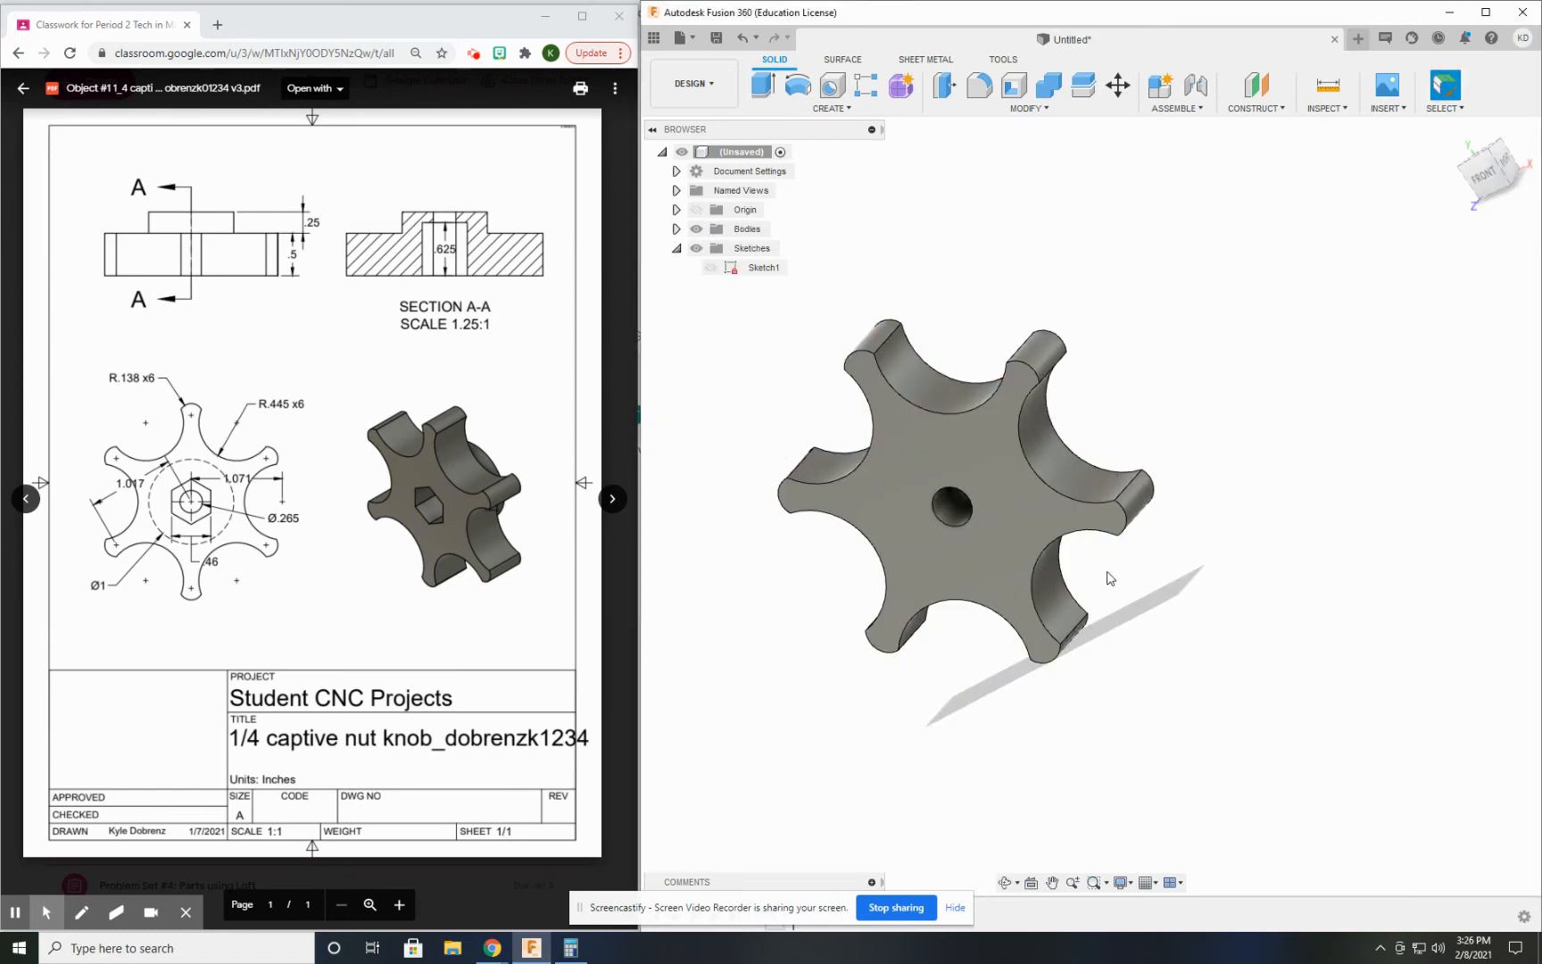
{"action": "left_click_drag", "start_coordinate": [1110, 578], "coordinate": [1101, 553]}
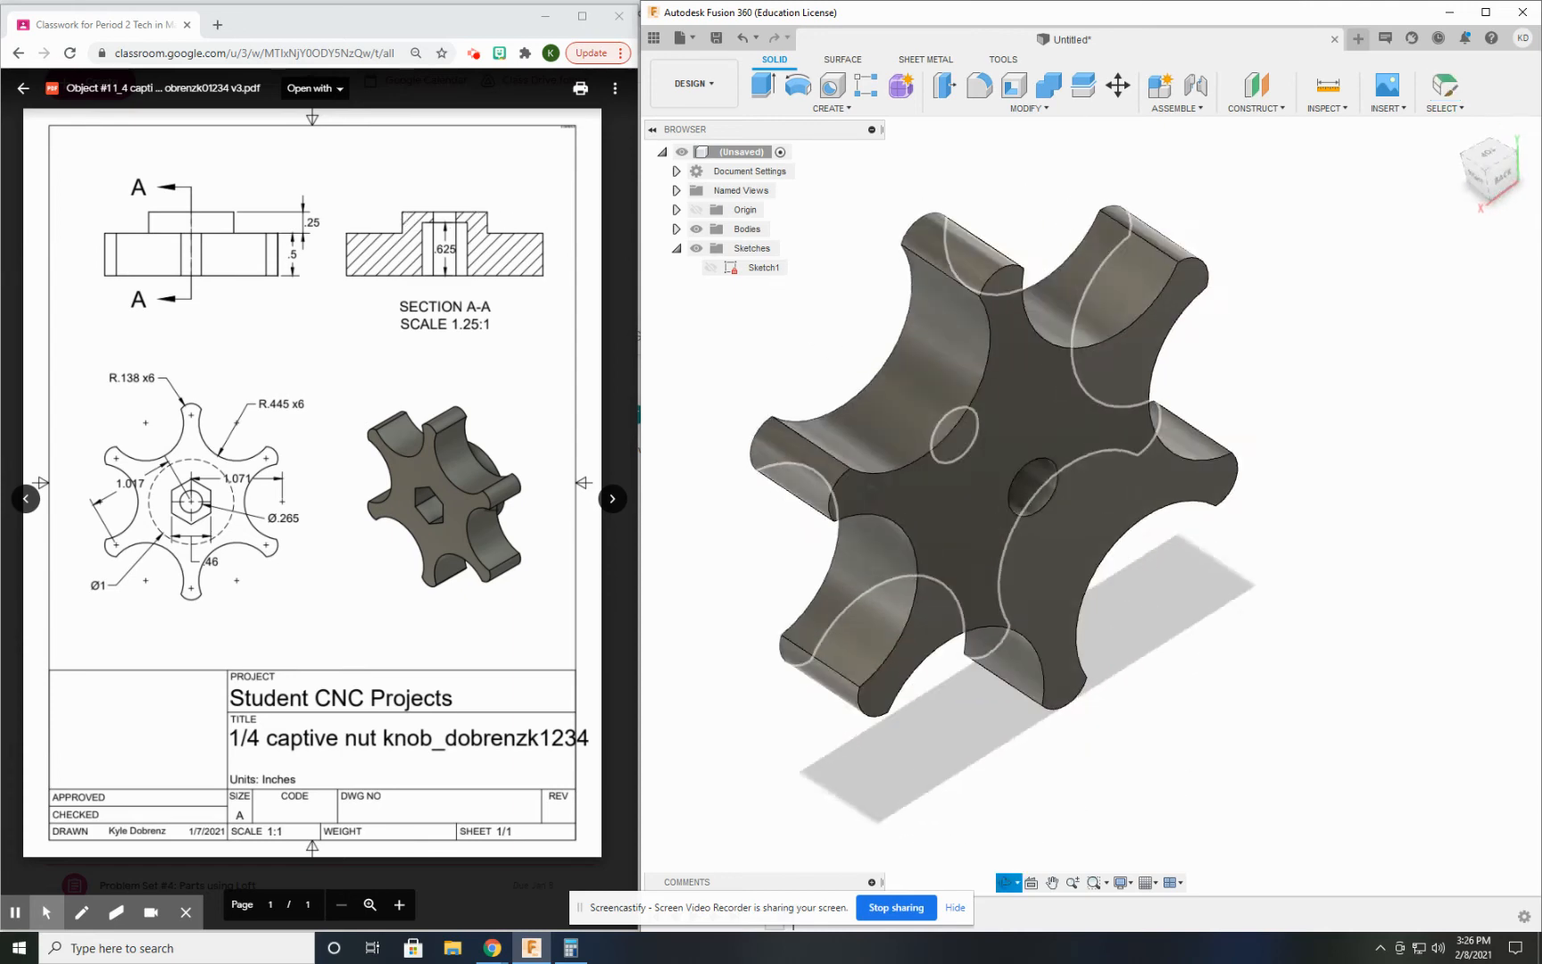
{"action": "left_click", "coordinate": [830, 109]}
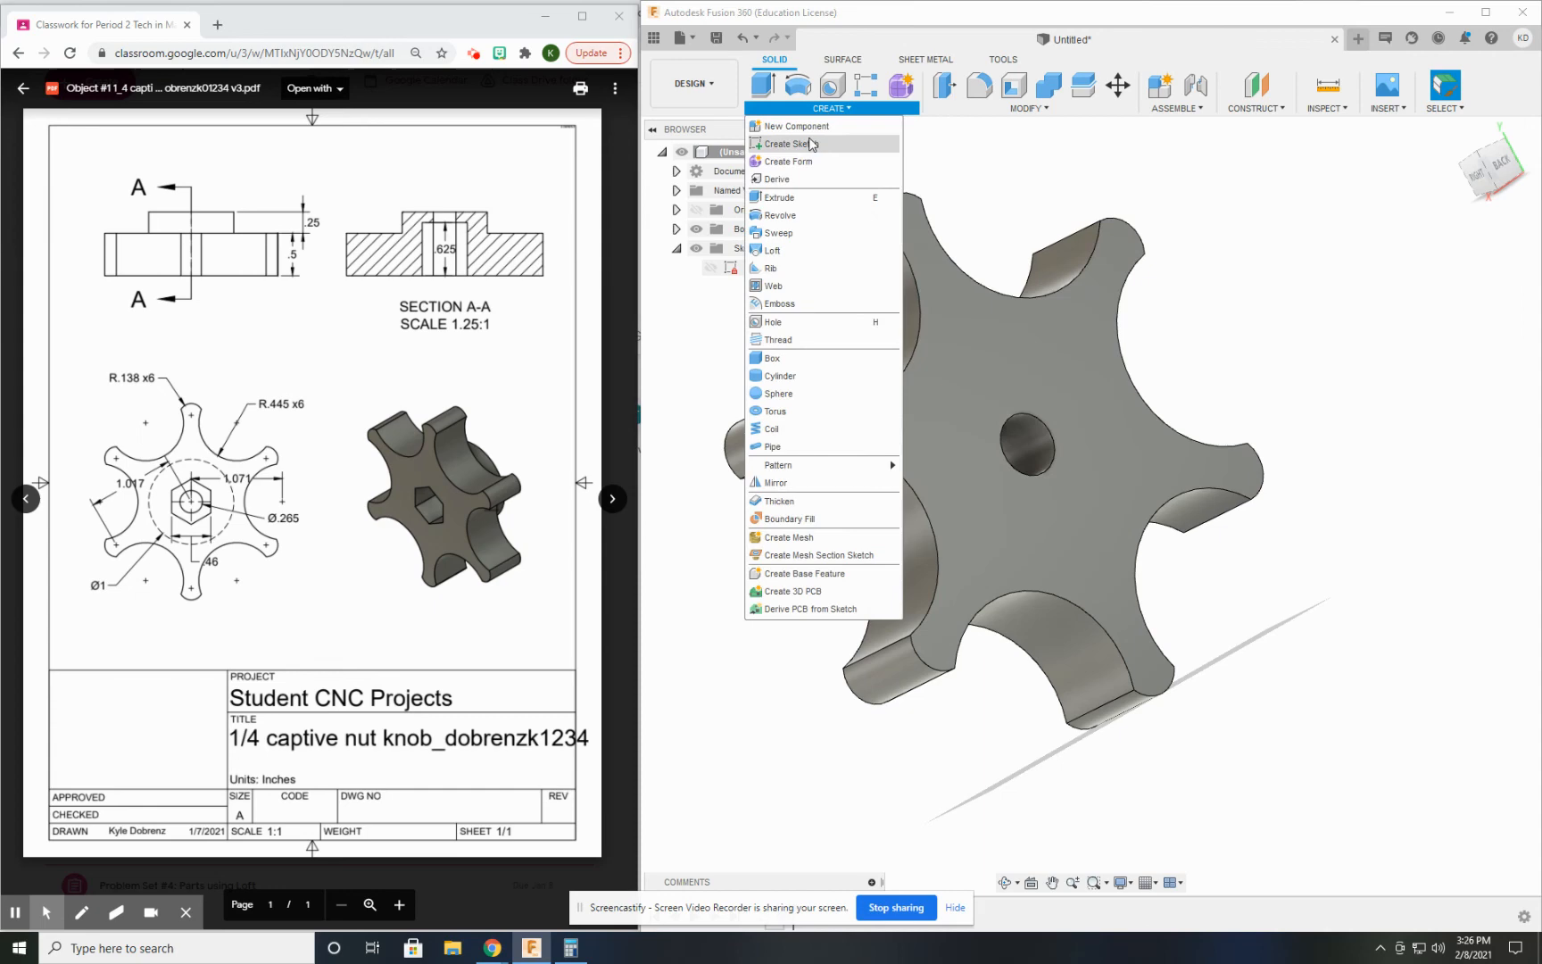
- Sketch a 1.00 in centre circle on the knob's back face and finish the sketch
{"action": "left_click", "coordinate": [783, 142]}
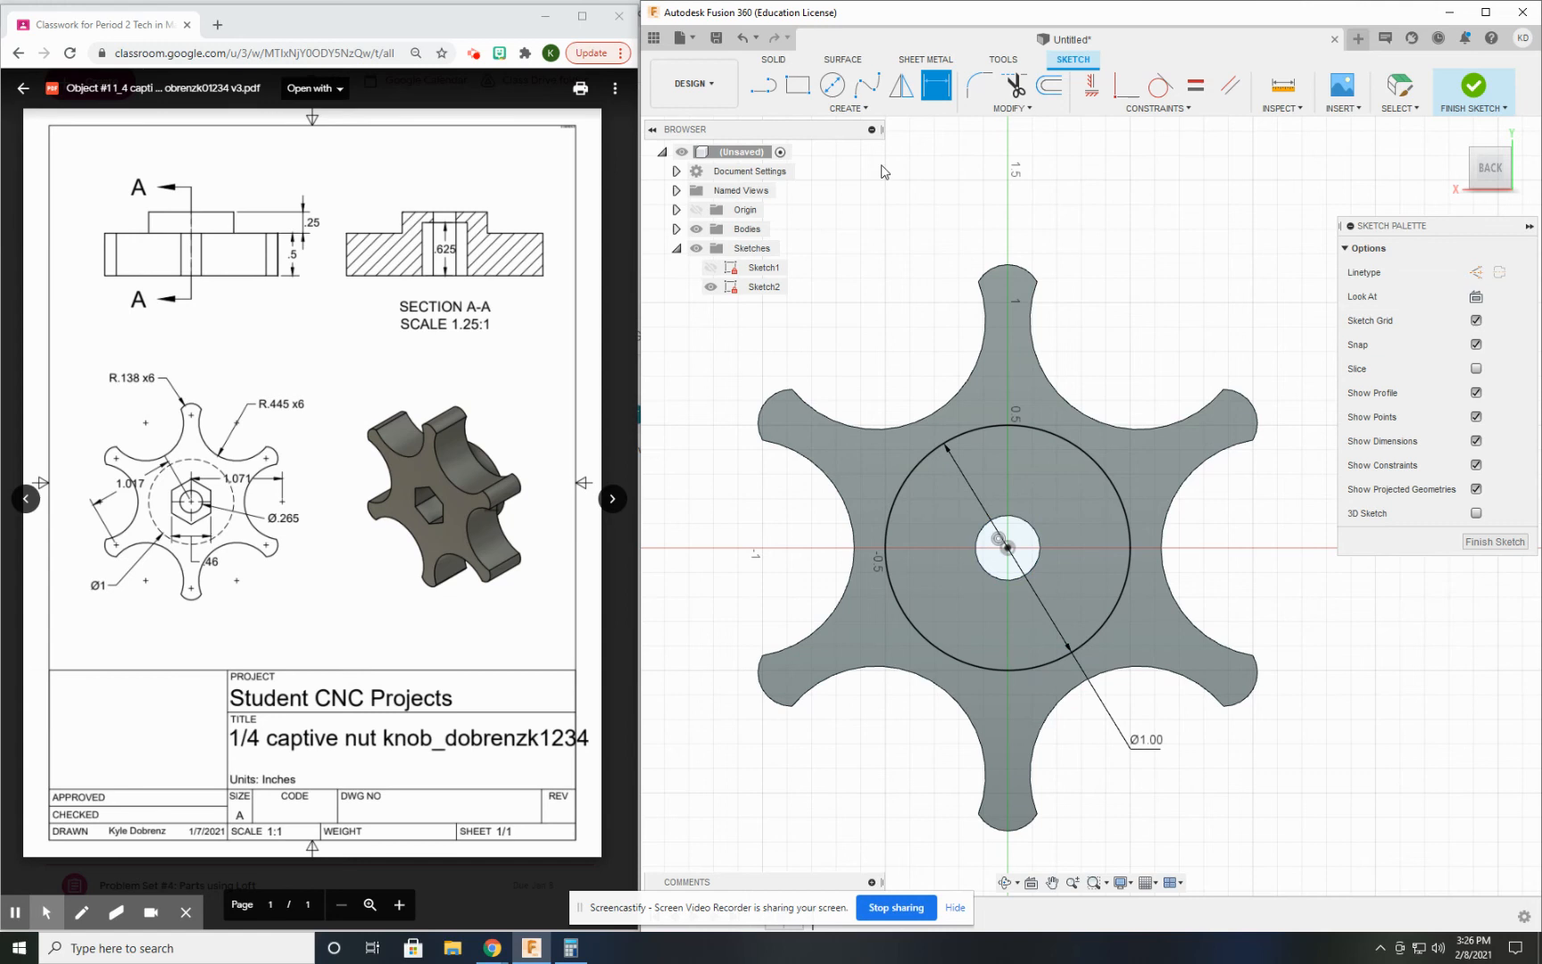
{"action": "left_click", "coordinate": [846, 93]}
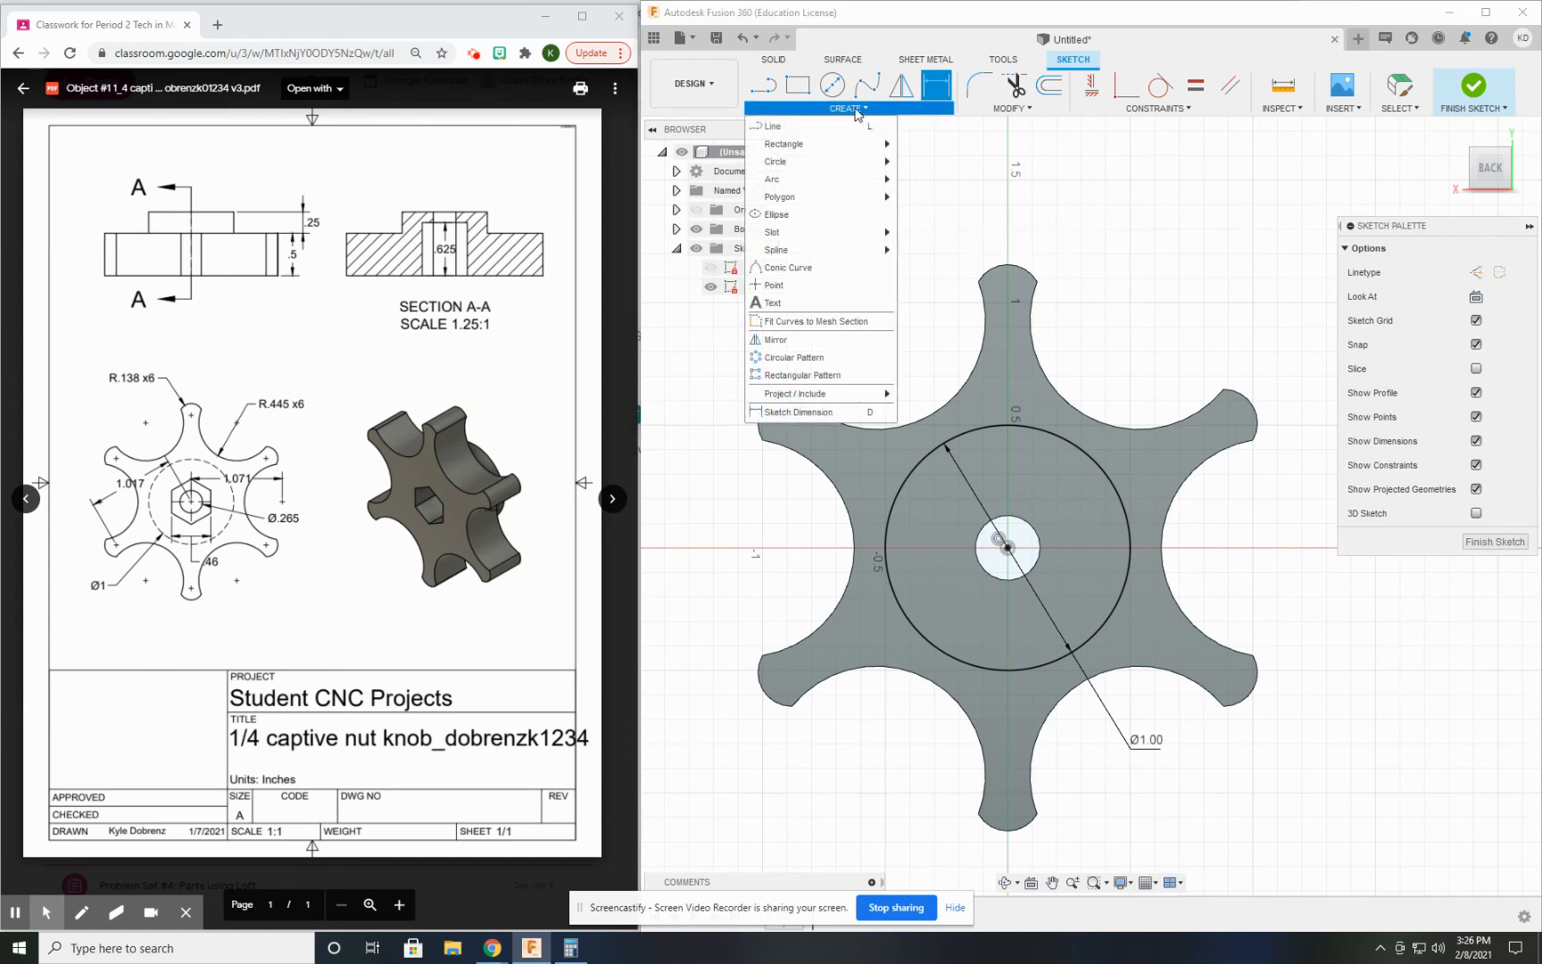
{"action": "mouse_move", "coordinate": [841, 248]}
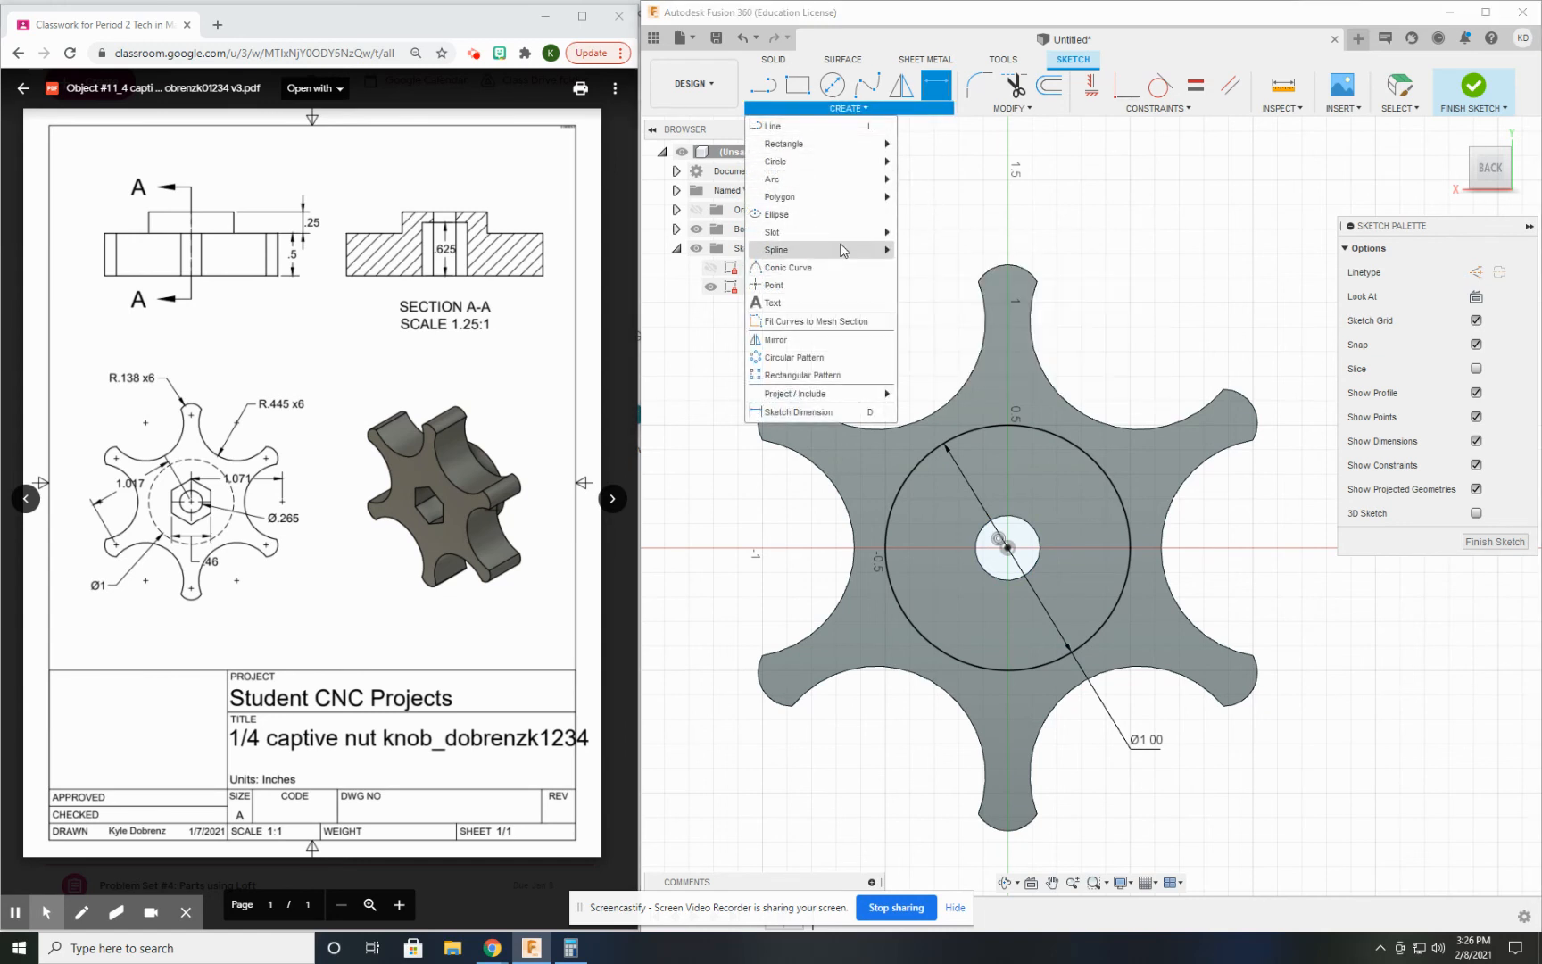
{"action": "left_click", "coordinate": [796, 393]}
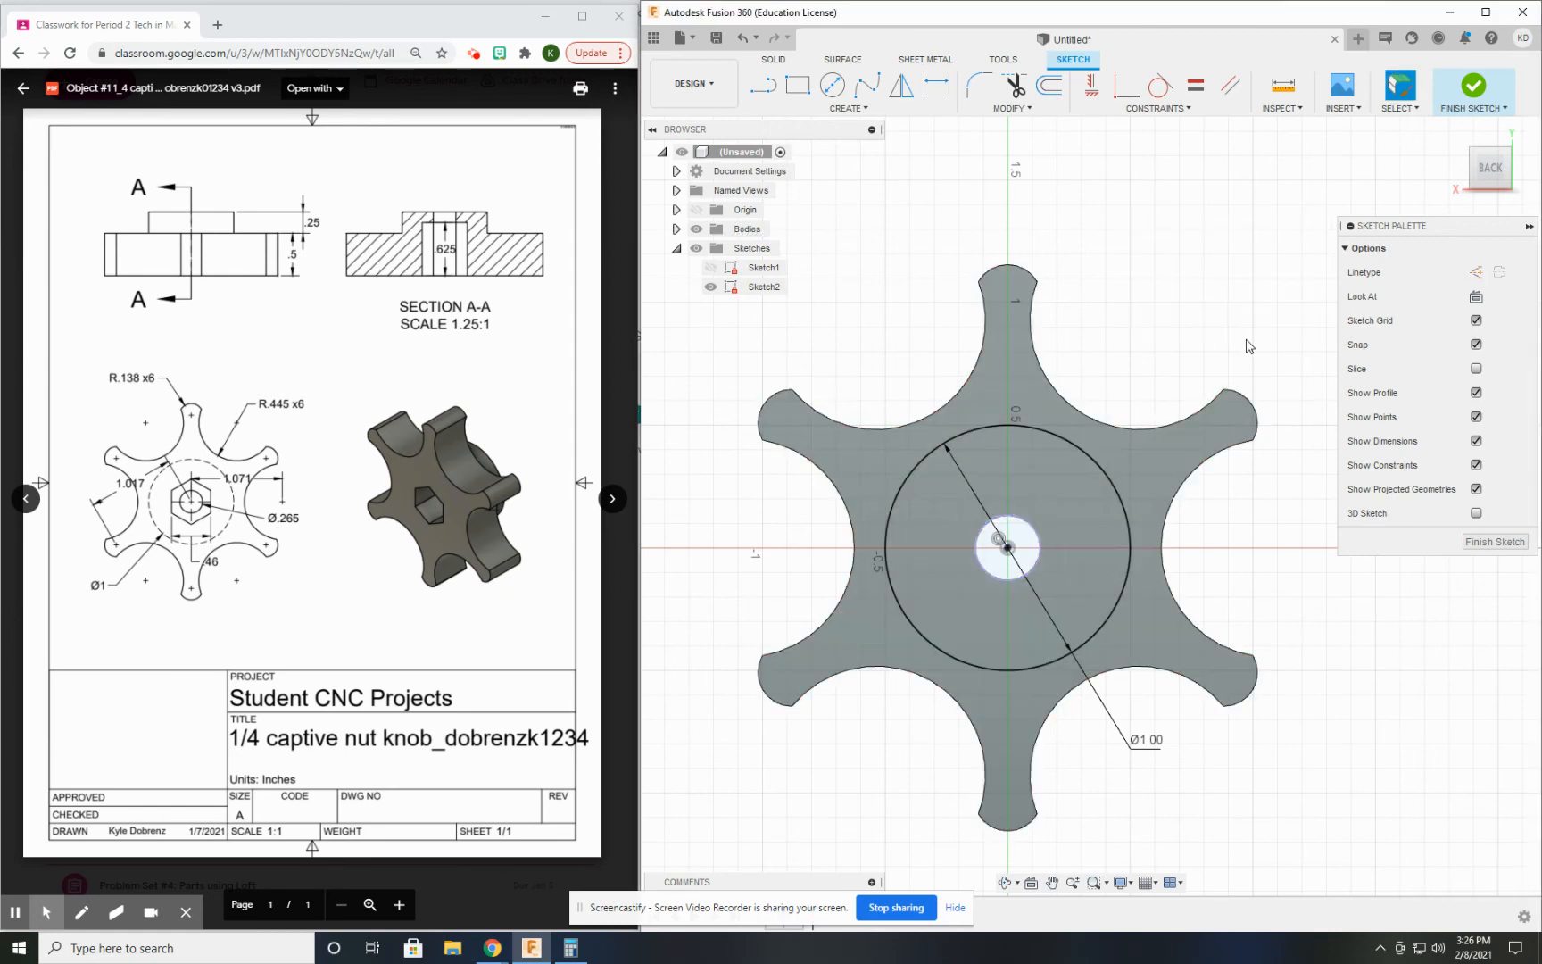
{"action": "left_click", "coordinate": [1472, 85]}
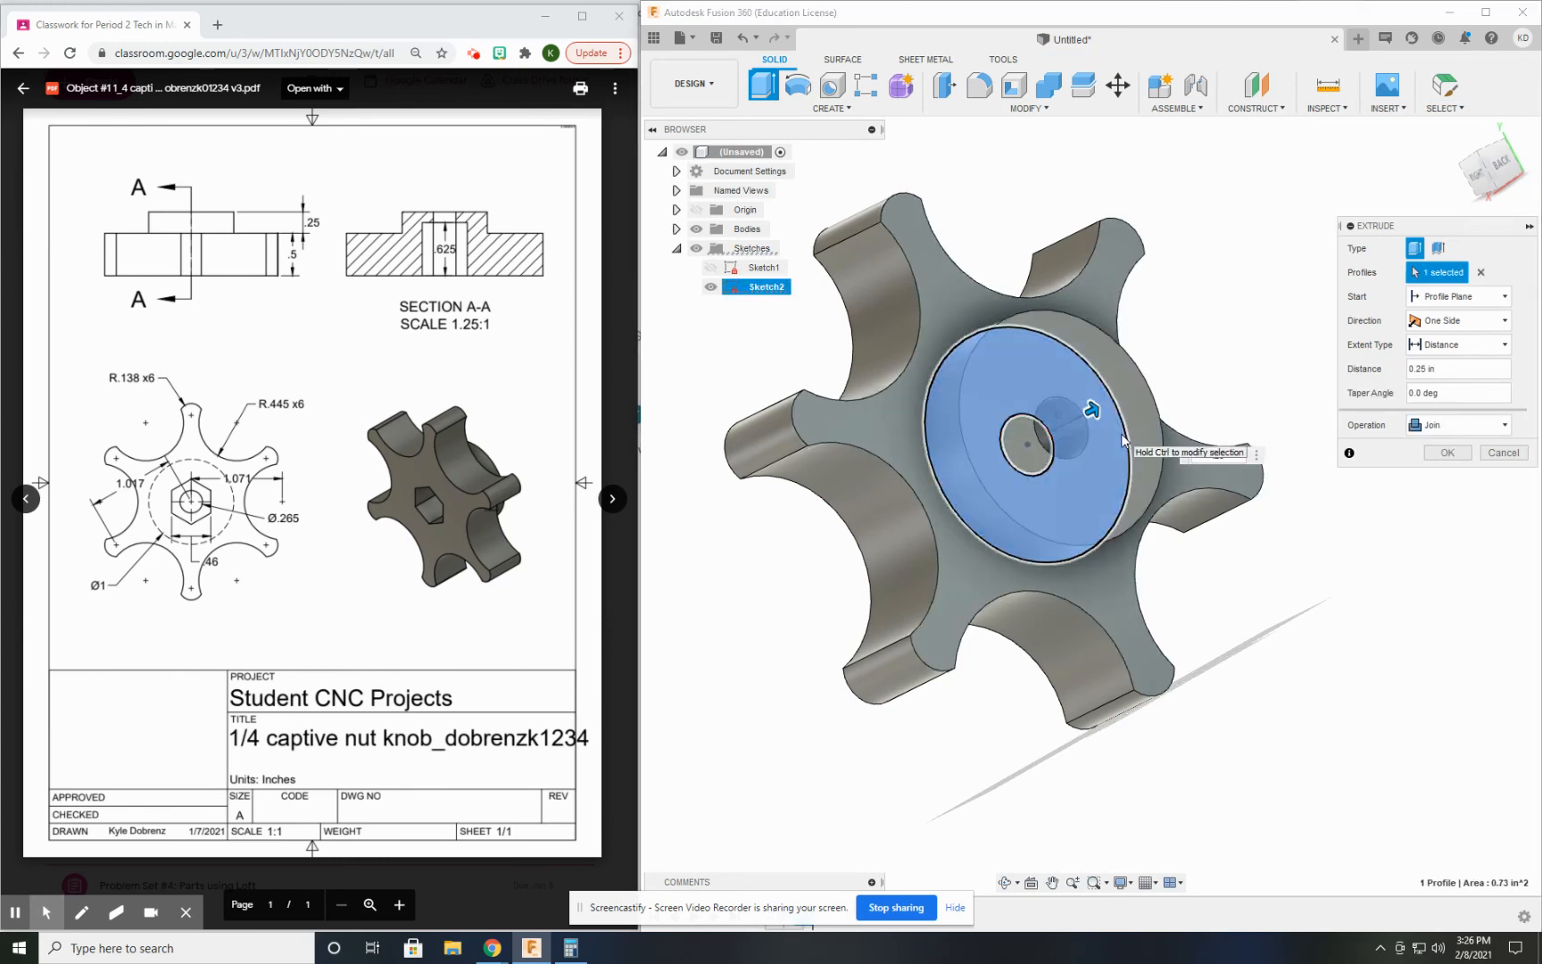
- Join the 1.00 in diameter, 0.25 in boss onto the back of the knob around its center hole
{"action": "left_click", "coordinate": [1445, 451]}
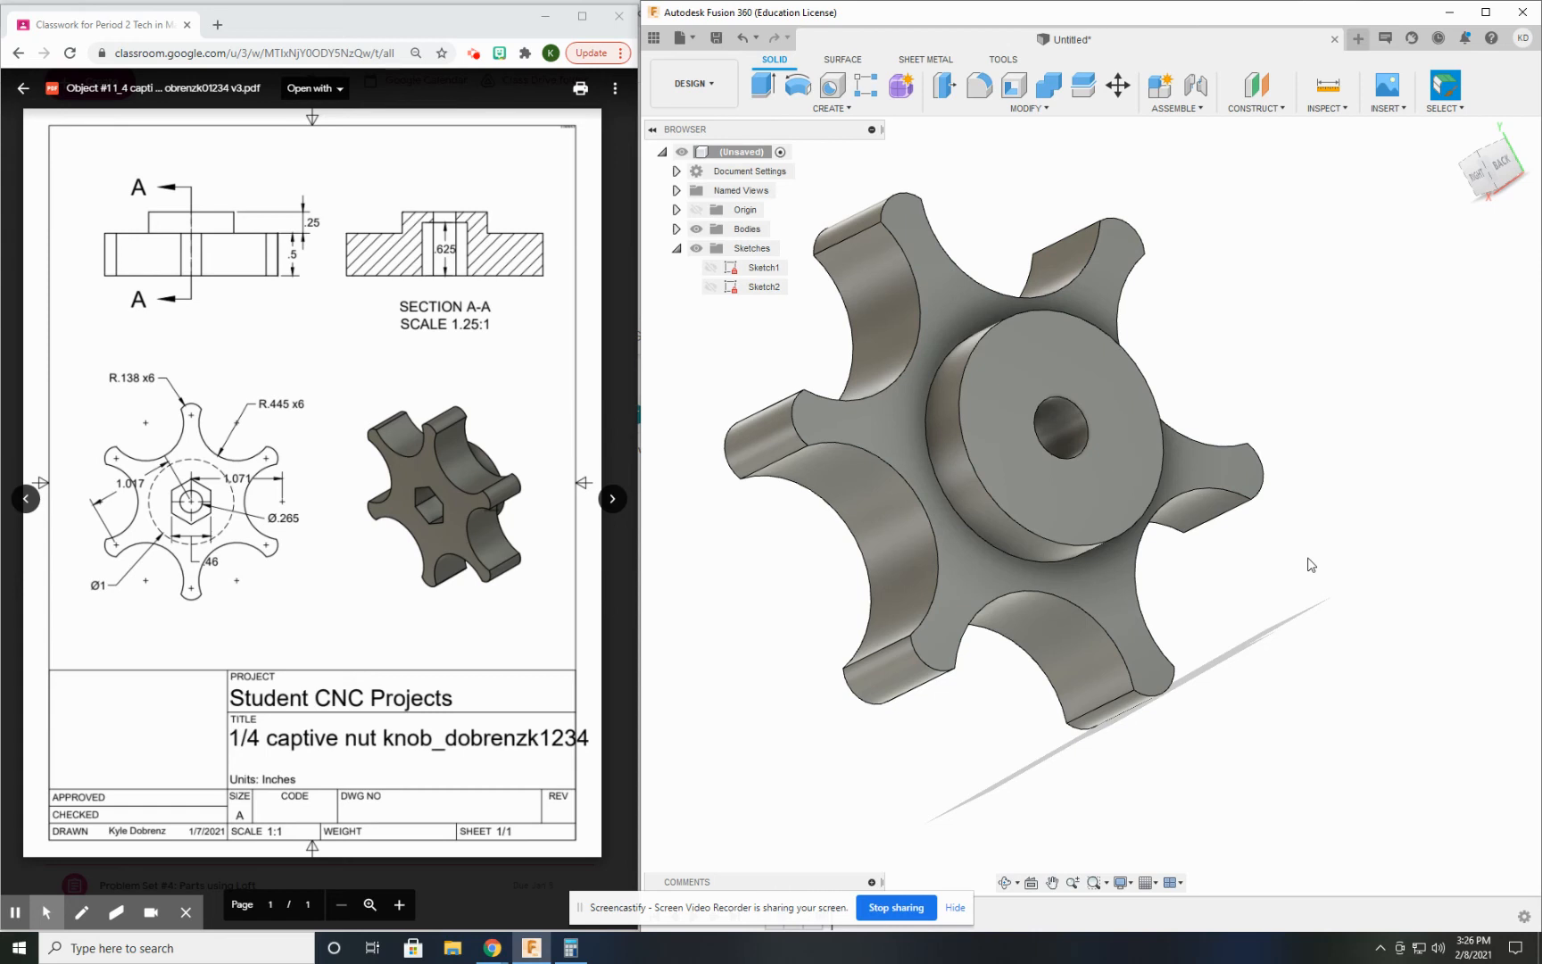
{"action": "mouse_move", "coordinate": [1310, 558]}
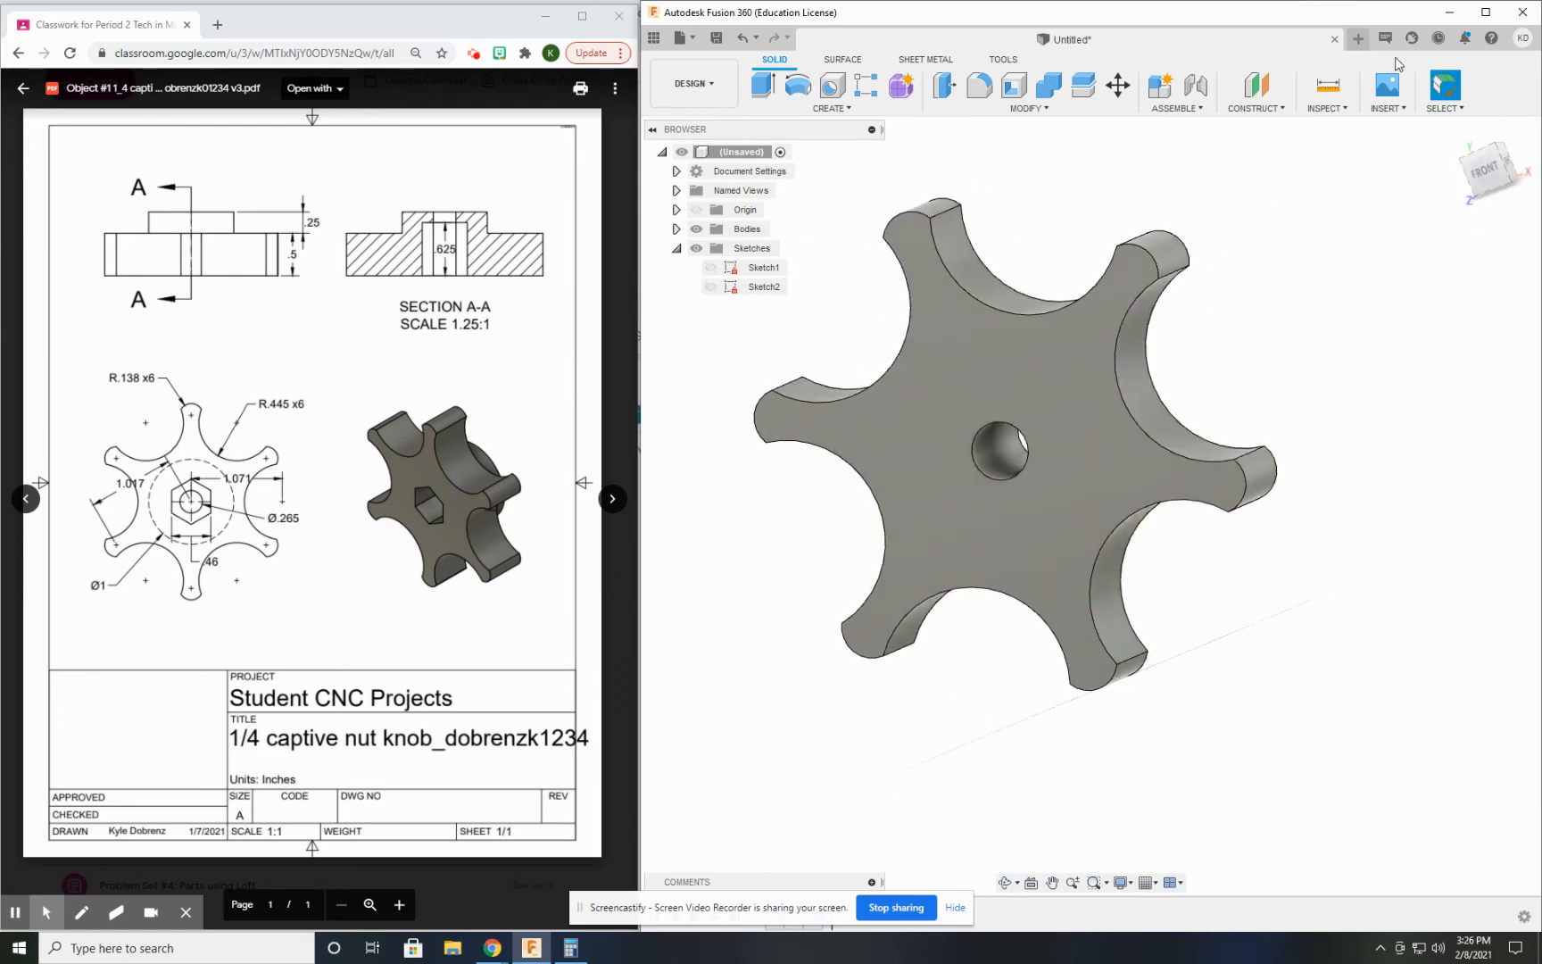
{"action": "left_click", "coordinate": [830, 109]}
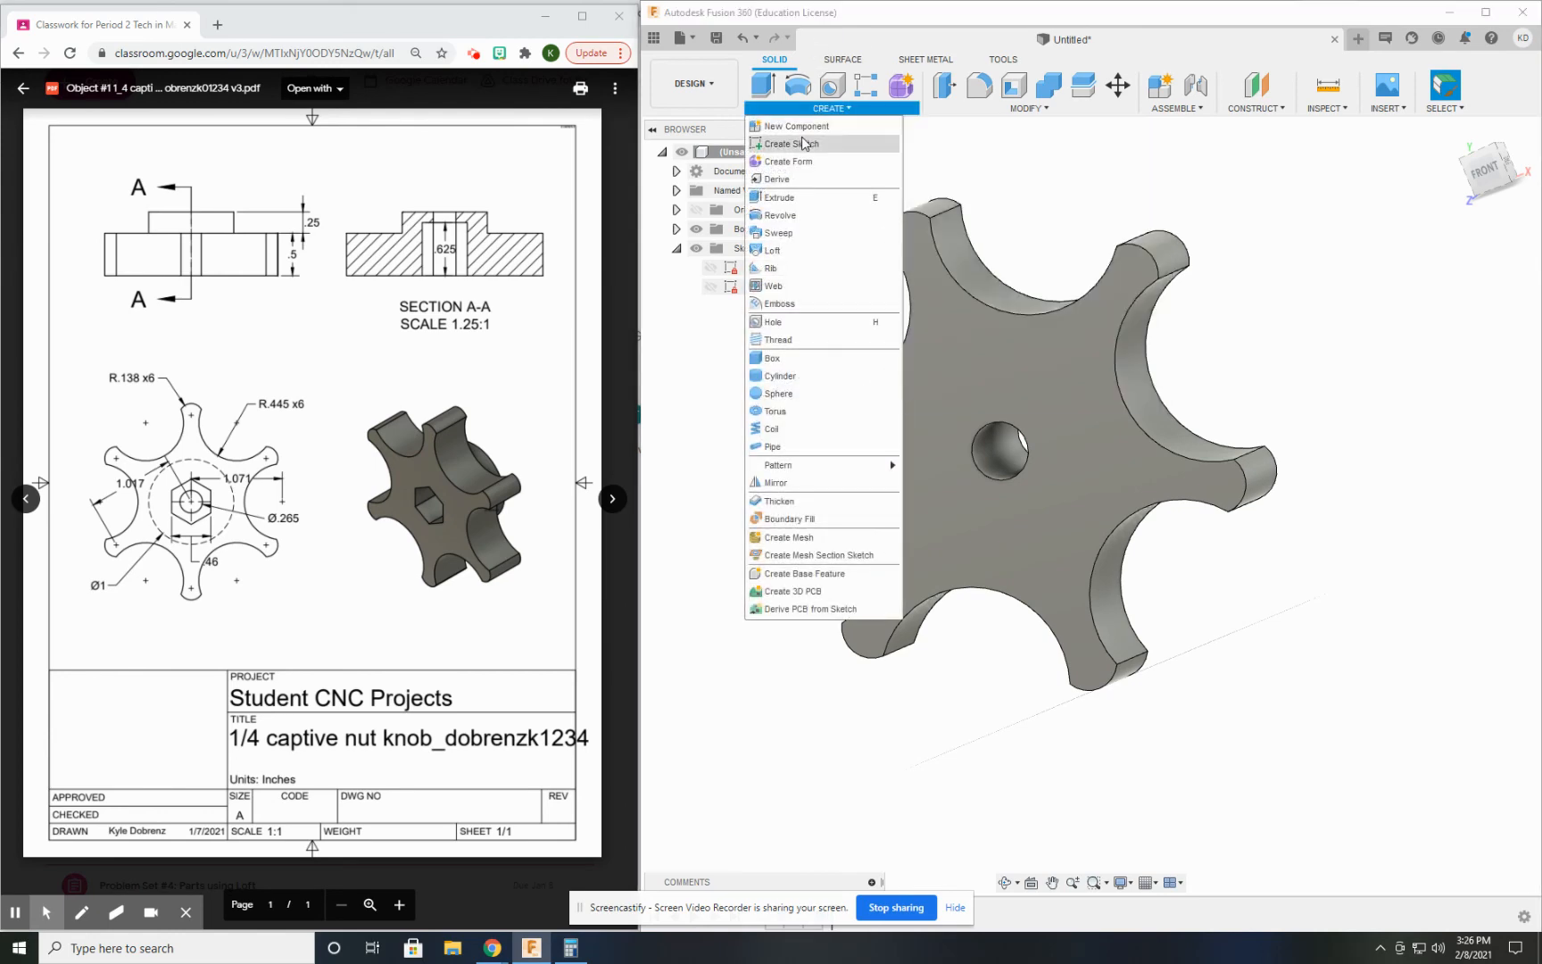
- Sketch an inscribed hexagon centered on the front hole center and preview its pocket cut
{"action": "left_click", "coordinate": [787, 143]}
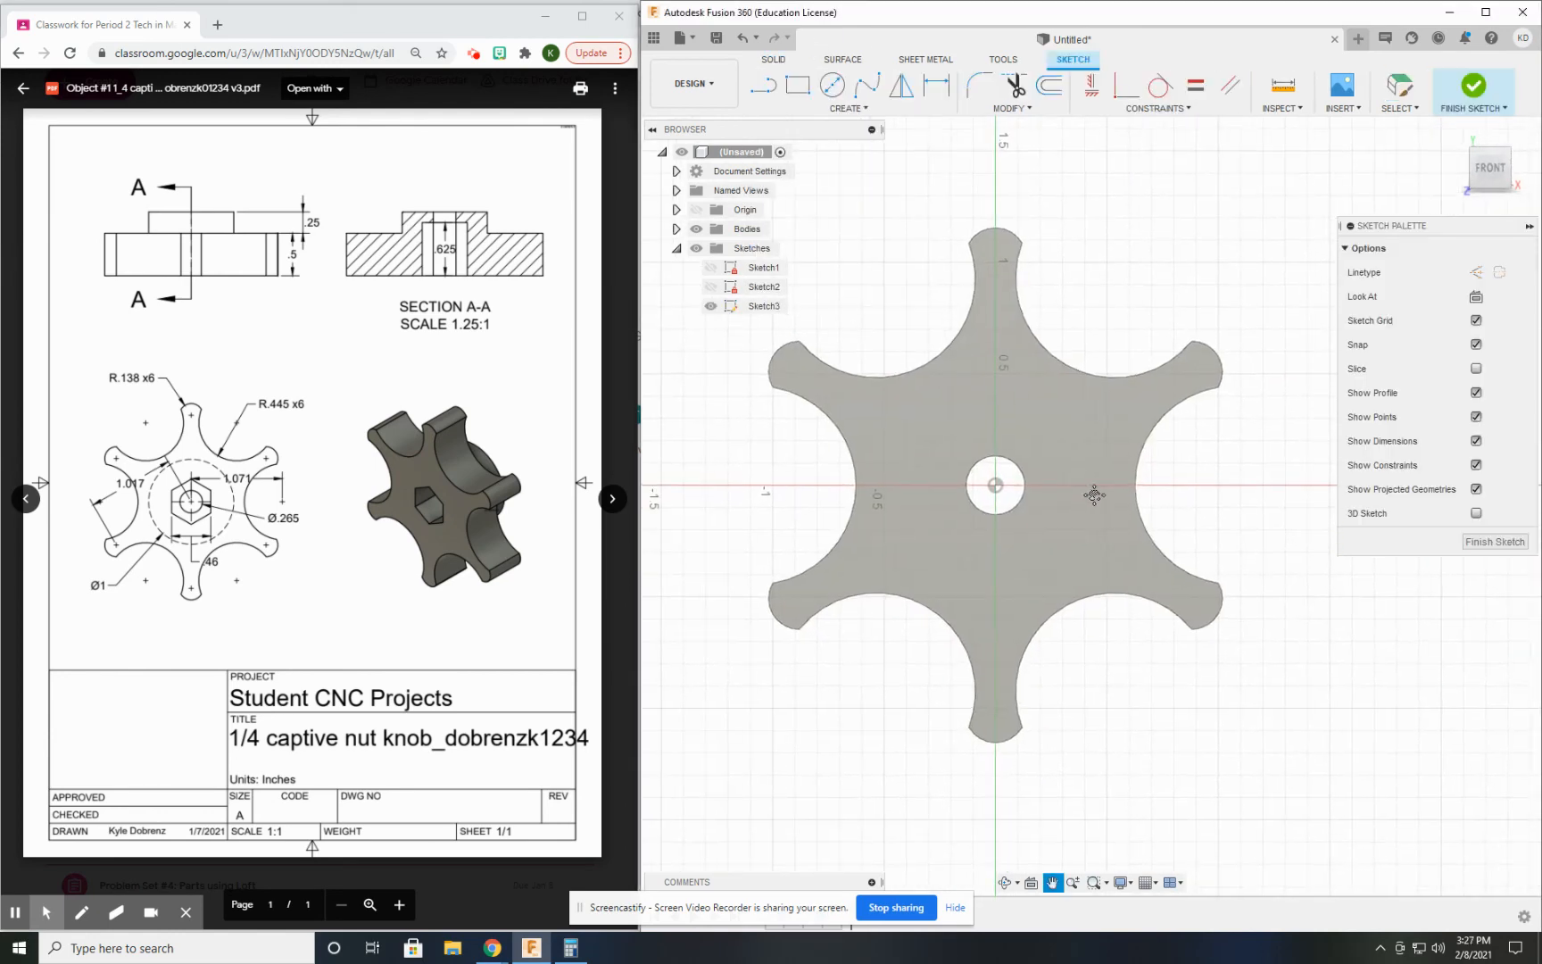
{"action": "left_click", "coordinate": [848, 109]}
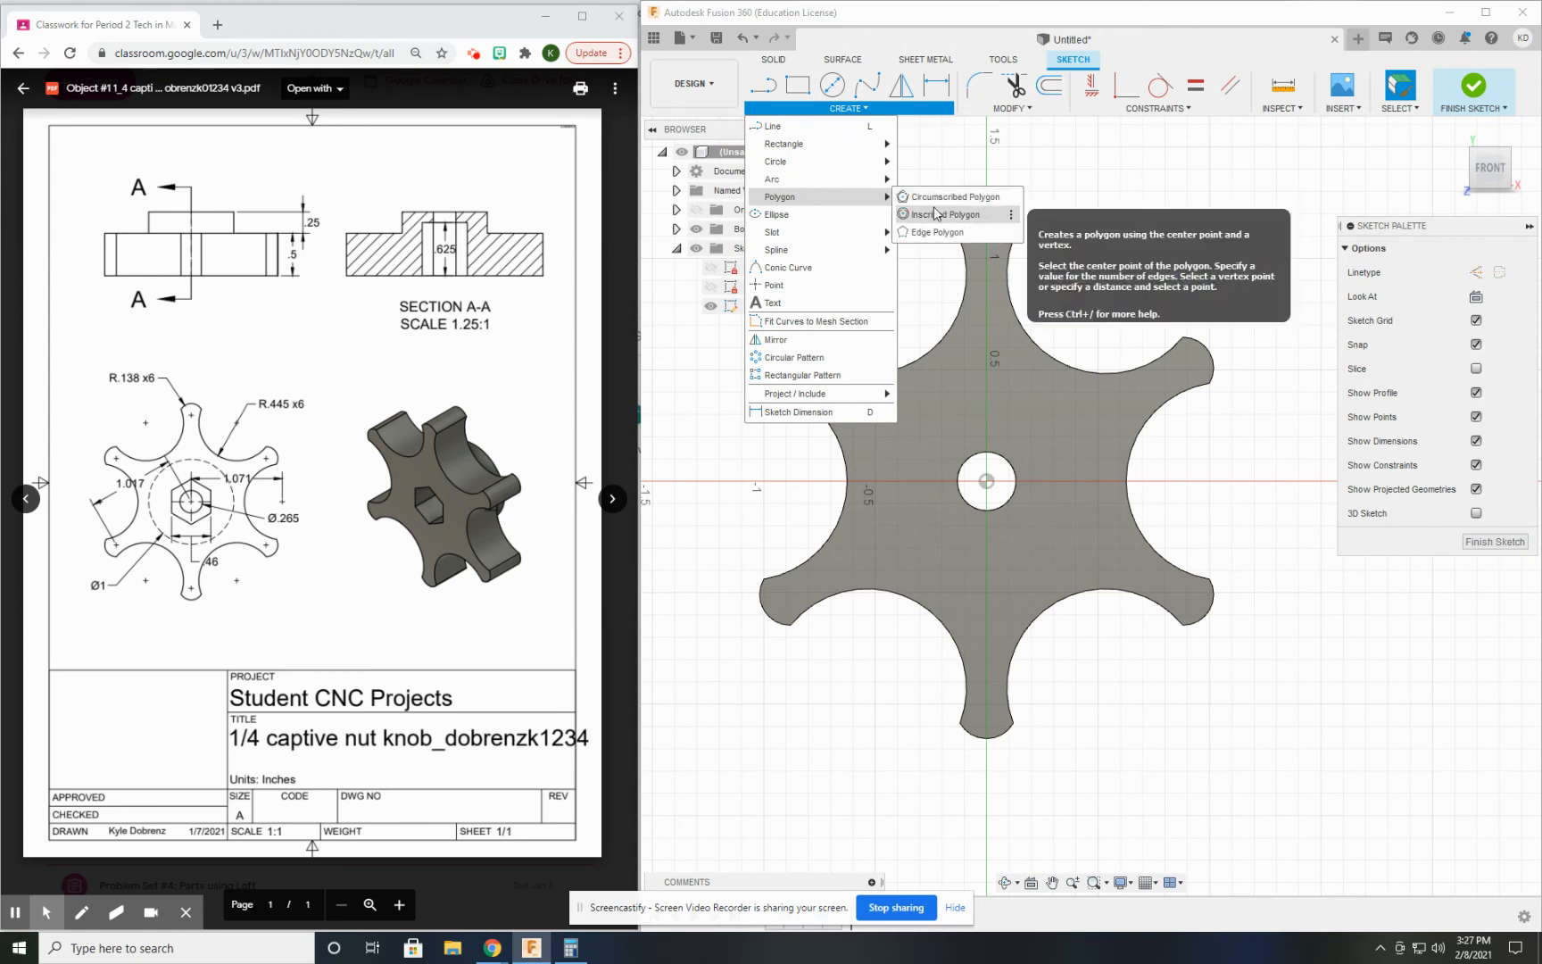
{"action": "left_click", "coordinate": [947, 215]}
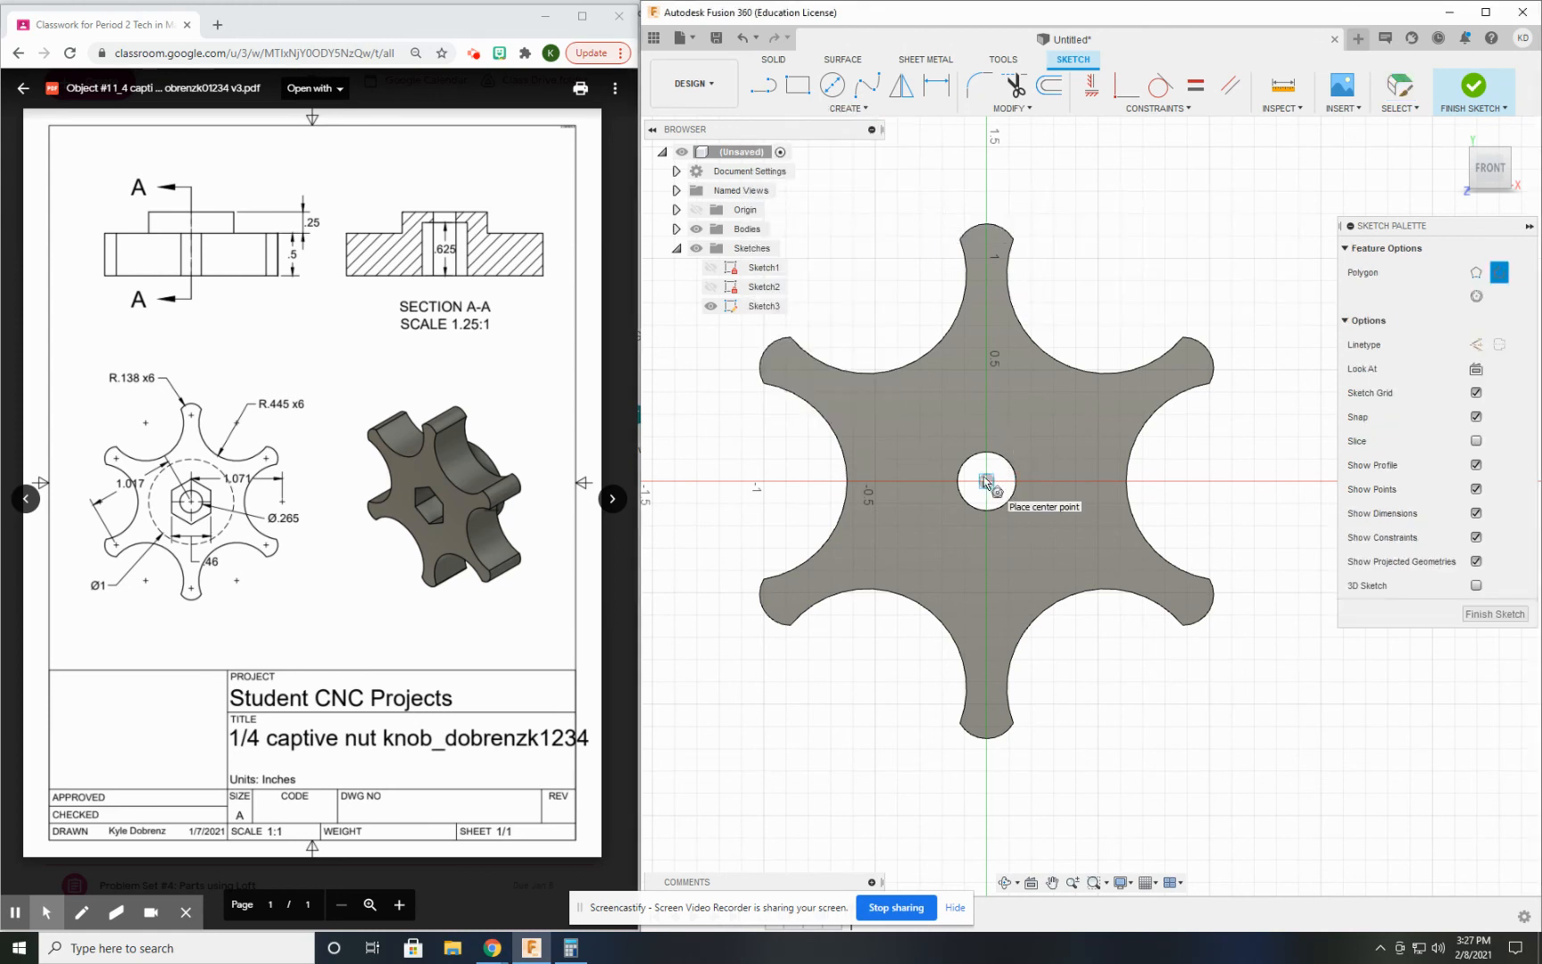
{"action": "left_click", "coordinate": [985, 480]}
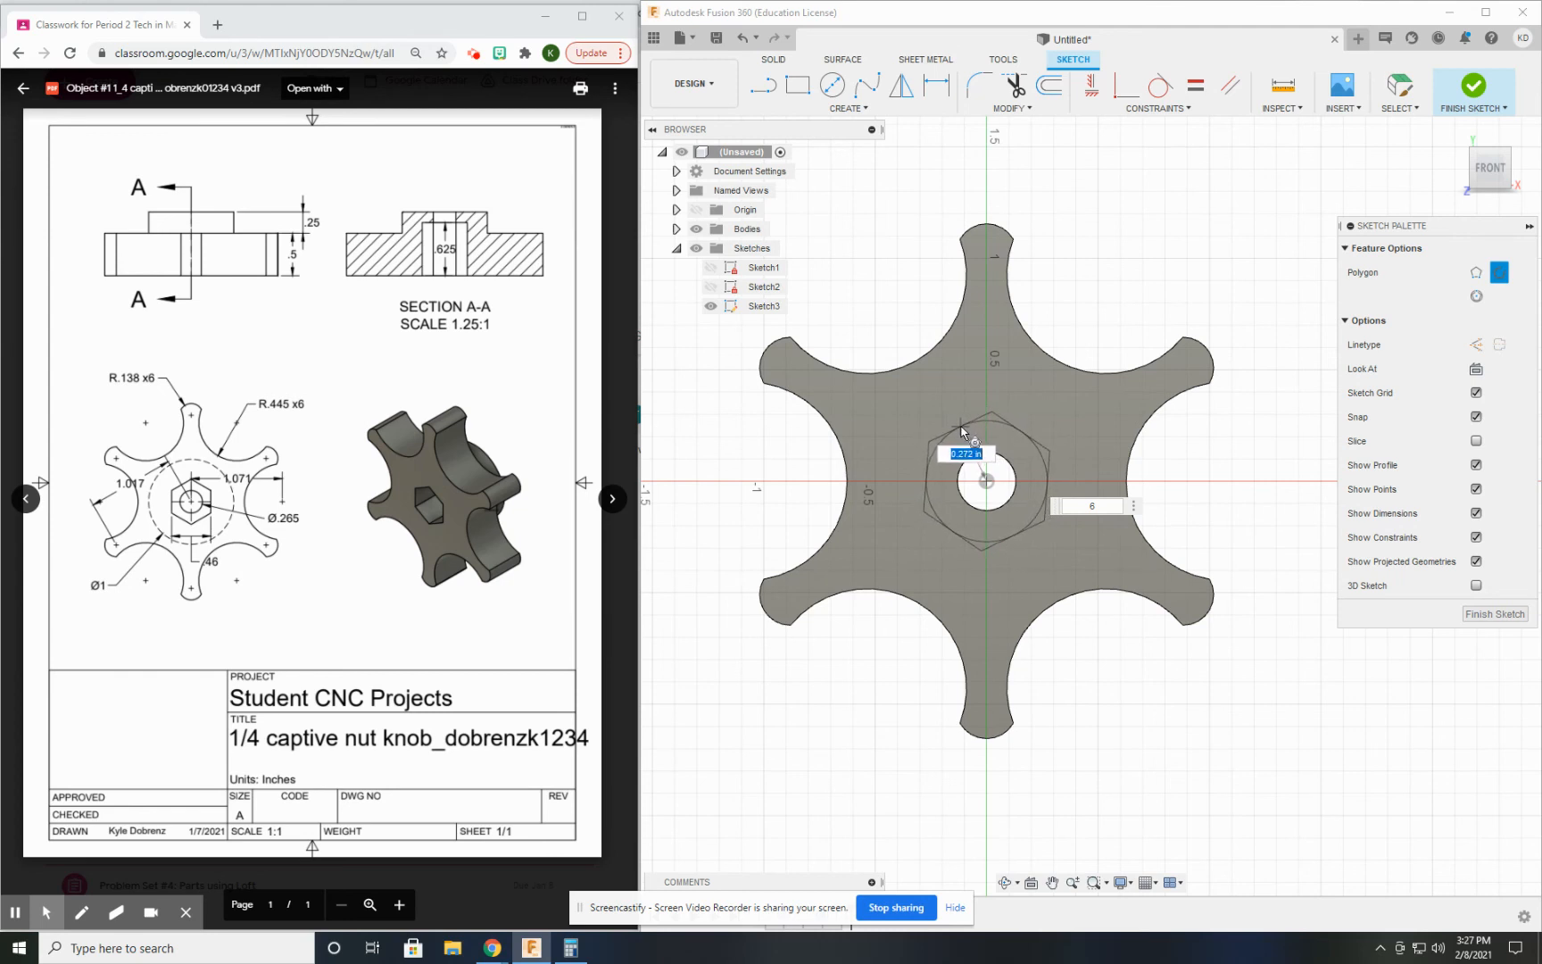
{"action": "type", "text": "0.275"}
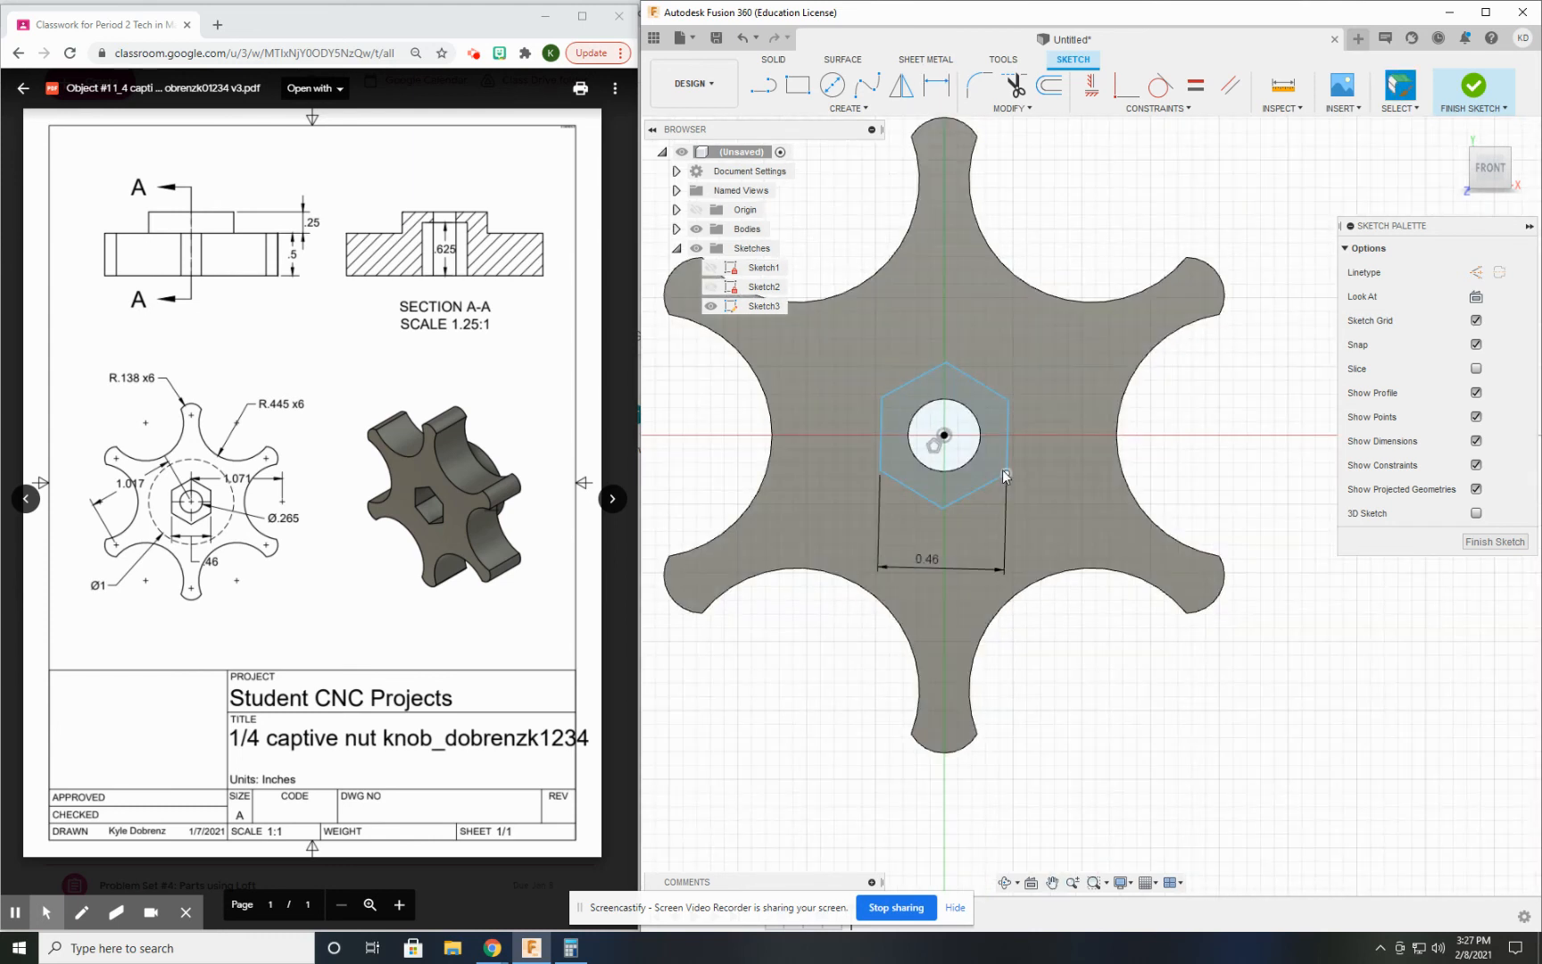
{"action": "left_click_drag", "start_coordinate": [995, 501], "coordinate": [1014, 458]}
{"action": "type", "text": "-.625"}
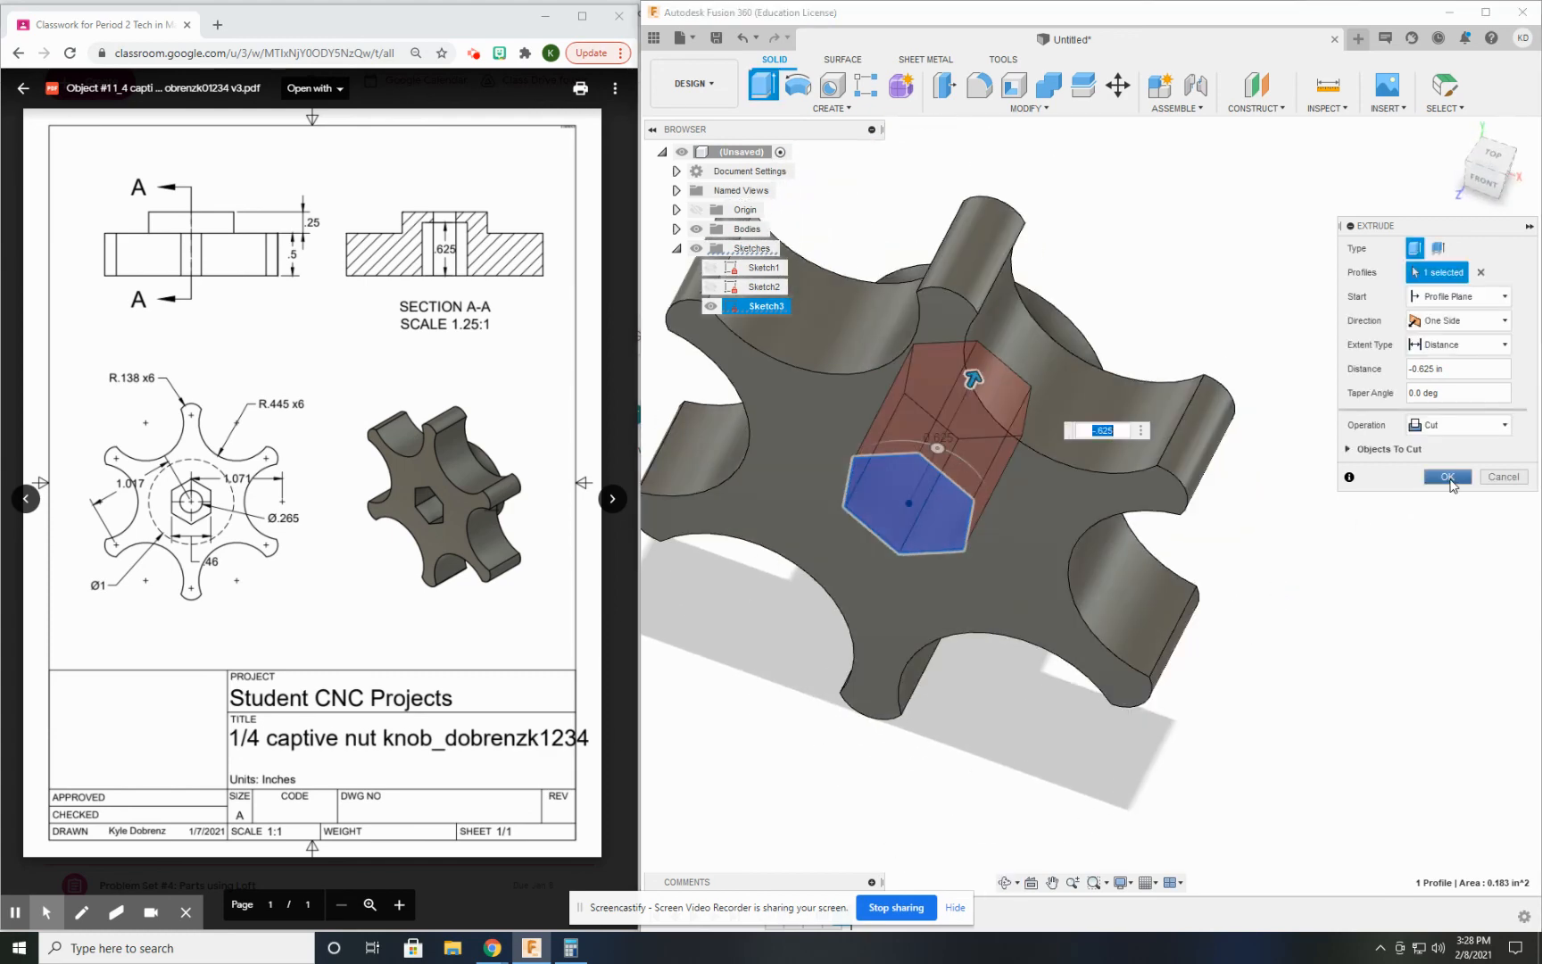
- Apply the hexagonal pocket cut and collapse the Sketches folder in the browser
{"action": "left_click", "coordinate": [1445, 476]}
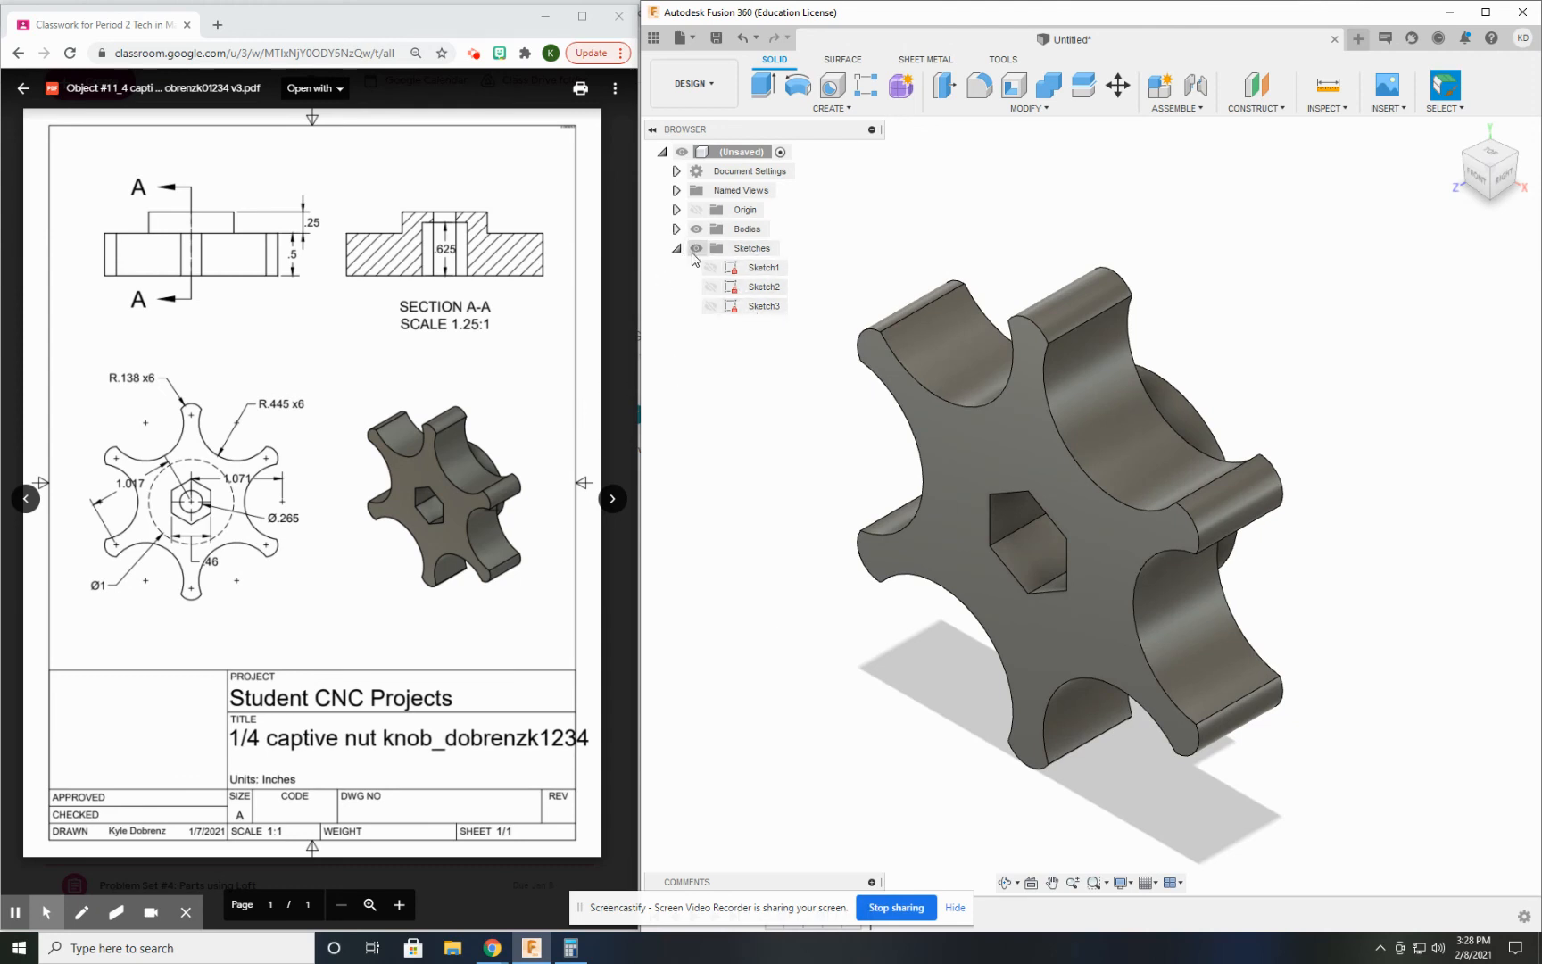
{"action": "left_click", "coordinate": [676, 248]}
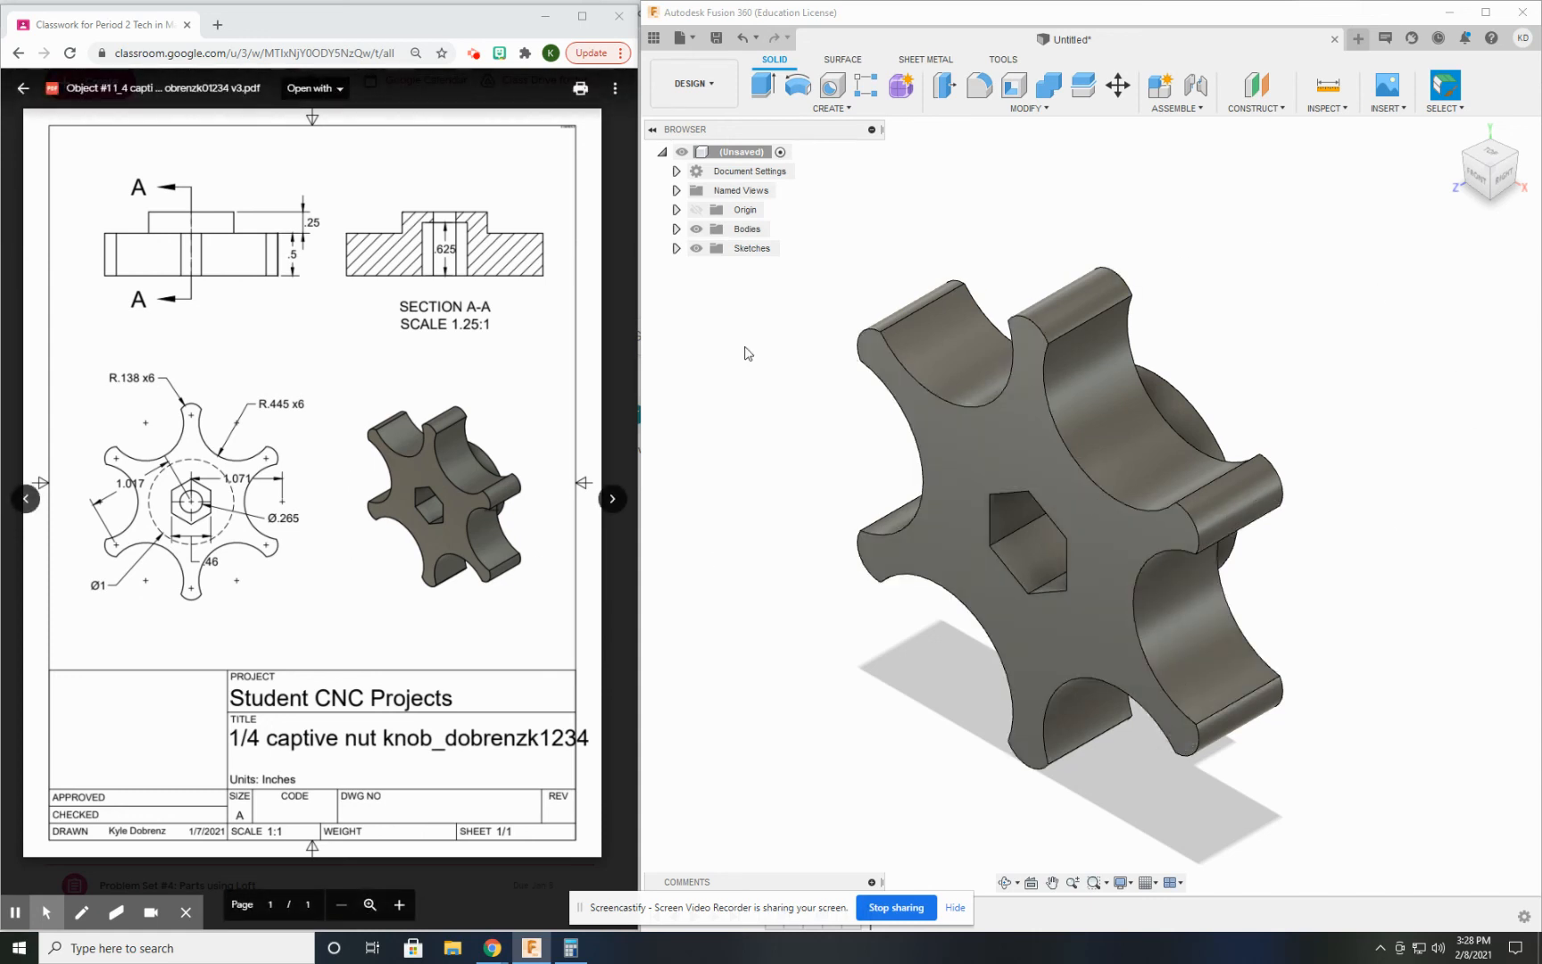
{"action": "mouse_move", "coordinate": [777, 125]}
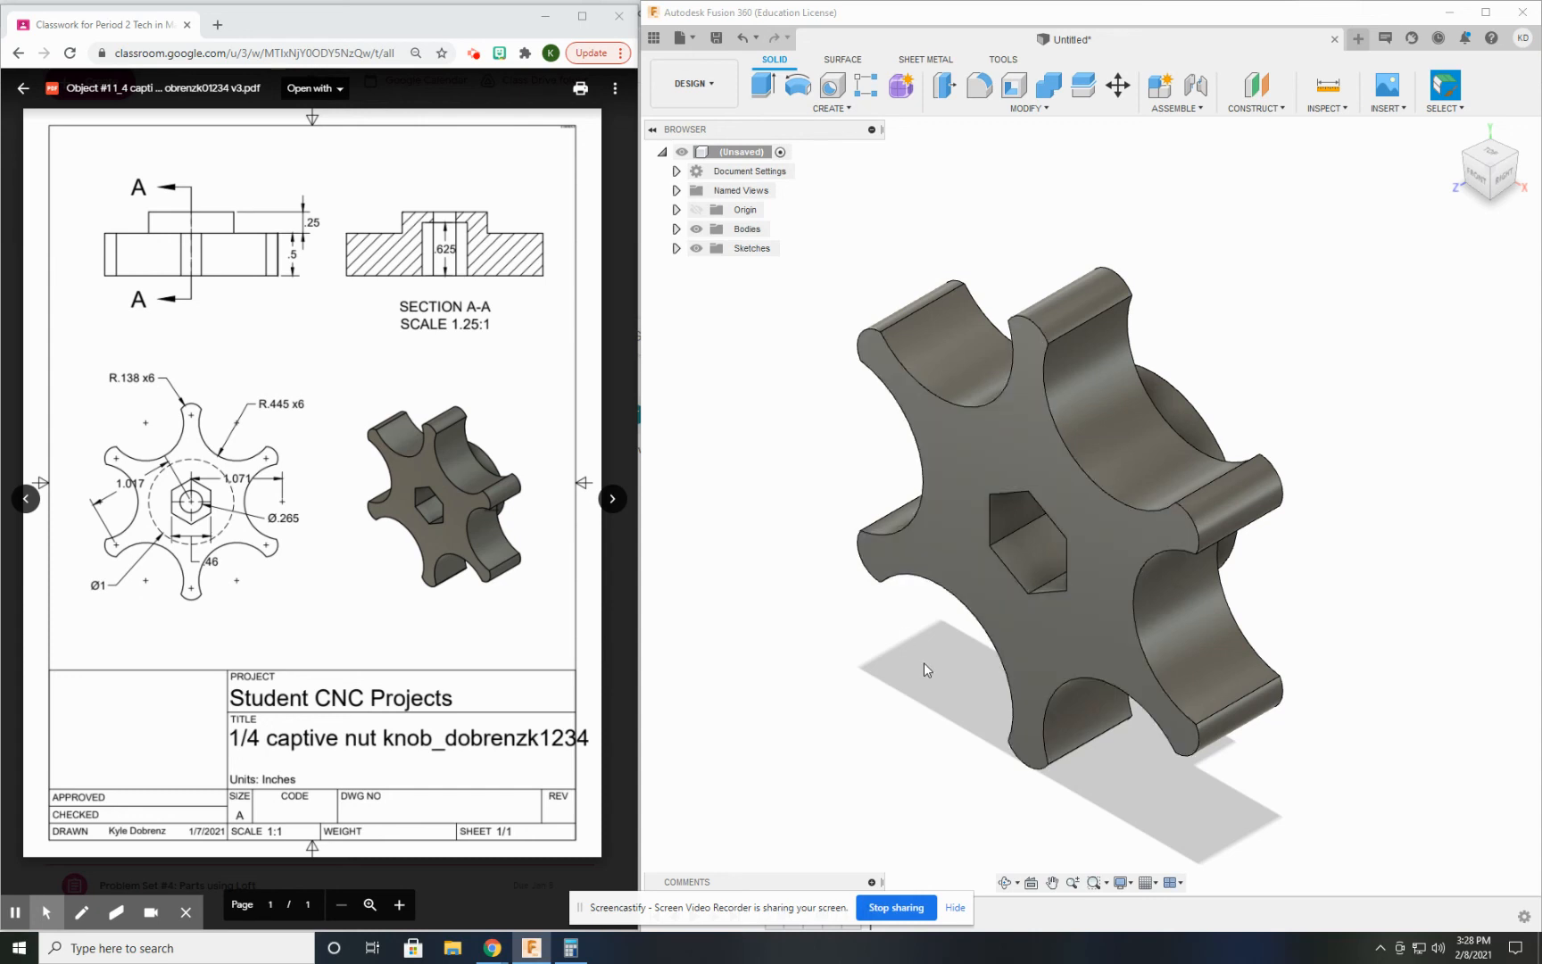
{"action": "mouse_move", "coordinate": [716, 519]}
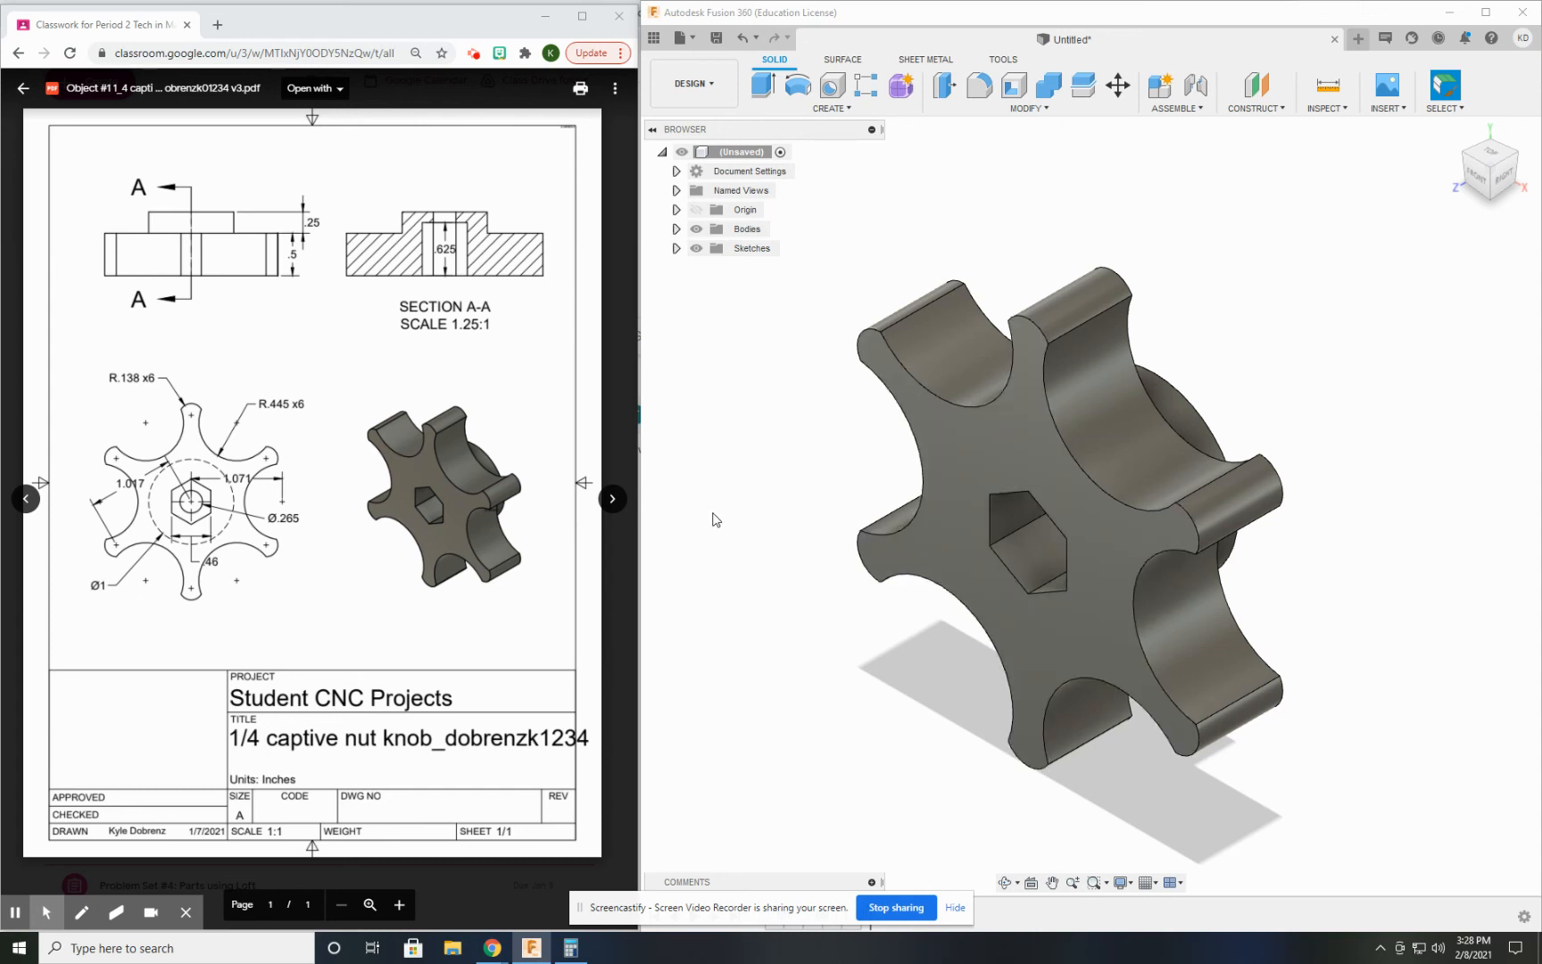